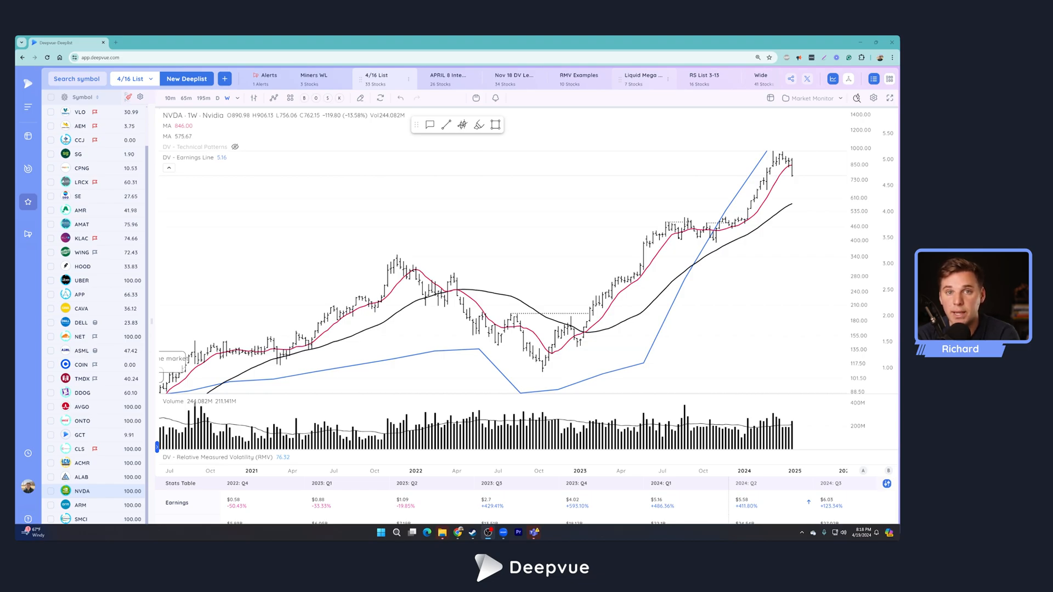
{"action": "mouse_move", "coordinate": [631, 178]}
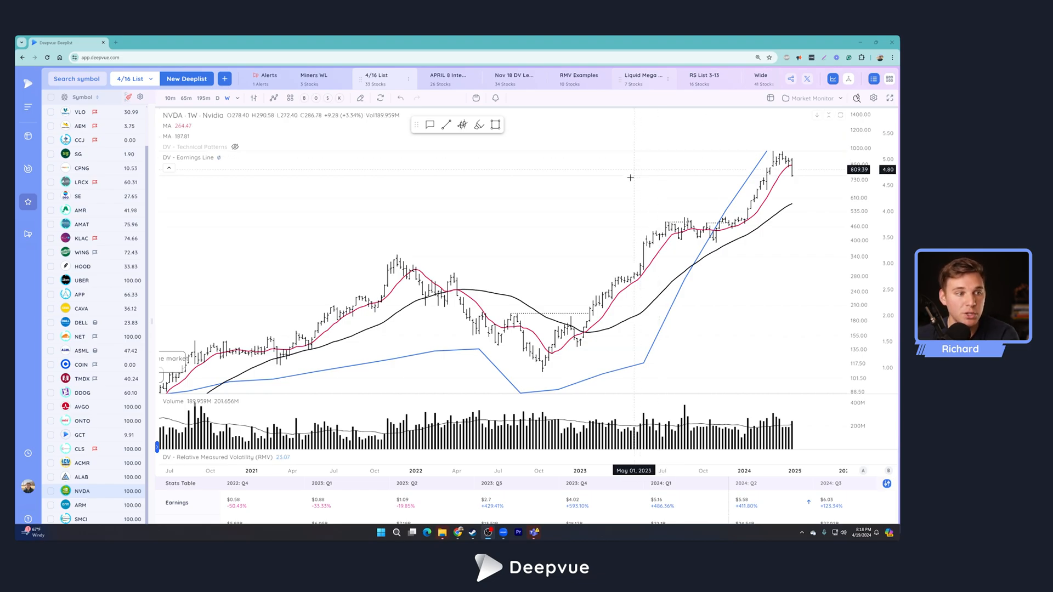
{"action": "mouse_move", "coordinate": [659, 346]}
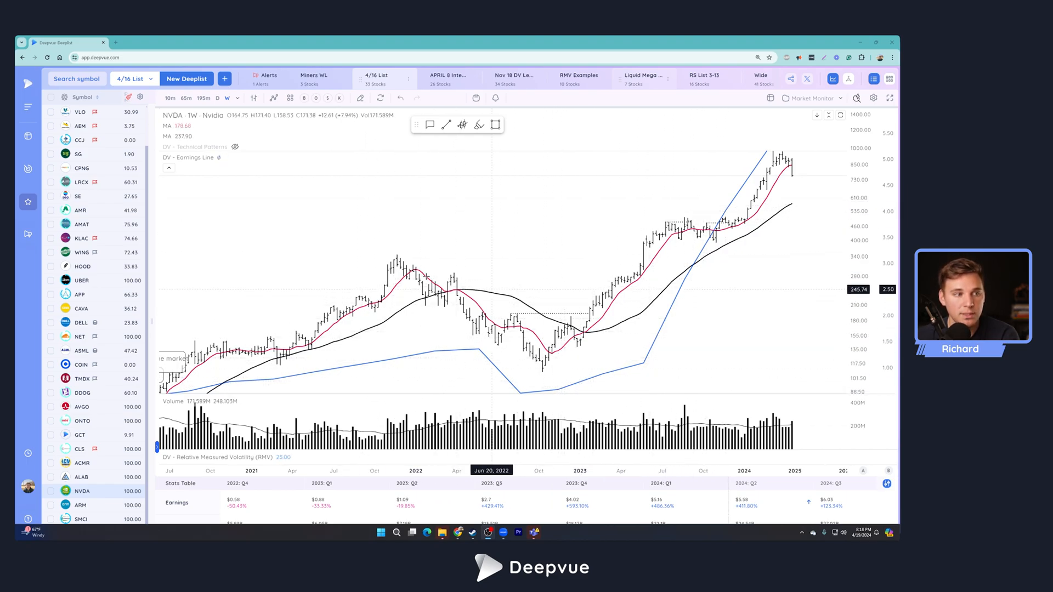
{"action": "mouse_move", "coordinate": [665, 341]}
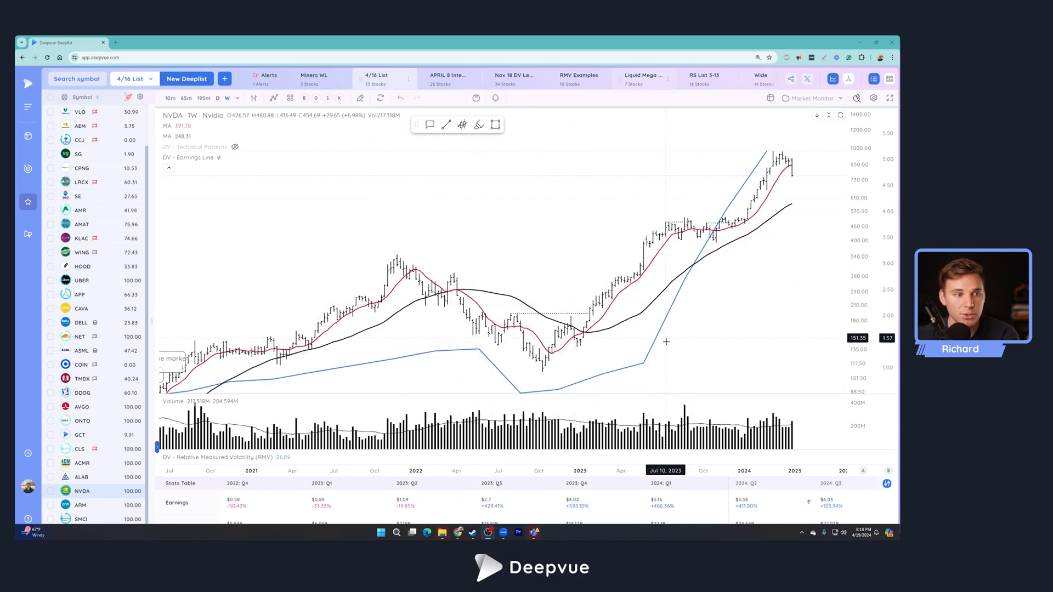
{"action": "mouse_move", "coordinate": [560, 356]}
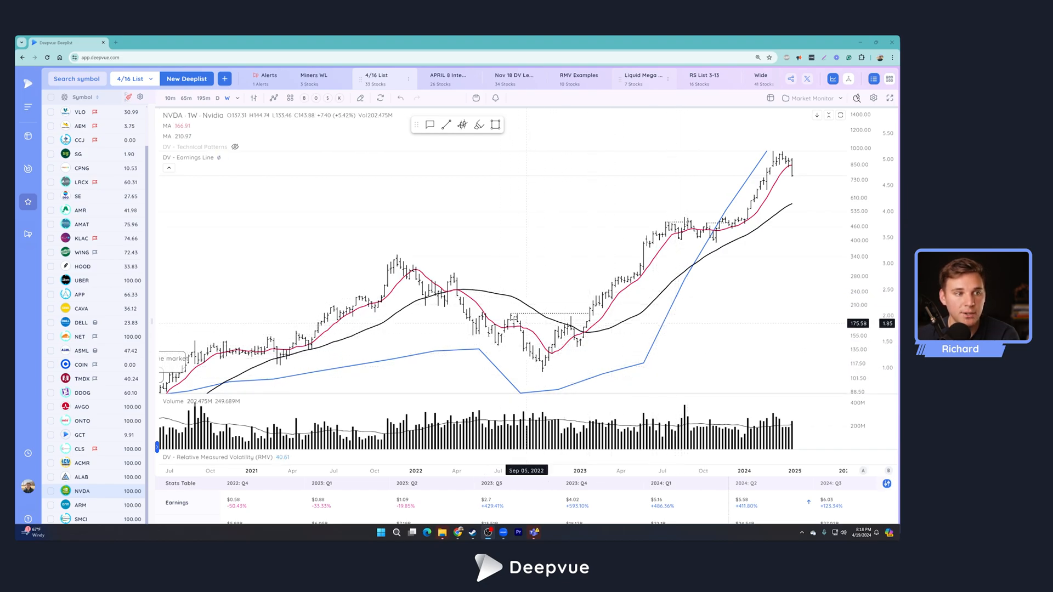
{"action": "mouse_move", "coordinate": [708, 208]}
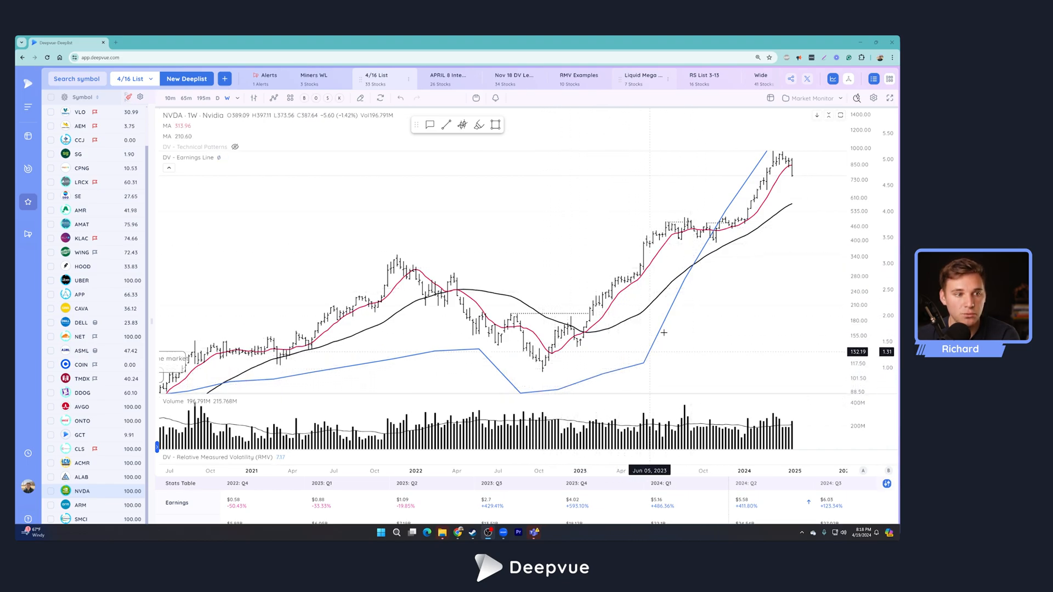
{"action": "mouse_move", "coordinate": [579, 348]}
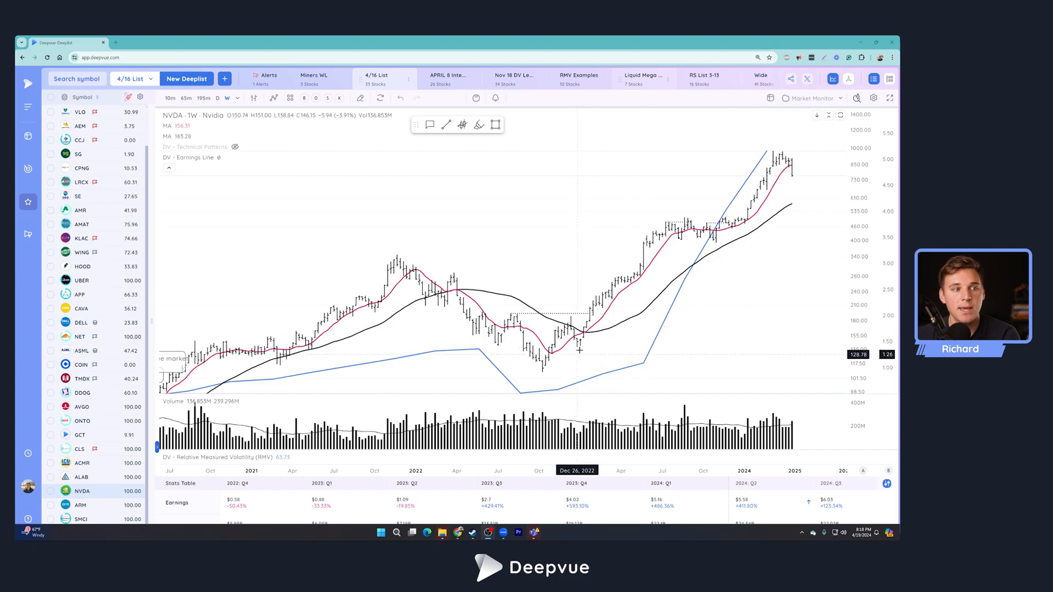
{"action": "mouse_move", "coordinate": [577, 347]}
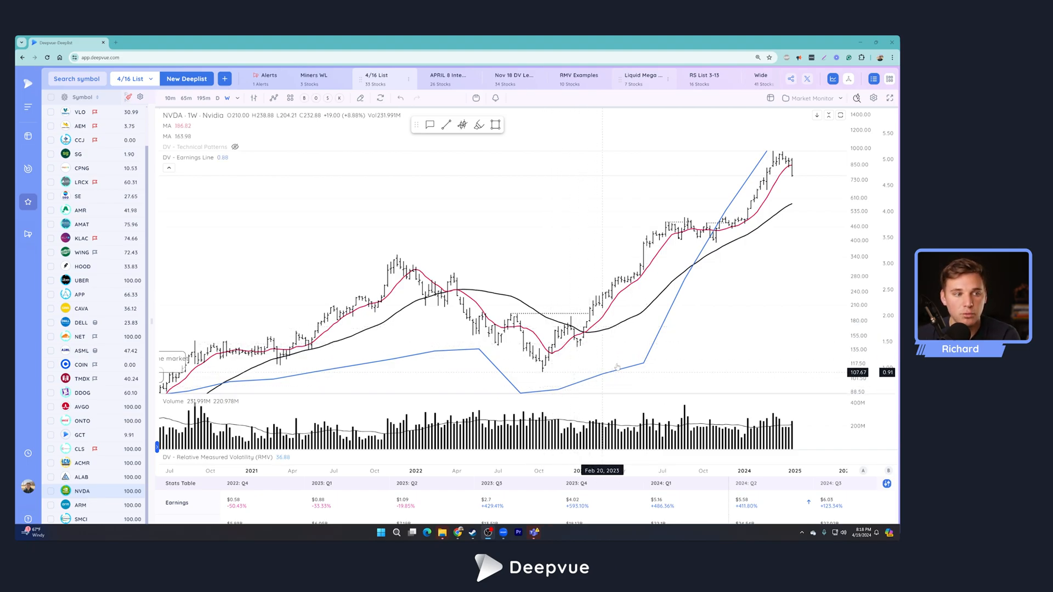
{"action": "mouse_move", "coordinate": [636, 311]}
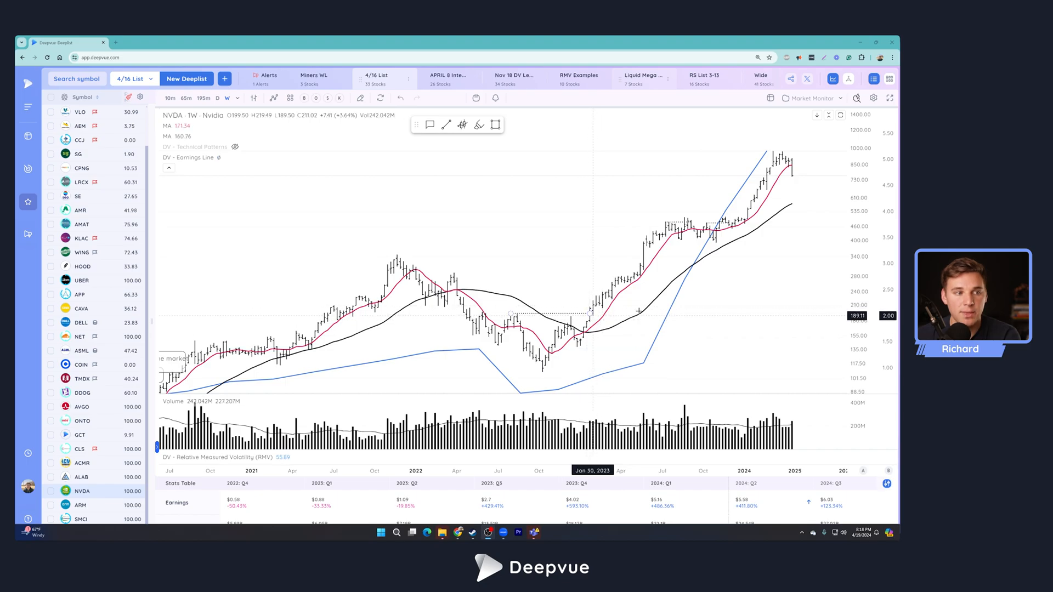
{"action": "mouse_move", "coordinate": [633, 292]}
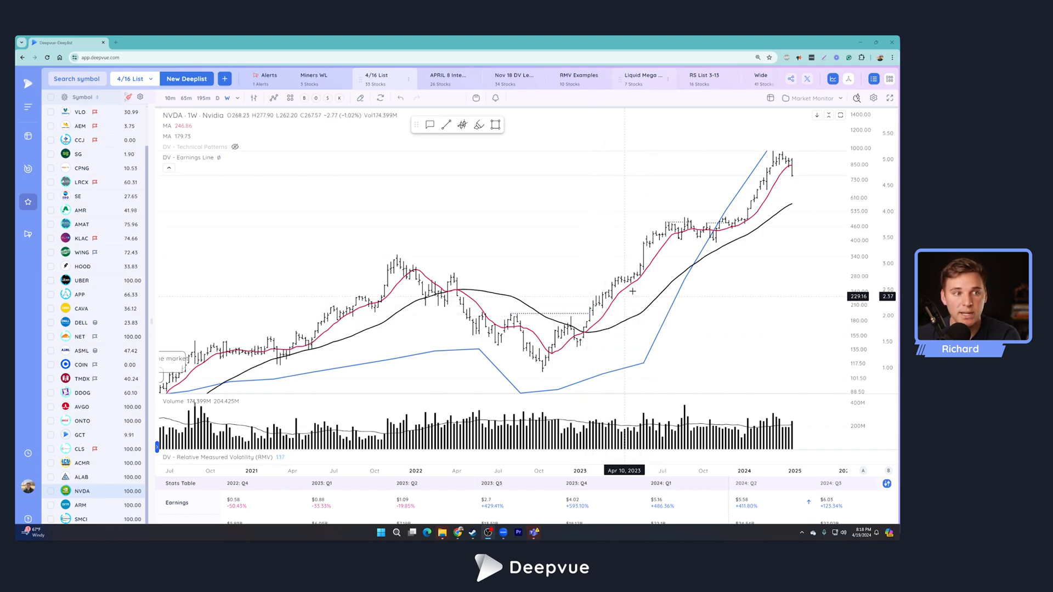
{"action": "mouse_move", "coordinate": [787, 182]}
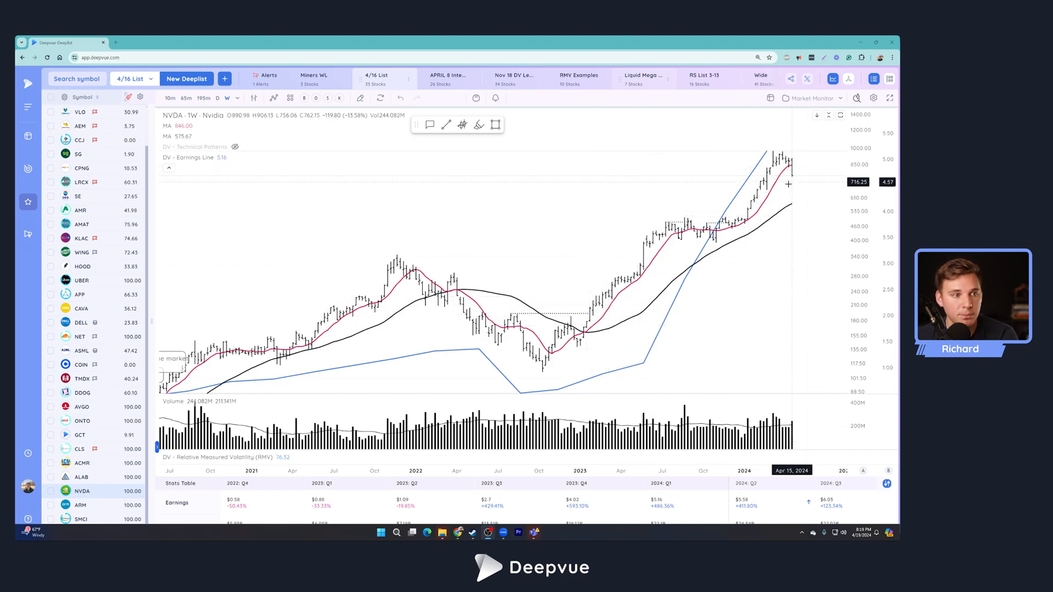
{"action": "mouse_move", "coordinate": [735, 209]}
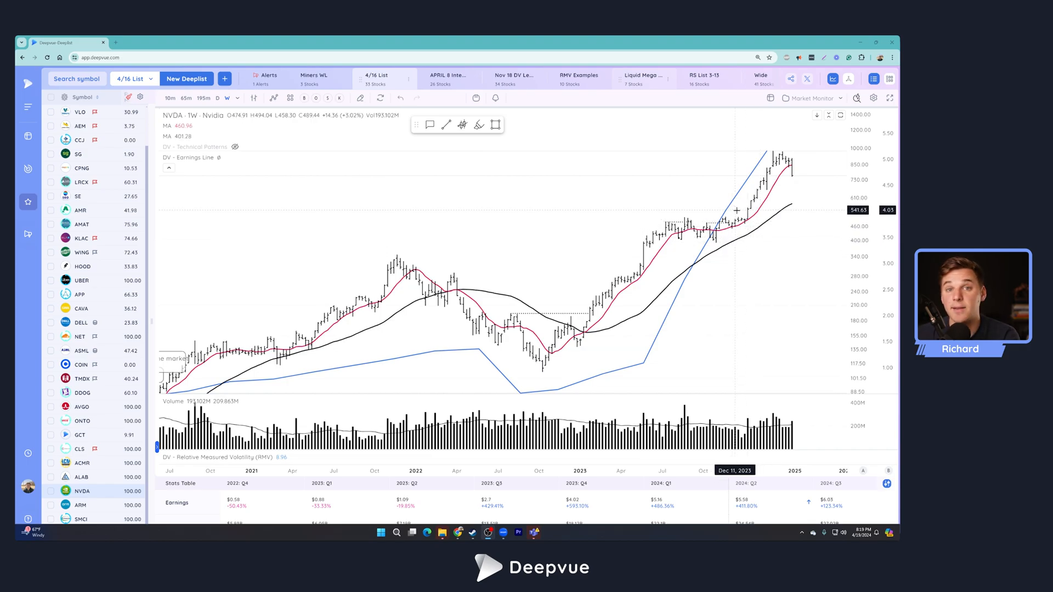
{"action": "mouse_move", "coordinate": [620, 389]}
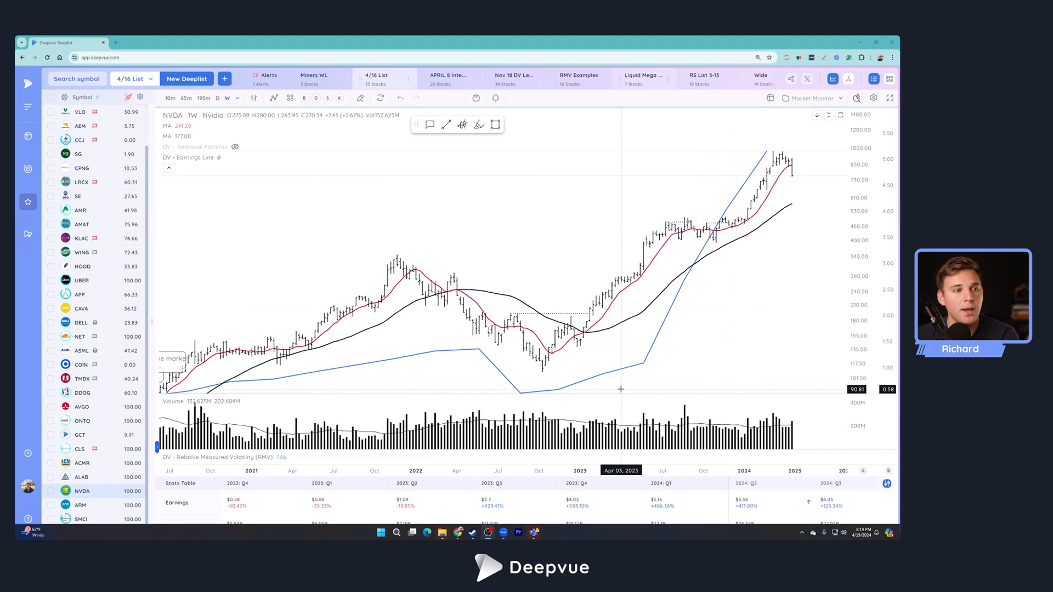
{"action": "mouse_move", "coordinate": [643, 369]}
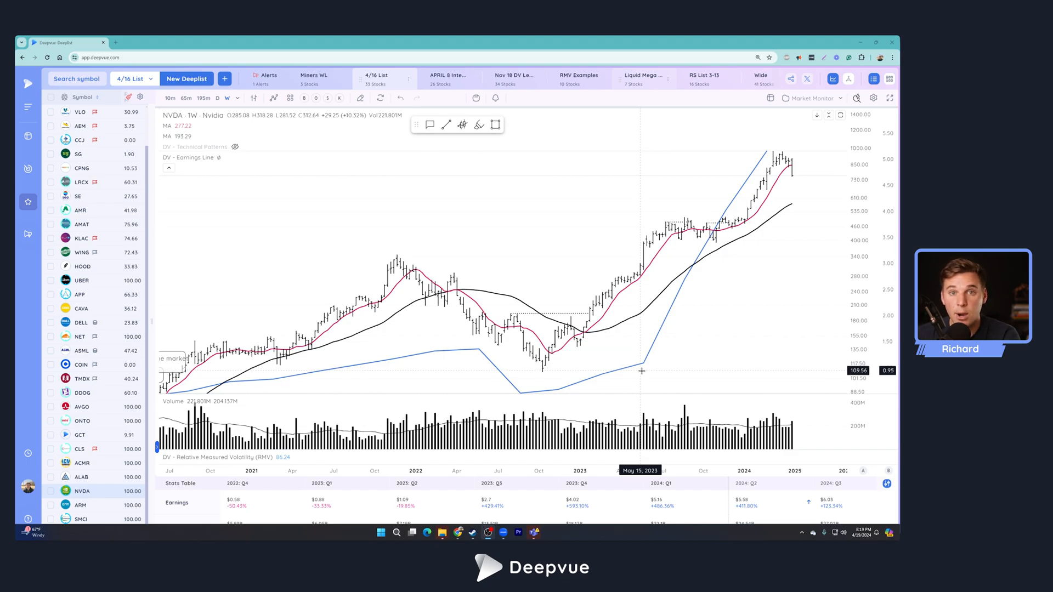
{"action": "mouse_move", "coordinate": [555, 374]}
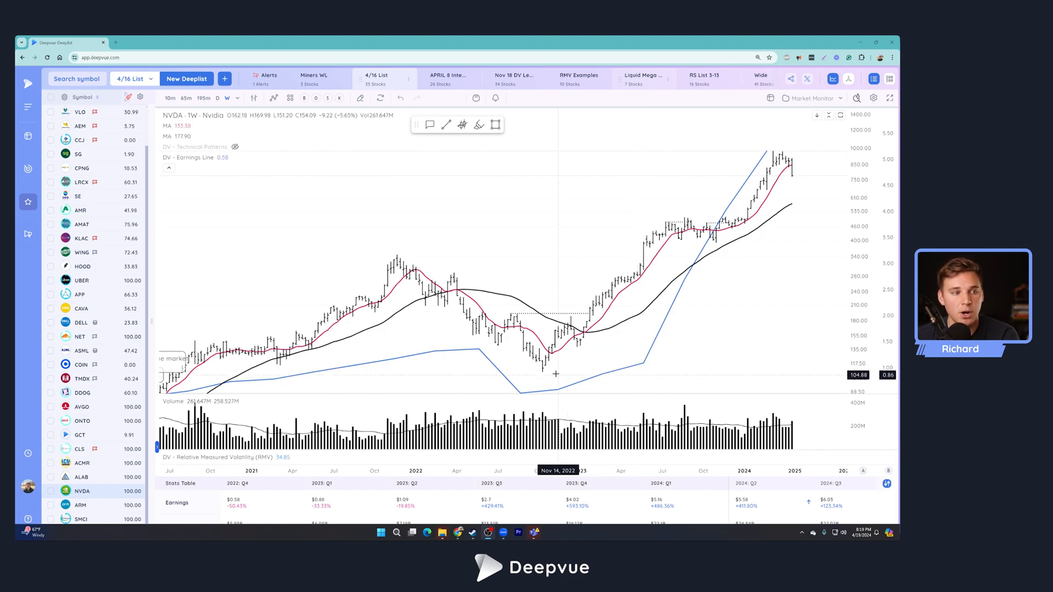
{"action": "mouse_move", "coordinate": [699, 316]}
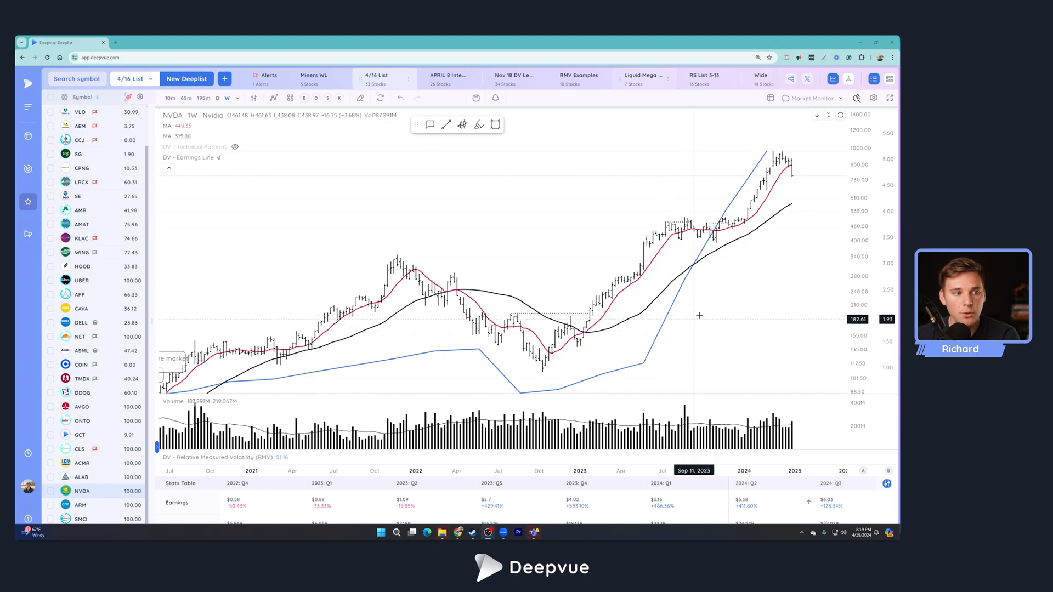
{"action": "mouse_move", "coordinate": [727, 314]}
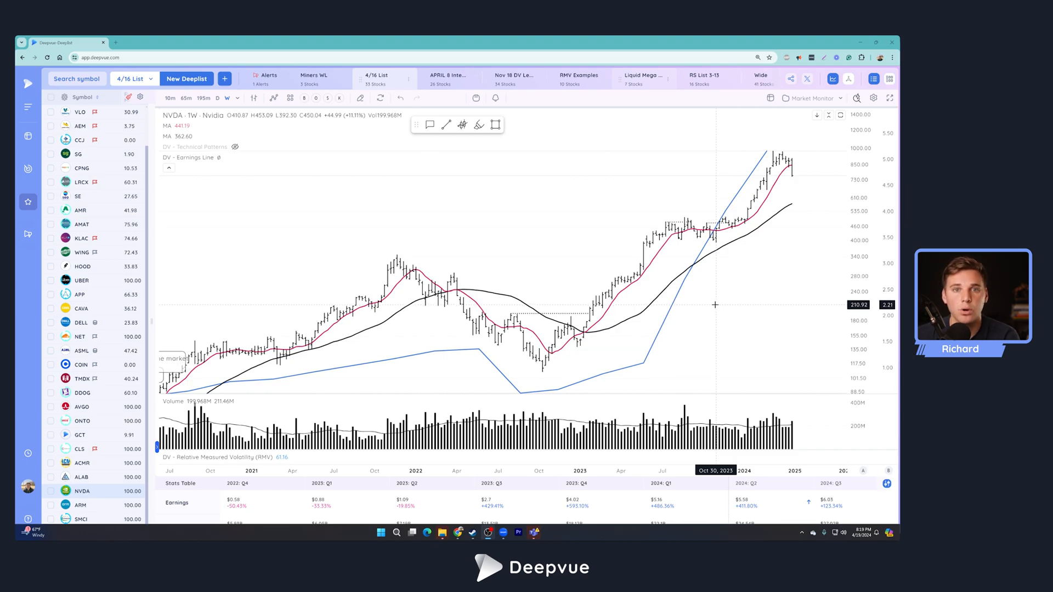
{"action": "mouse_move", "coordinate": [677, 363]}
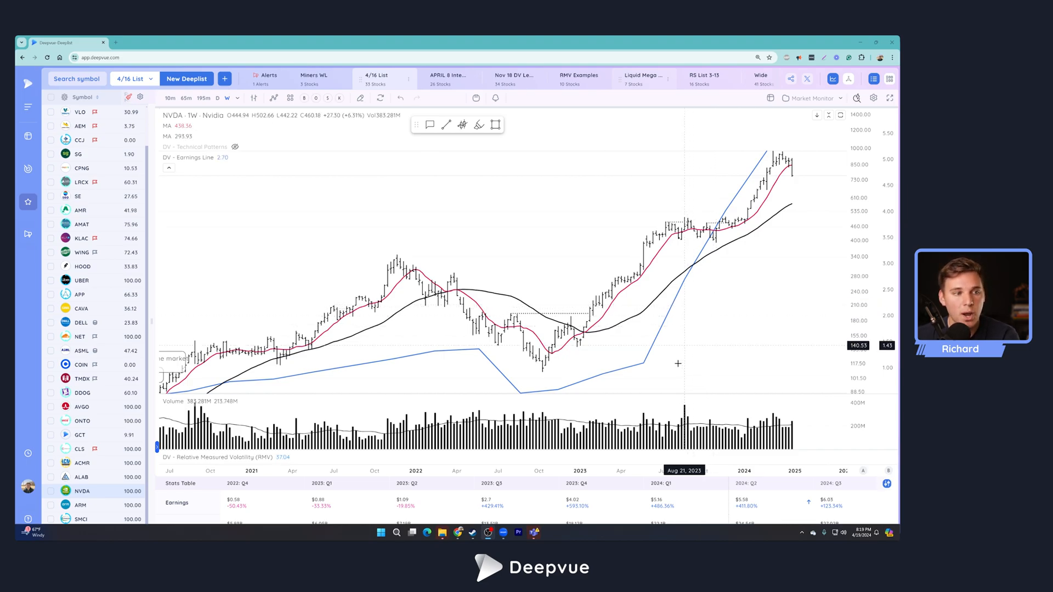
{"action": "mouse_move", "coordinate": [667, 333]}
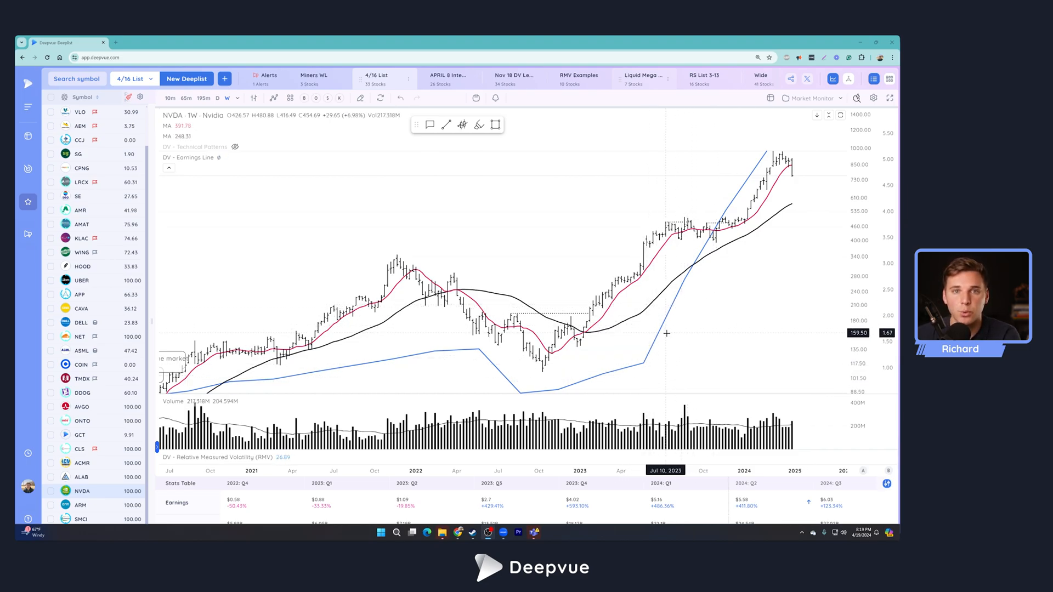
{"action": "mouse_move", "coordinate": [614, 374]}
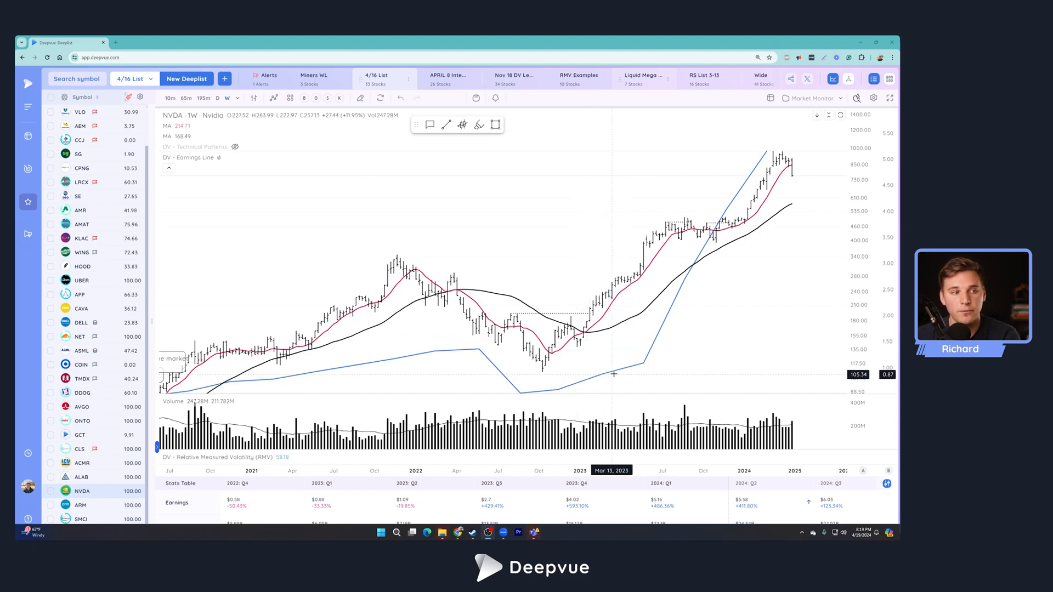
{"action": "mouse_move", "coordinate": [727, 239]}
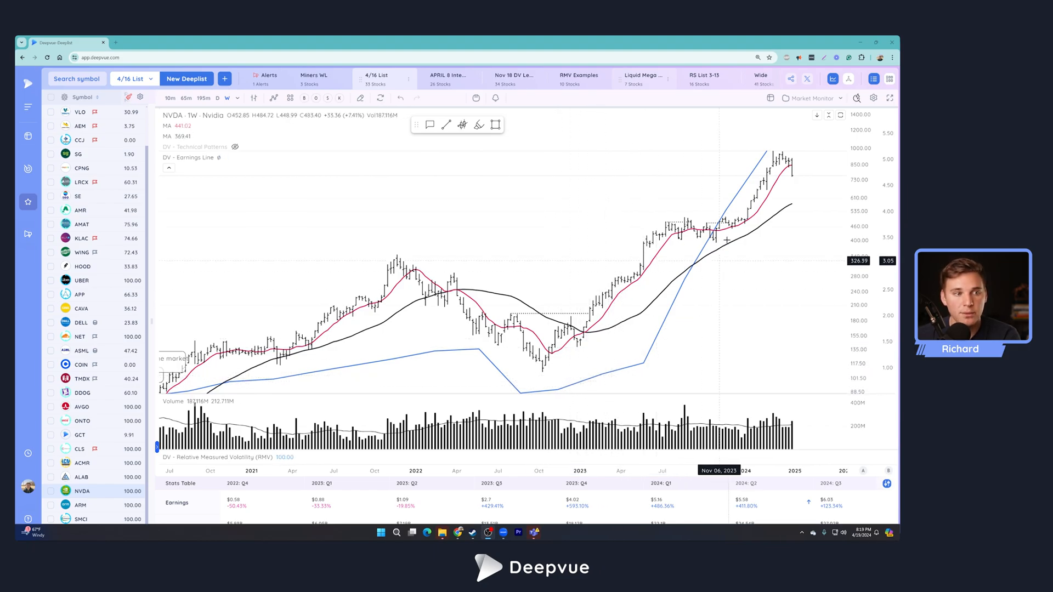
{"action": "mouse_move", "coordinate": [683, 312]}
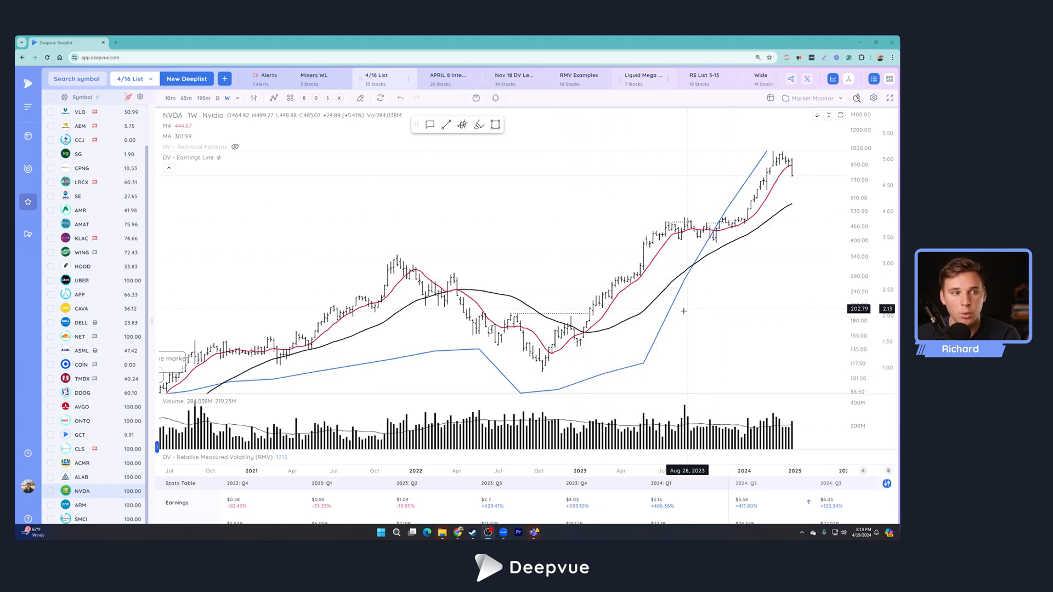
{"action": "mouse_move", "coordinate": [676, 324]}
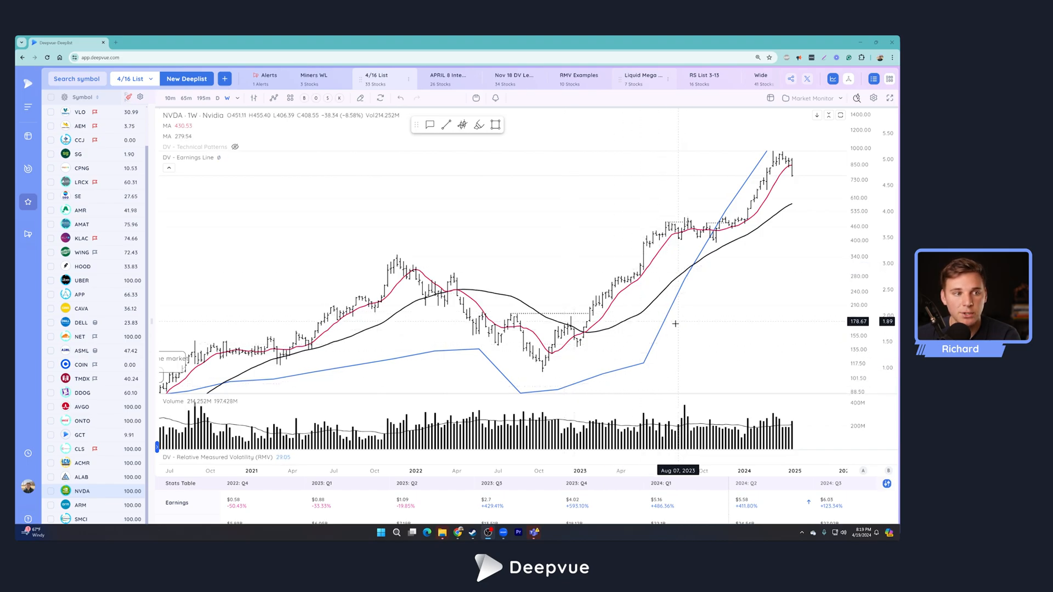
{"action": "mouse_move", "coordinate": [690, 300]}
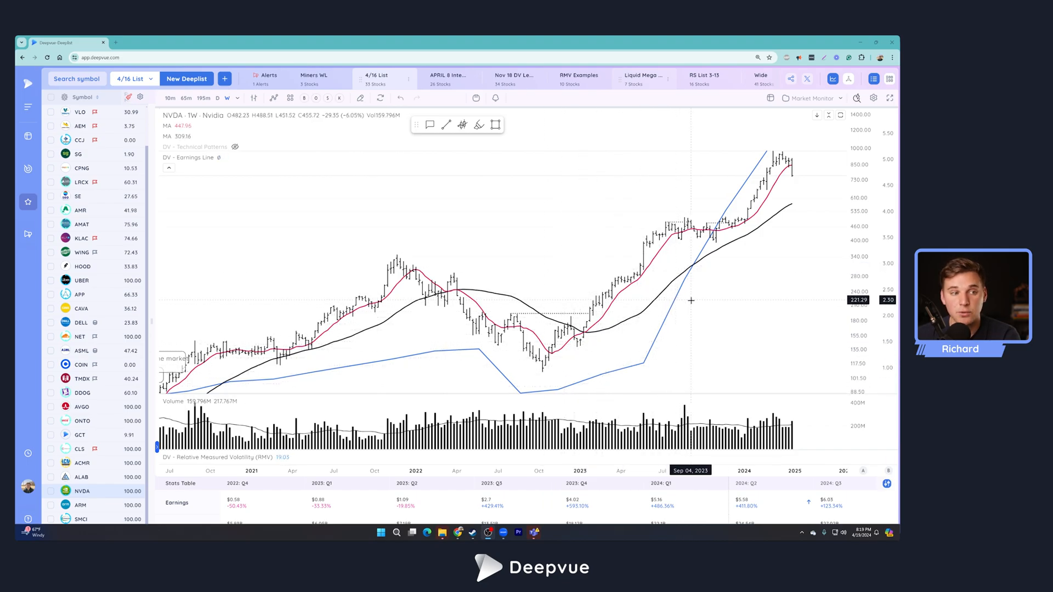
{"action": "mouse_move", "coordinate": [693, 303]}
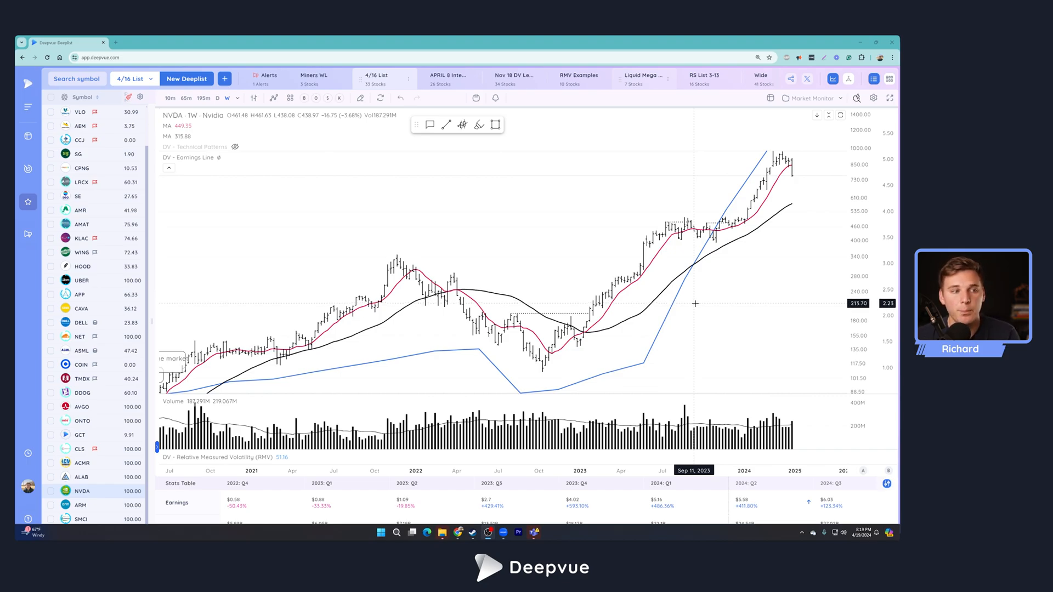
{"action": "mouse_move", "coordinate": [698, 326]}
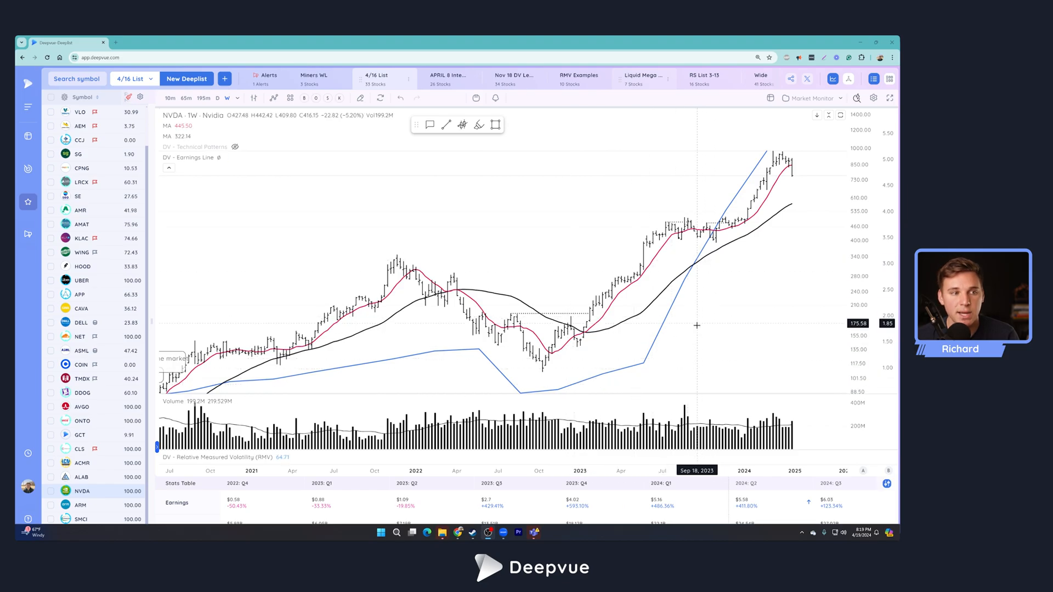
{"action": "mouse_move", "coordinate": [737, 302]}
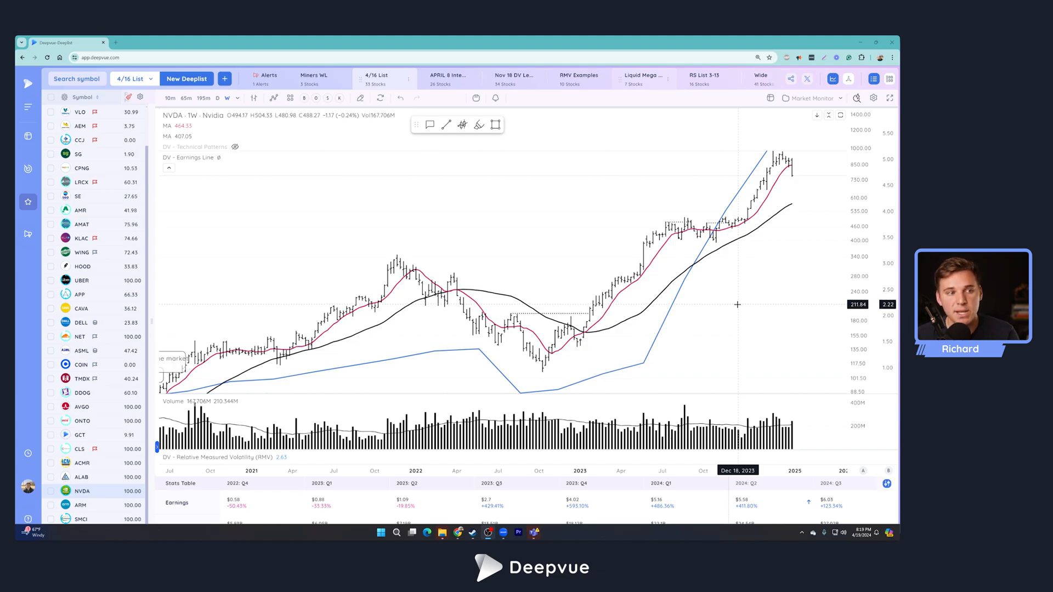
{"action": "mouse_move", "coordinate": [630, 379]}
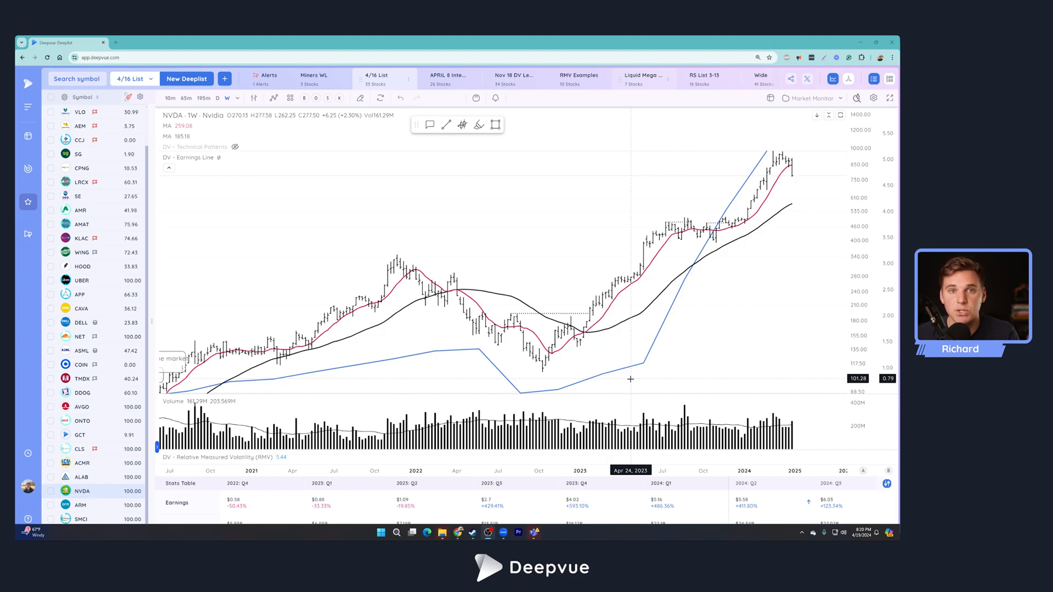
{"action": "mouse_move", "coordinate": [601, 367]}
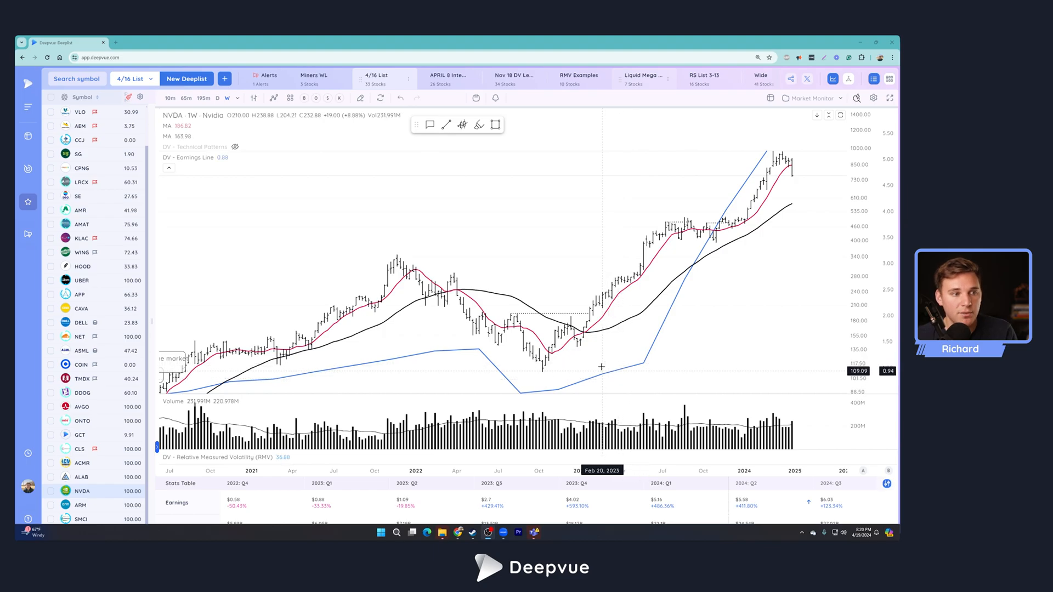
{"action": "mouse_move", "coordinate": [698, 321]}
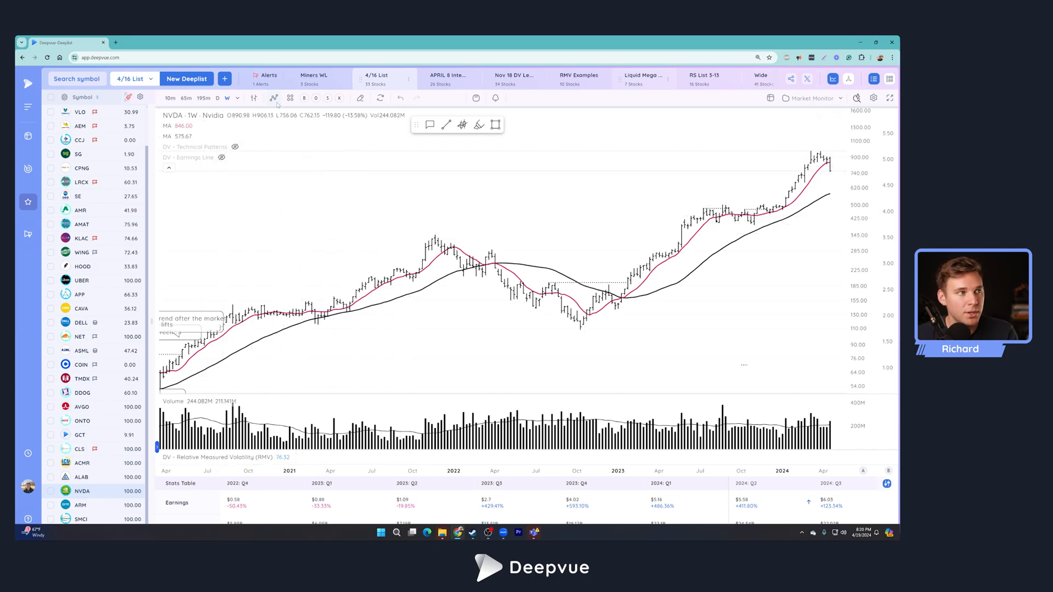
Search the indicator list for 'DV' and add DV - Sales Line to the NVDA chart.
{"action": "left_click", "coordinate": [273, 97]}
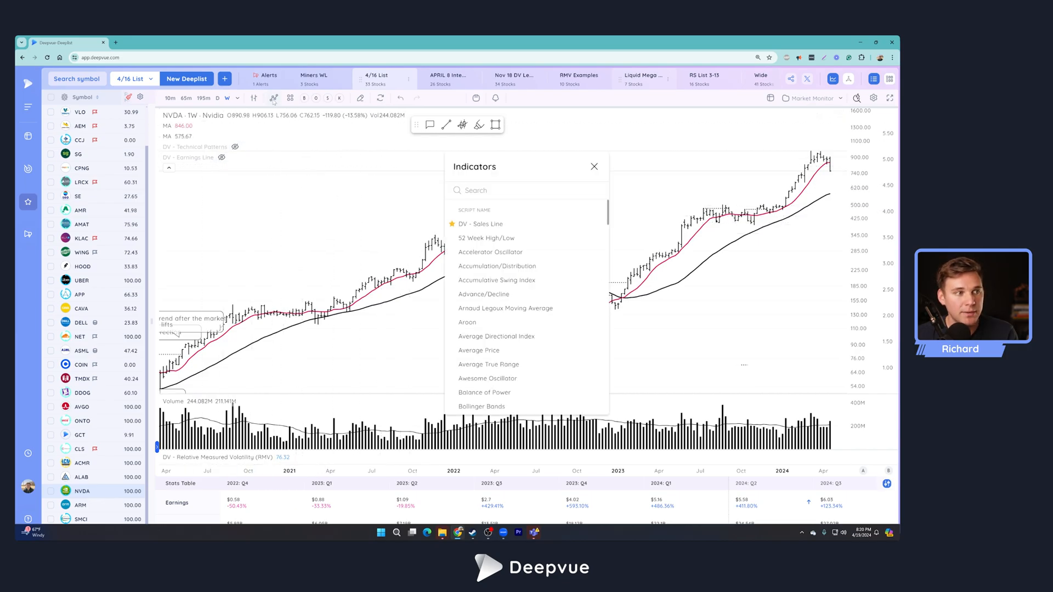
{"action": "type", "text": "DV"}
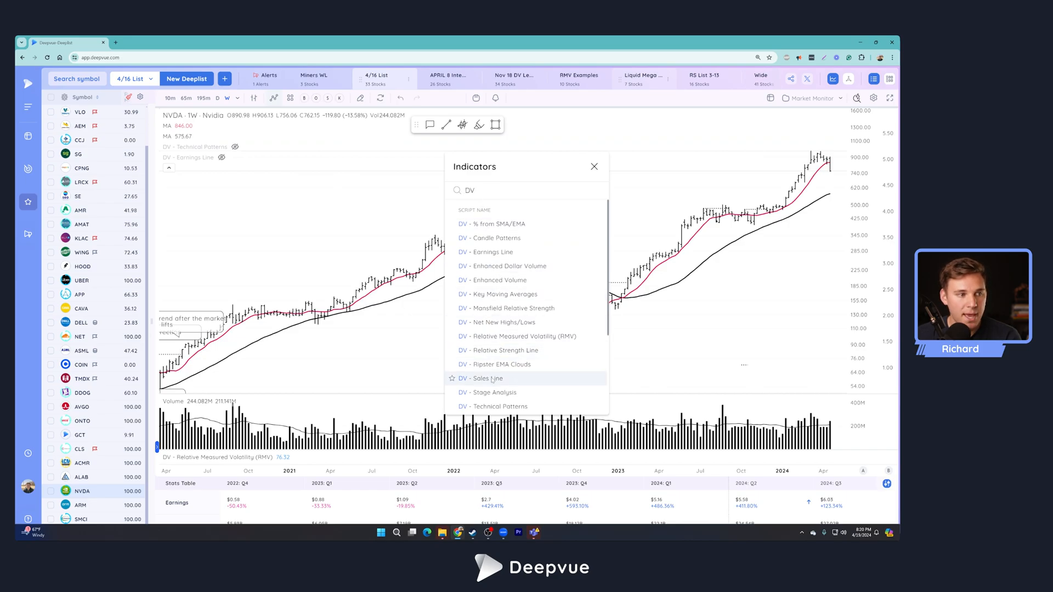
{"action": "left_click", "coordinate": [485, 379]}
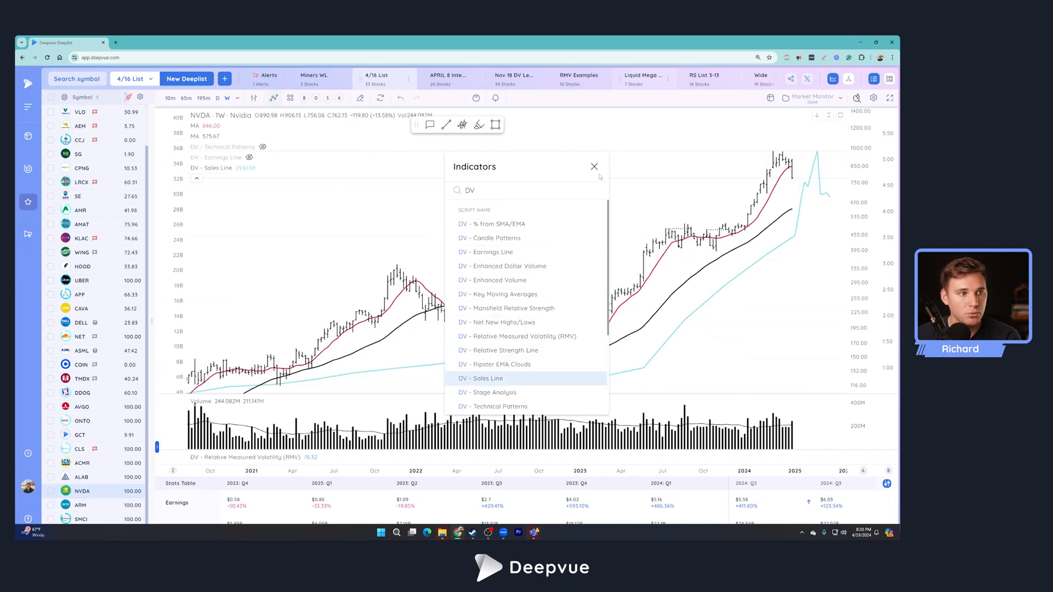
Dismiss the indicator list and bring up the DV - Sales Line settings from the legend gear.
{"action": "left_click", "coordinate": [593, 167]}
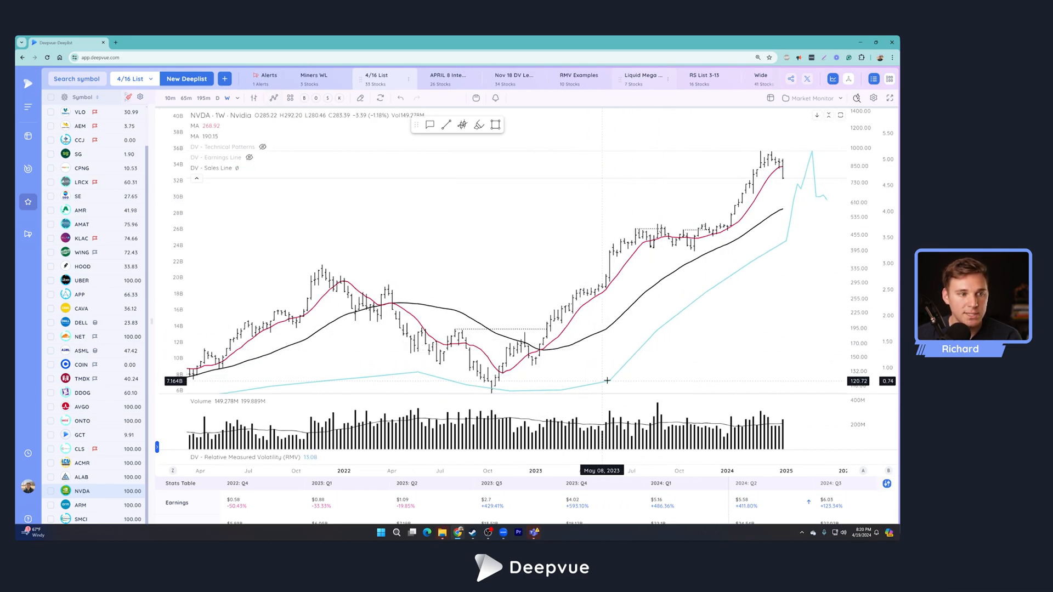
{"action": "mouse_move", "coordinate": [689, 325]}
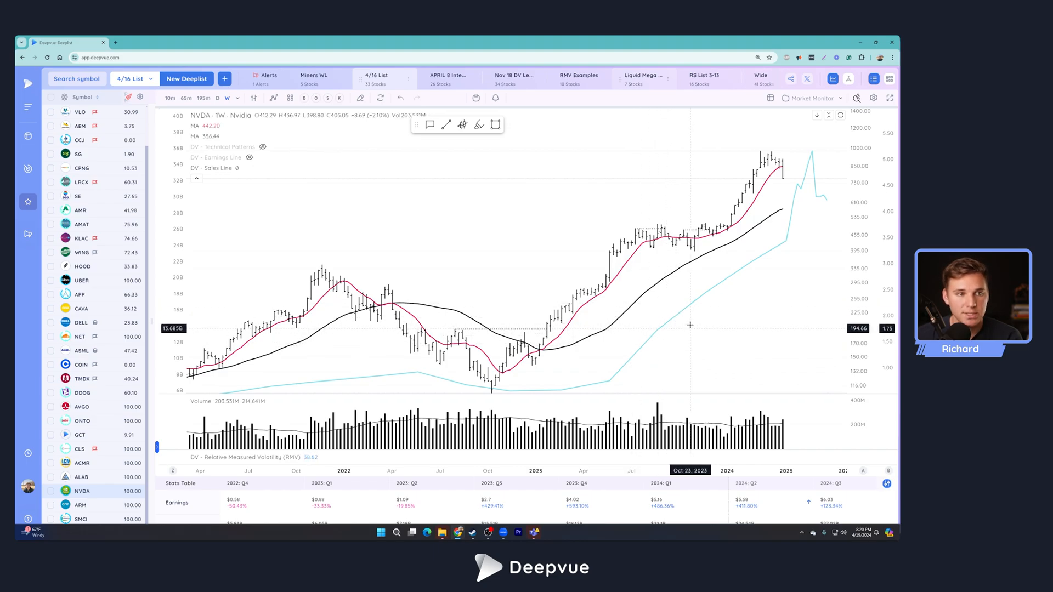
{"action": "mouse_move", "coordinate": [822, 160]}
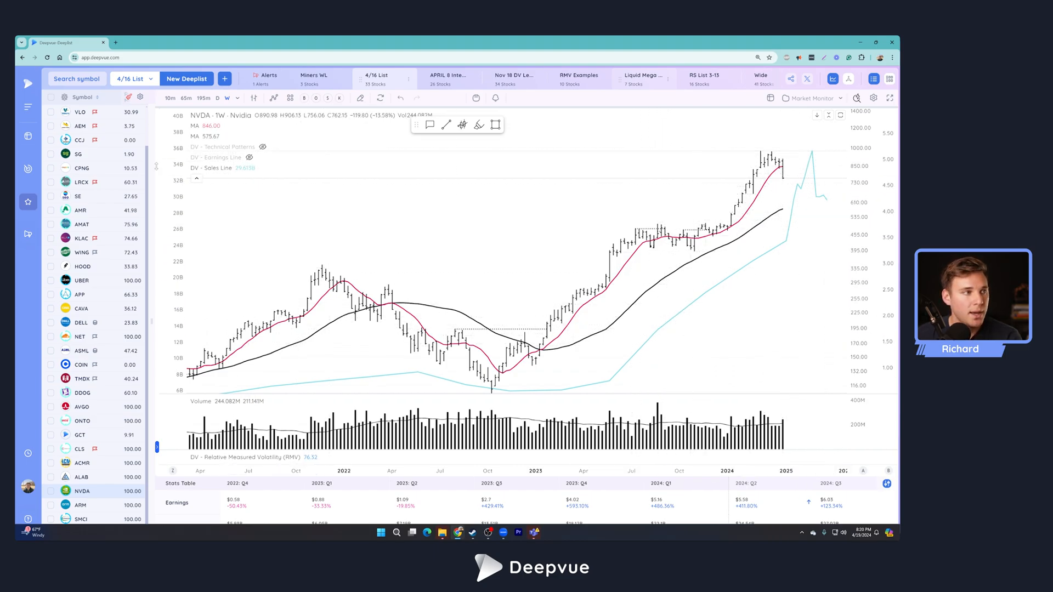
{"action": "mouse_move", "coordinate": [210, 175]}
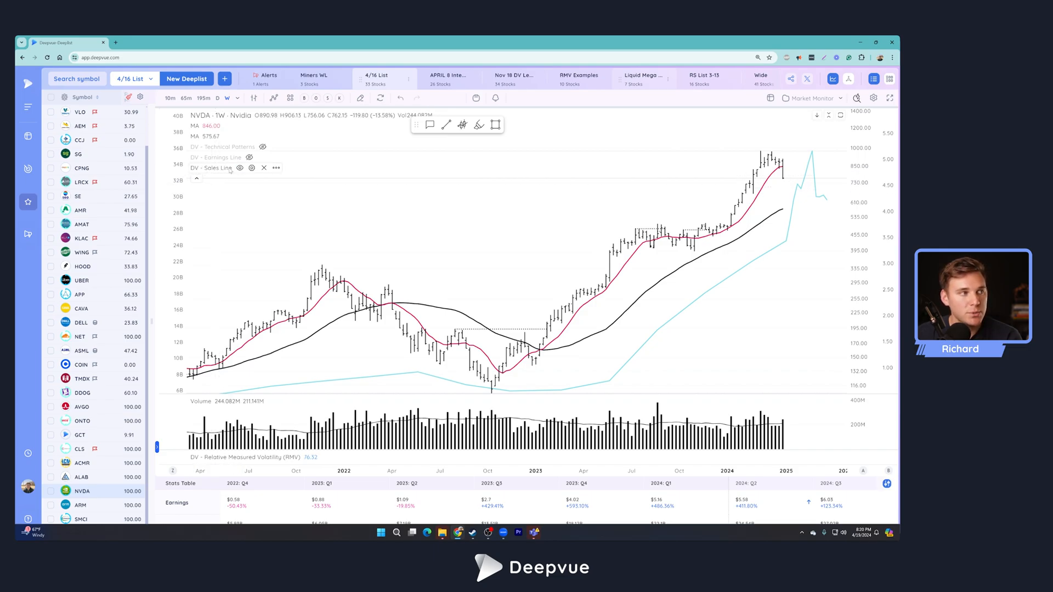
{"action": "left_click", "coordinate": [252, 168]}
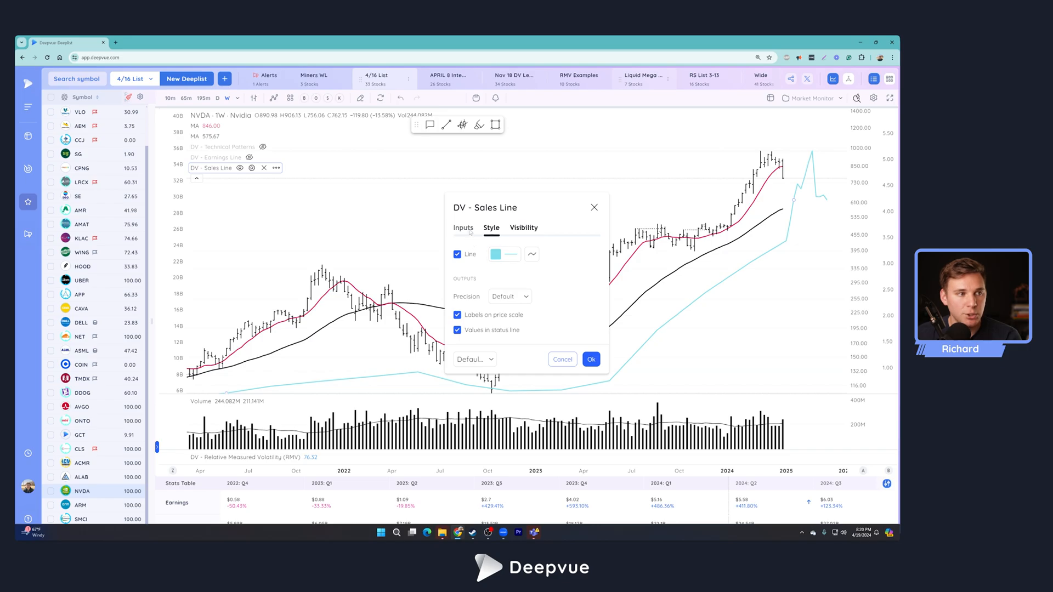
On Inputs, try Sales Growth (%) then return the data type to Sales ($).
{"action": "left_click", "coordinate": [463, 228]}
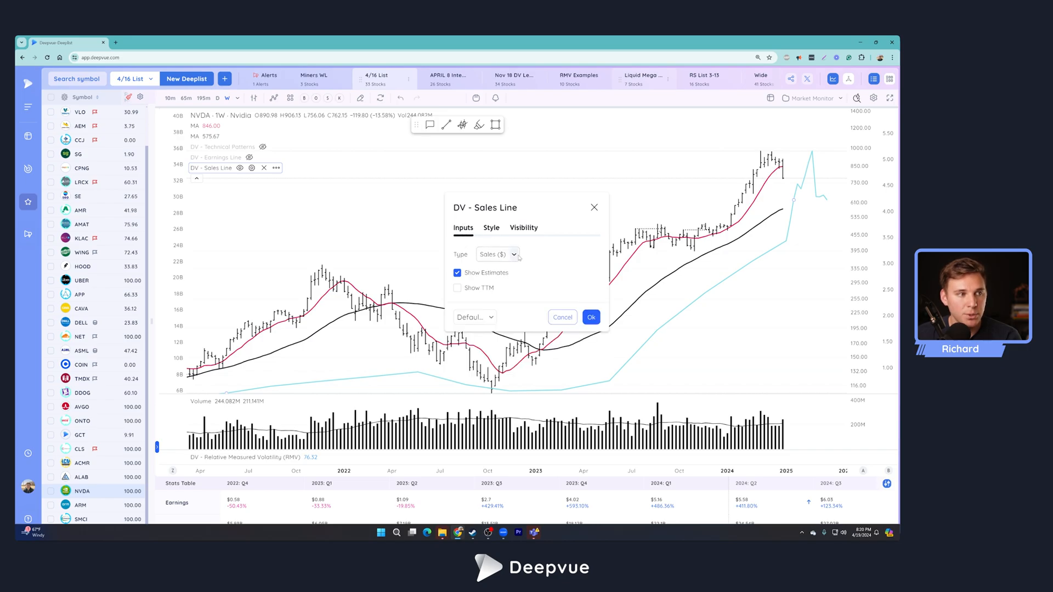
{"action": "left_click", "coordinate": [498, 254]}
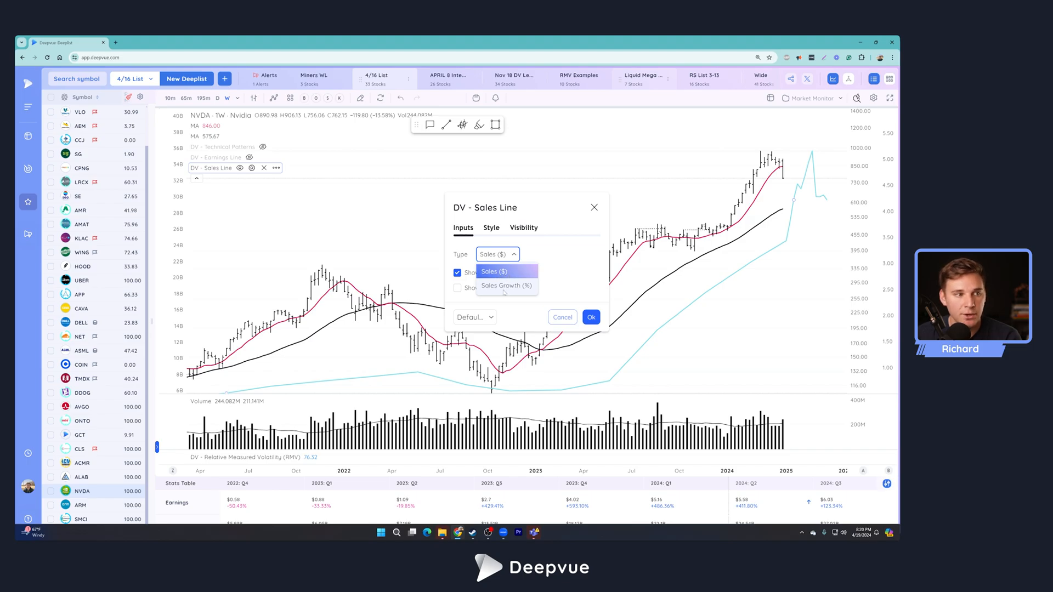
{"action": "left_click", "coordinate": [507, 285]}
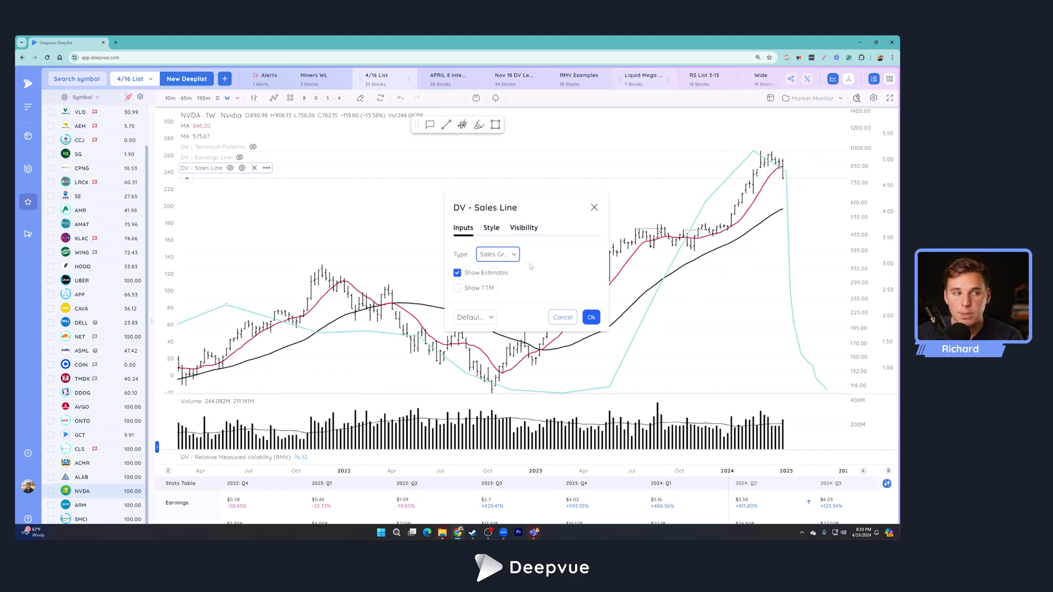
{"action": "left_click", "coordinate": [498, 254]}
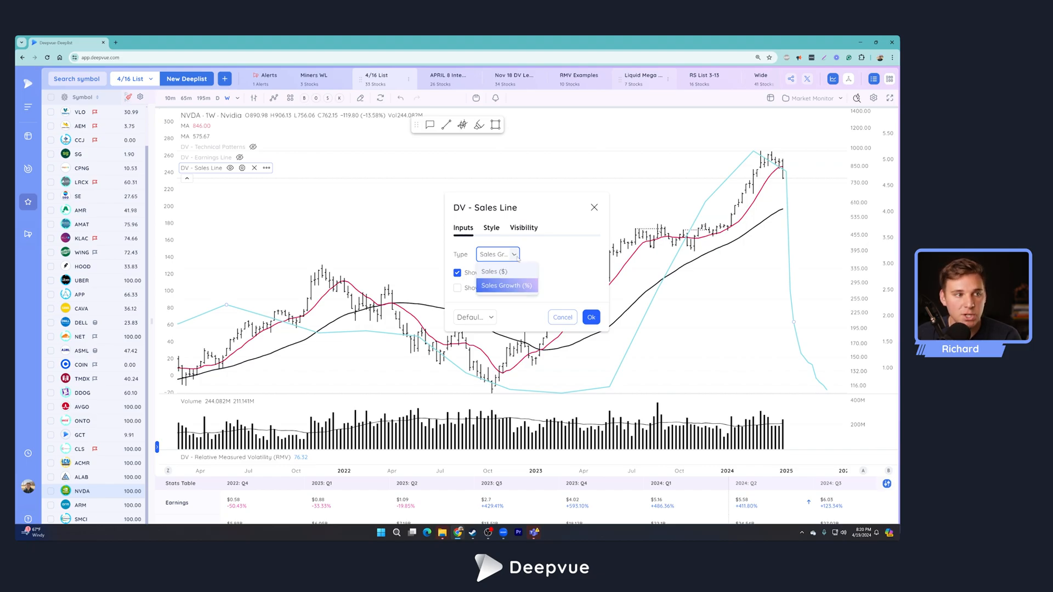
{"action": "left_click", "coordinate": [494, 272]}
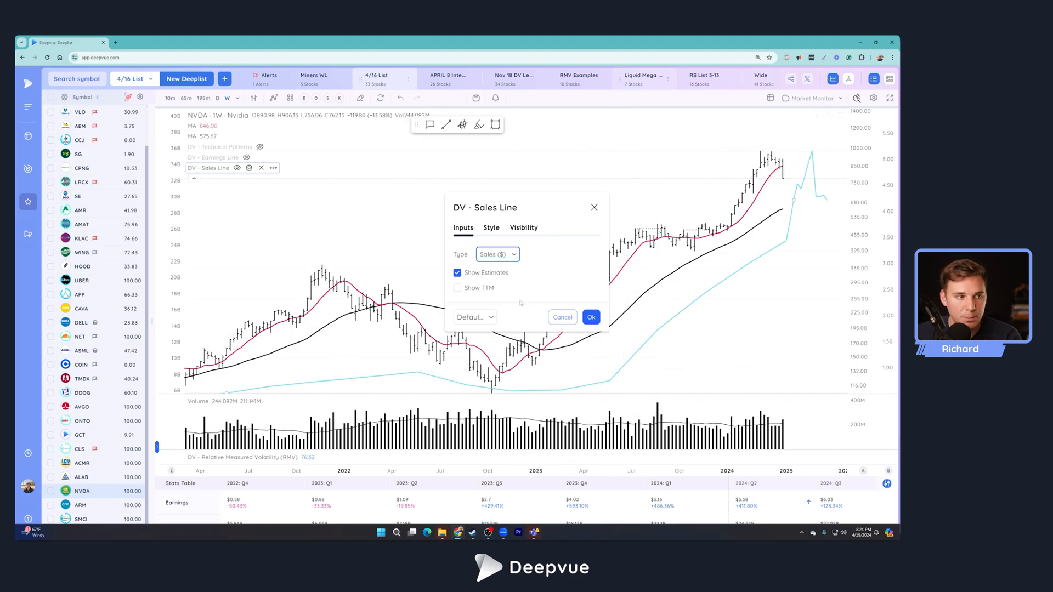
Turn off Show Estimates and leave Show TTM off after toggling it on briefly.
{"action": "left_click", "coordinate": [456, 272]}
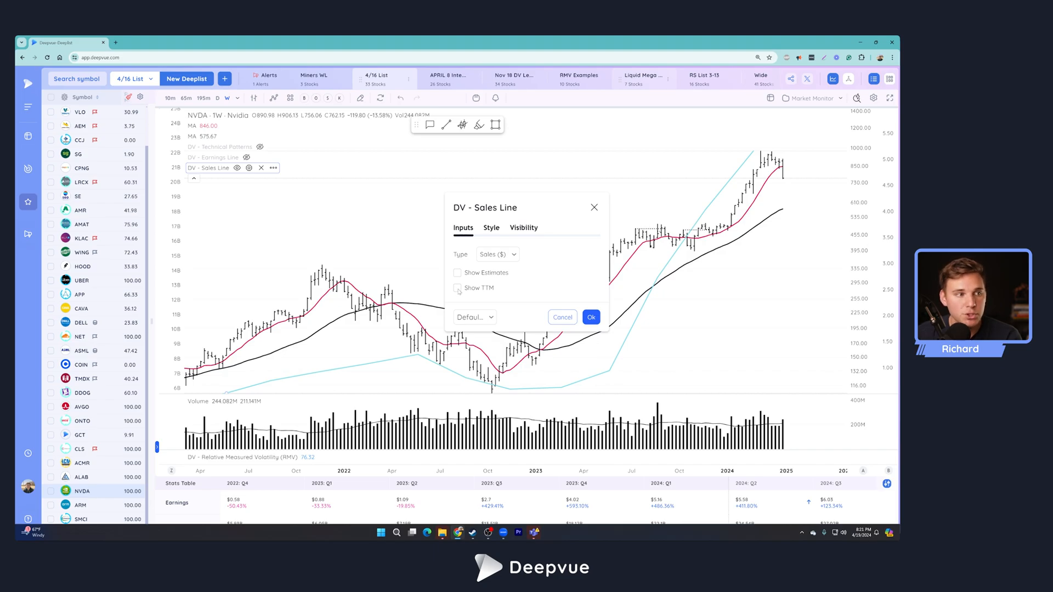
{"action": "left_click", "coordinate": [457, 287]}
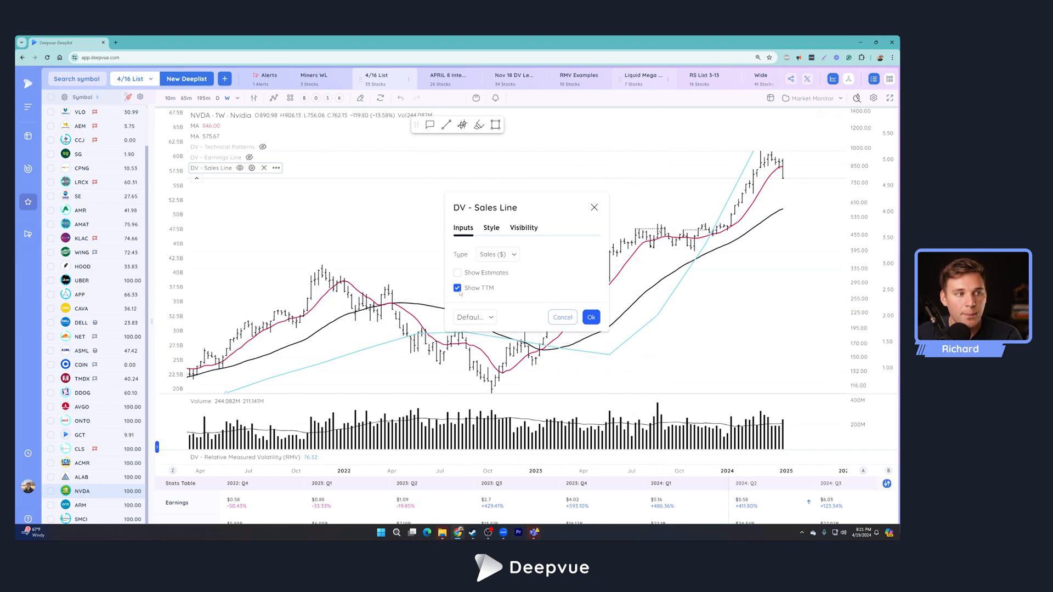
{"action": "left_click", "coordinate": [457, 288]}
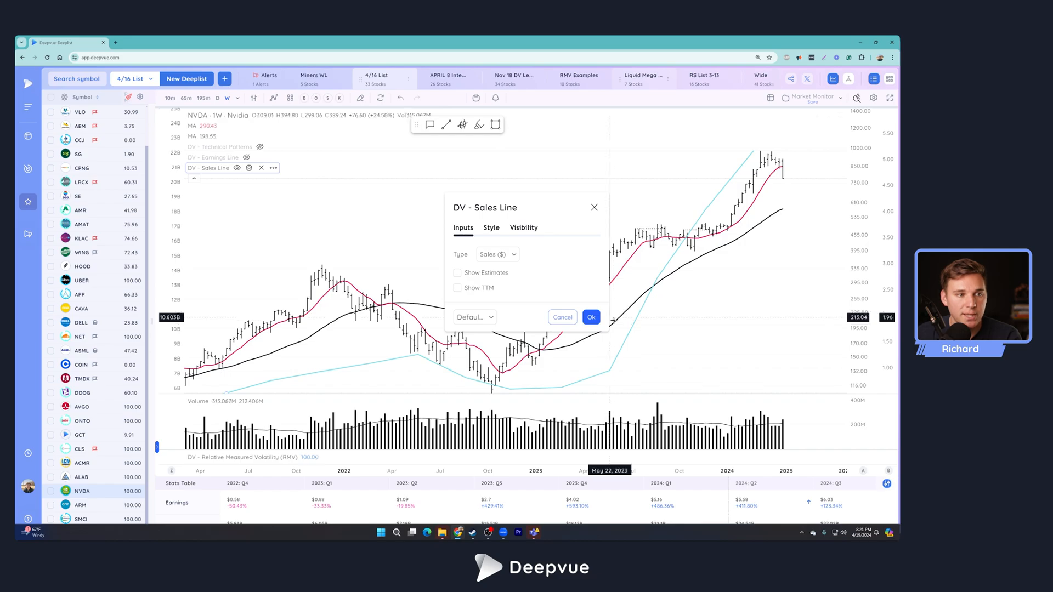
{"action": "mouse_move", "coordinate": [647, 280]}
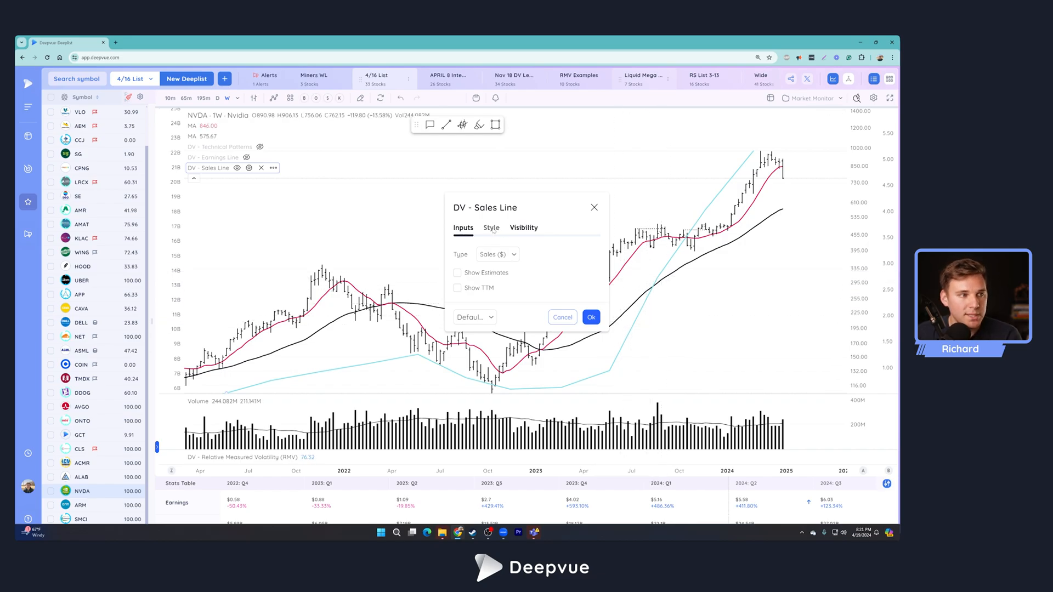
On Style, draw the Sales Line as Columns, then set it back to Line.
{"action": "left_click", "coordinate": [491, 228]}
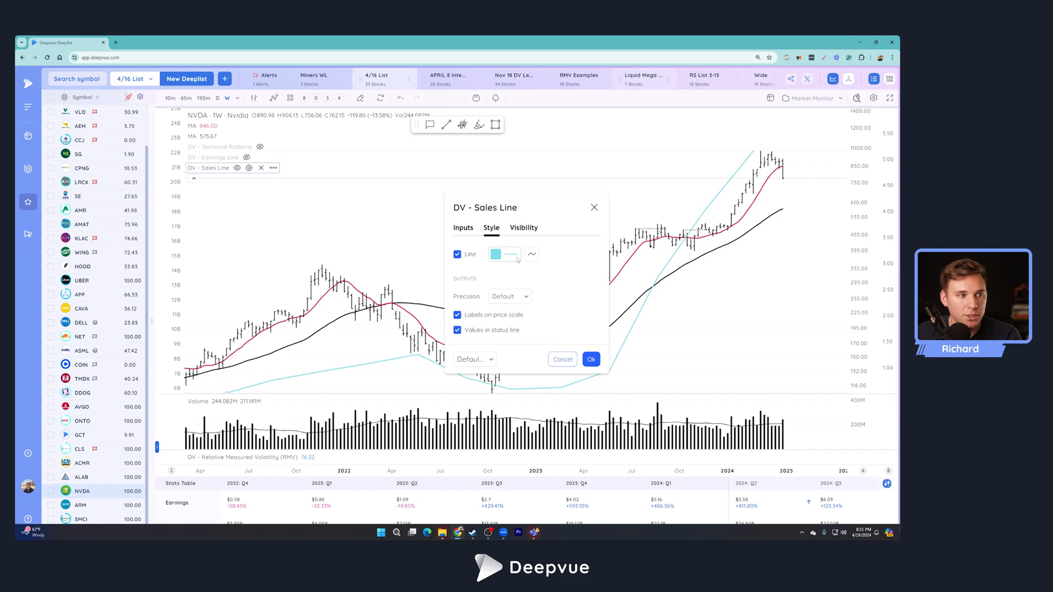
{"action": "left_click", "coordinate": [531, 255]}
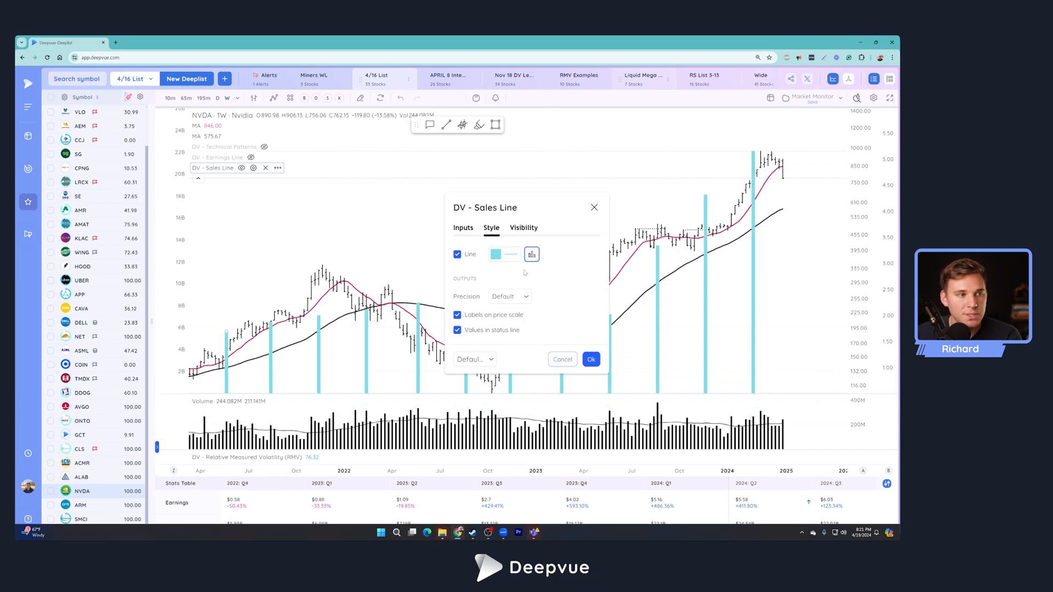
{"action": "left_click", "coordinate": [532, 254]}
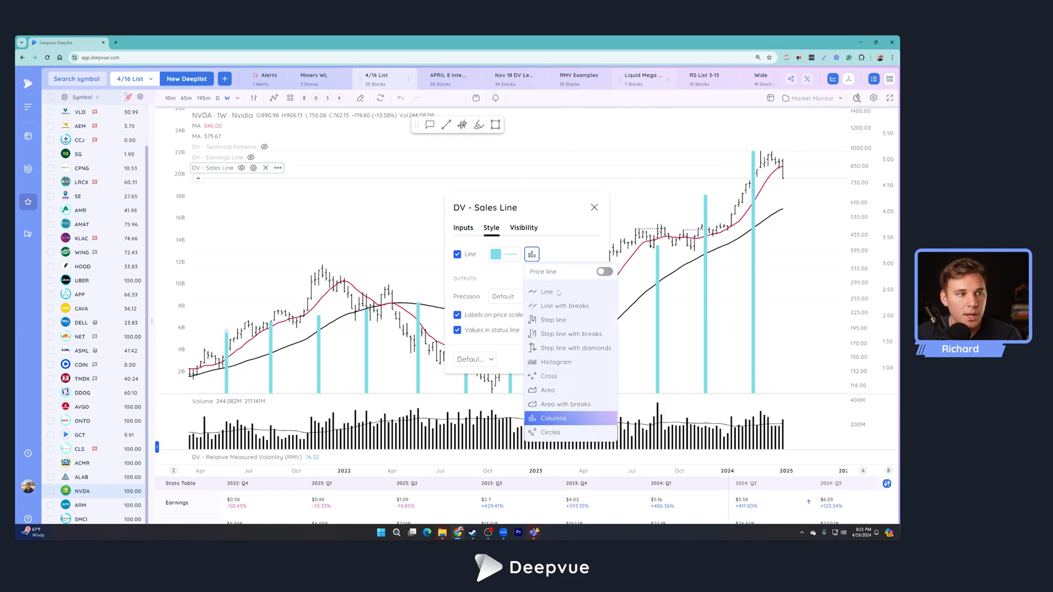
{"action": "left_click", "coordinate": [546, 292]}
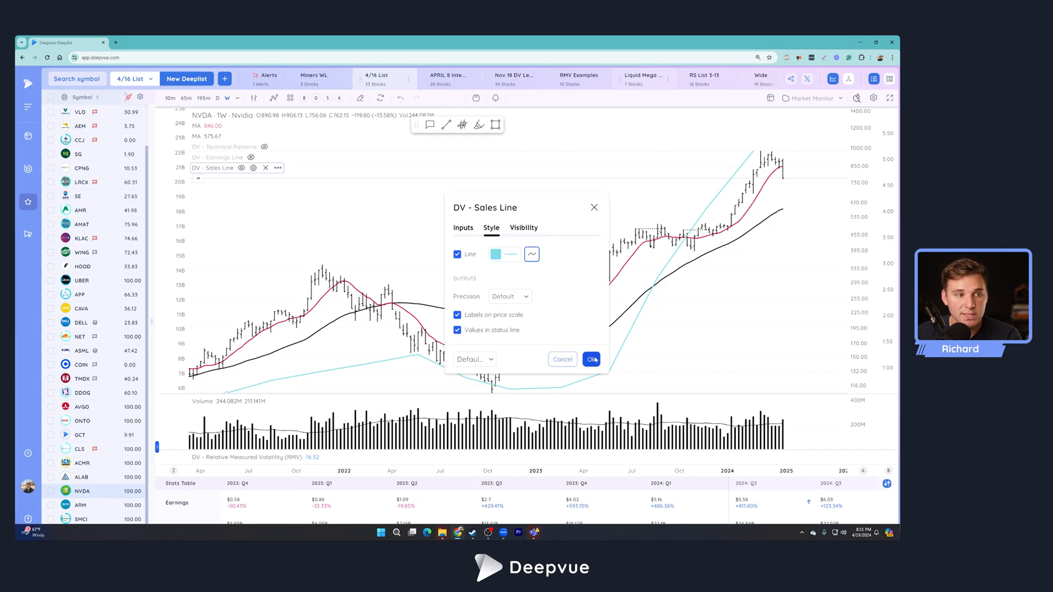
Confirm the Sales Line settings with Ok, leaving the sales line on the weekly chart.
{"action": "left_click", "coordinate": [591, 359]}
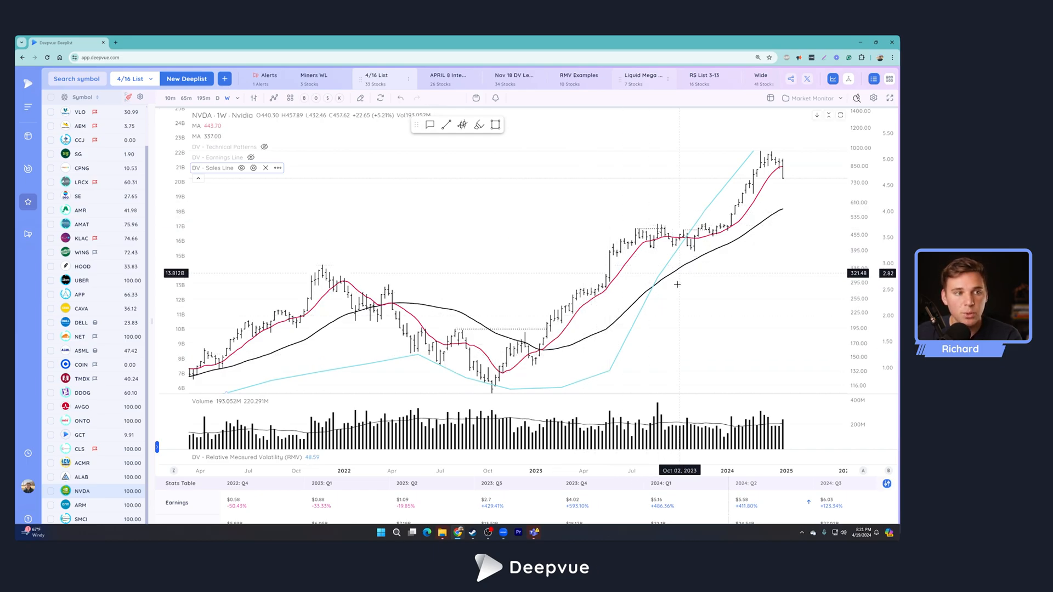
{"action": "mouse_move", "coordinate": [693, 257]}
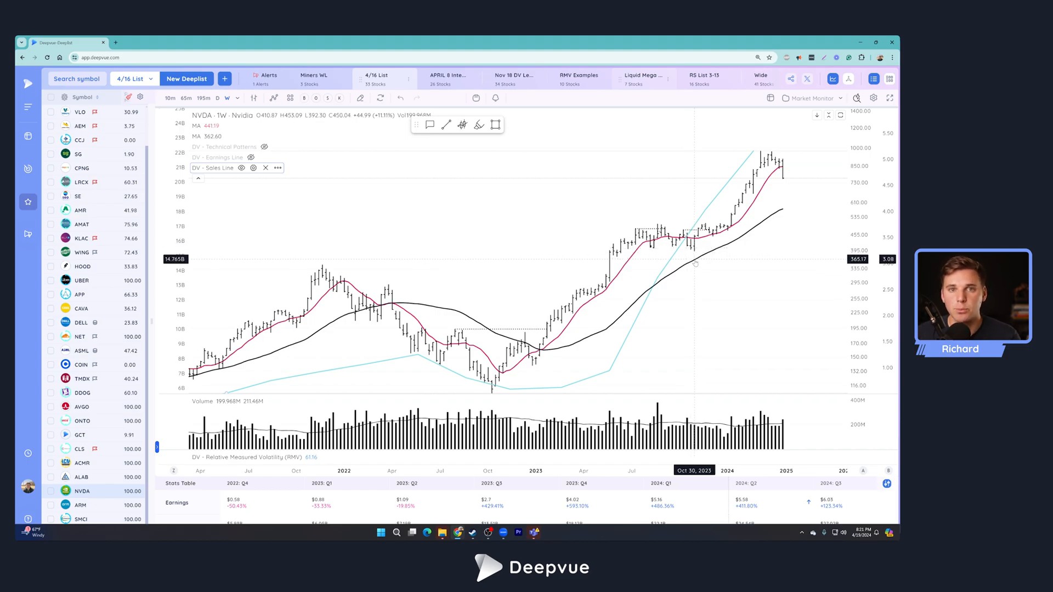
{"action": "mouse_move", "coordinate": [697, 264]}
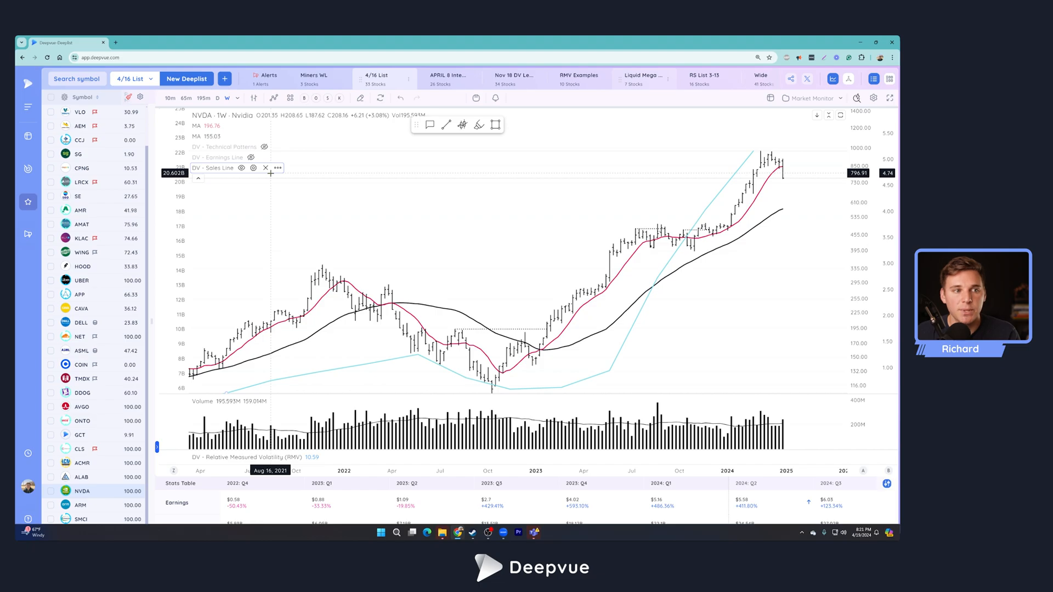
{"action": "mouse_move", "coordinate": [356, 200]}
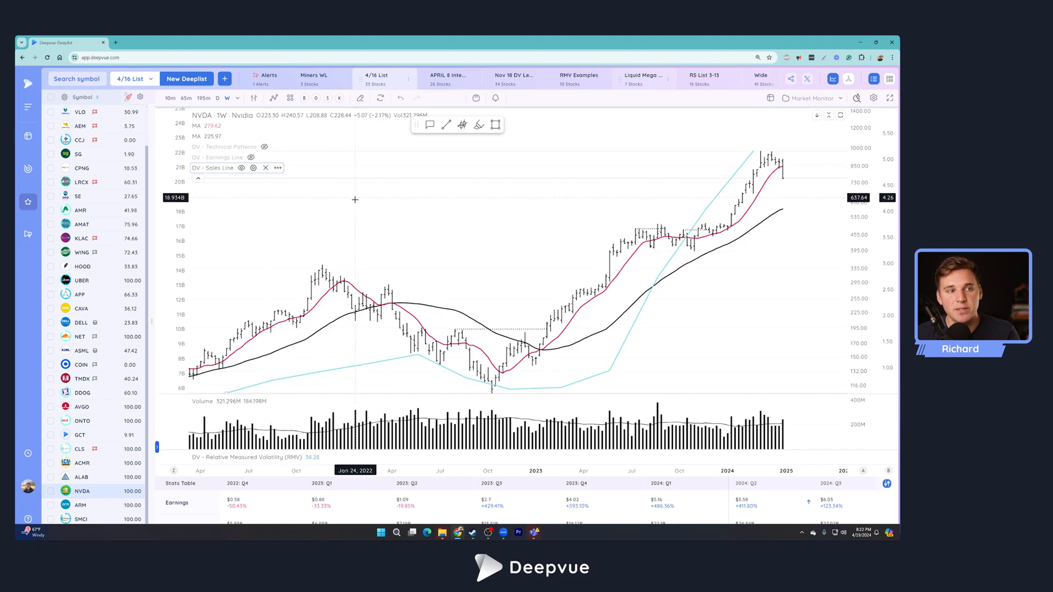
{"action": "mouse_move", "coordinate": [277, 199]}
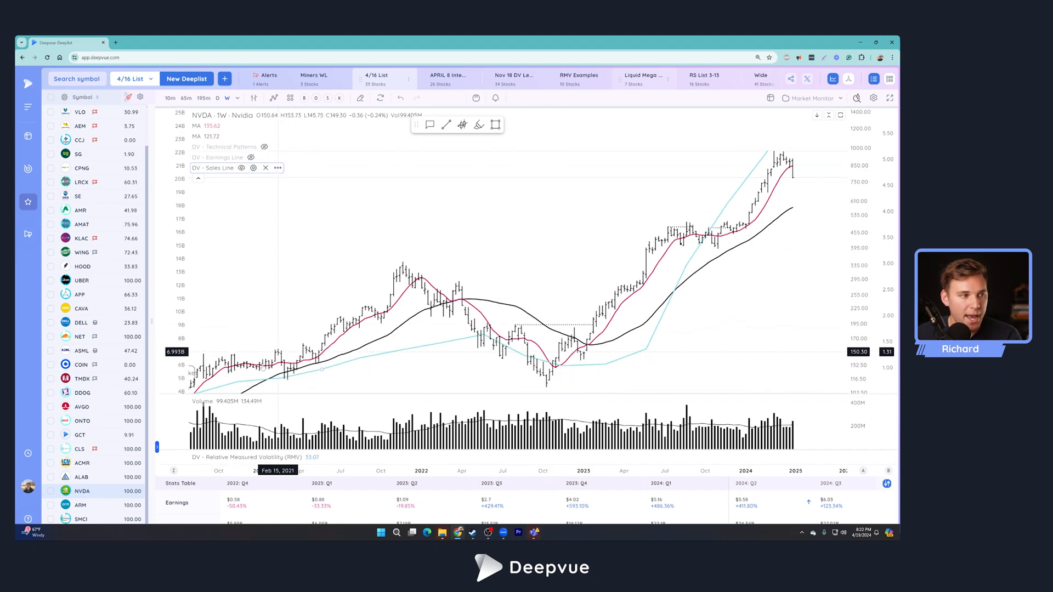
{"action": "mouse_move", "coordinate": [272, 382]}
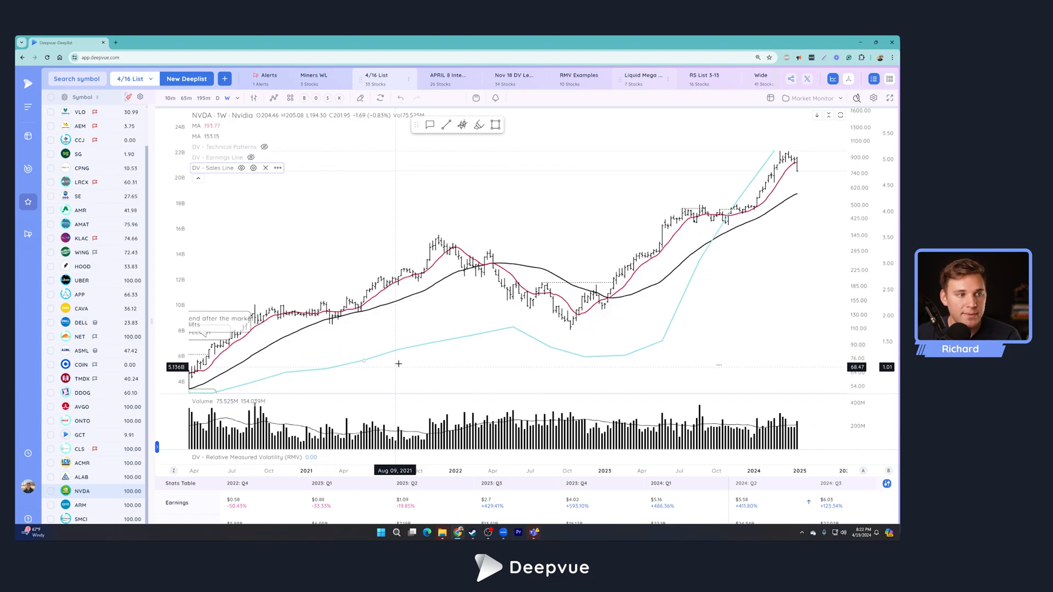
{"action": "mouse_move", "coordinate": [406, 343]}
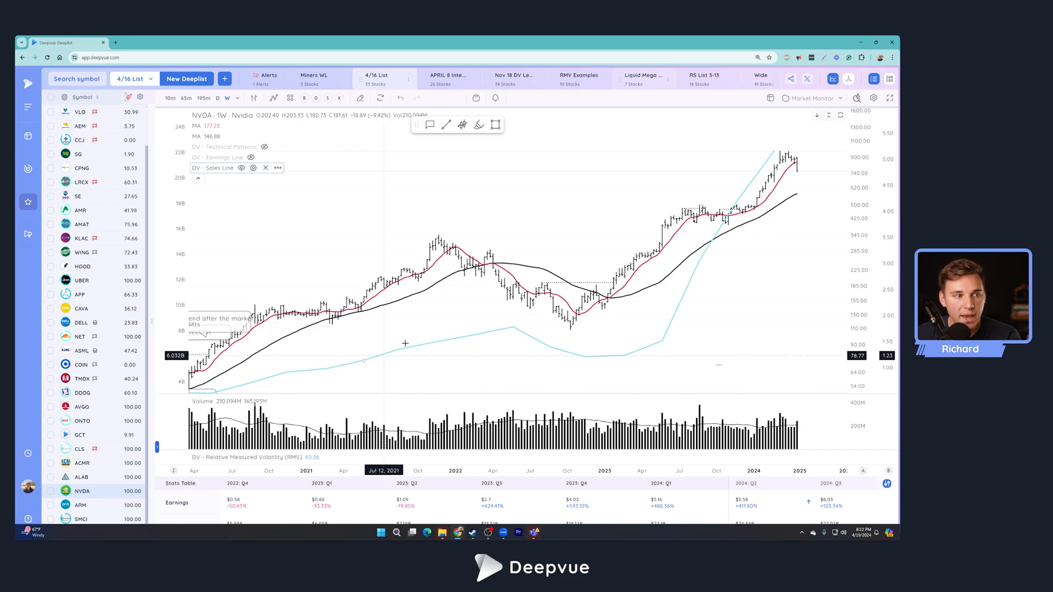
{"action": "mouse_move", "coordinate": [498, 314]}
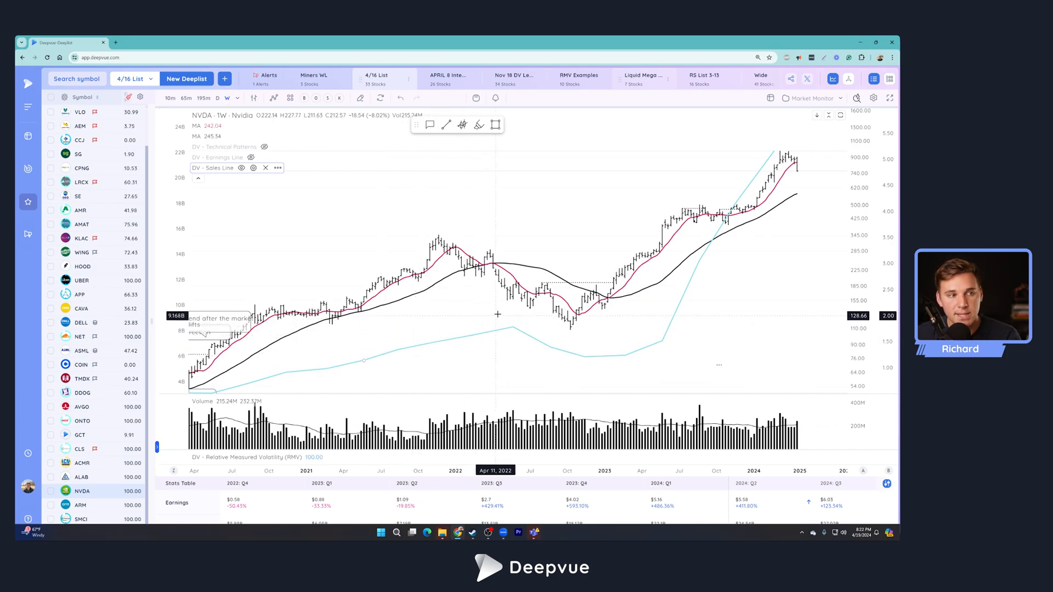
{"action": "mouse_move", "coordinate": [388, 355]}
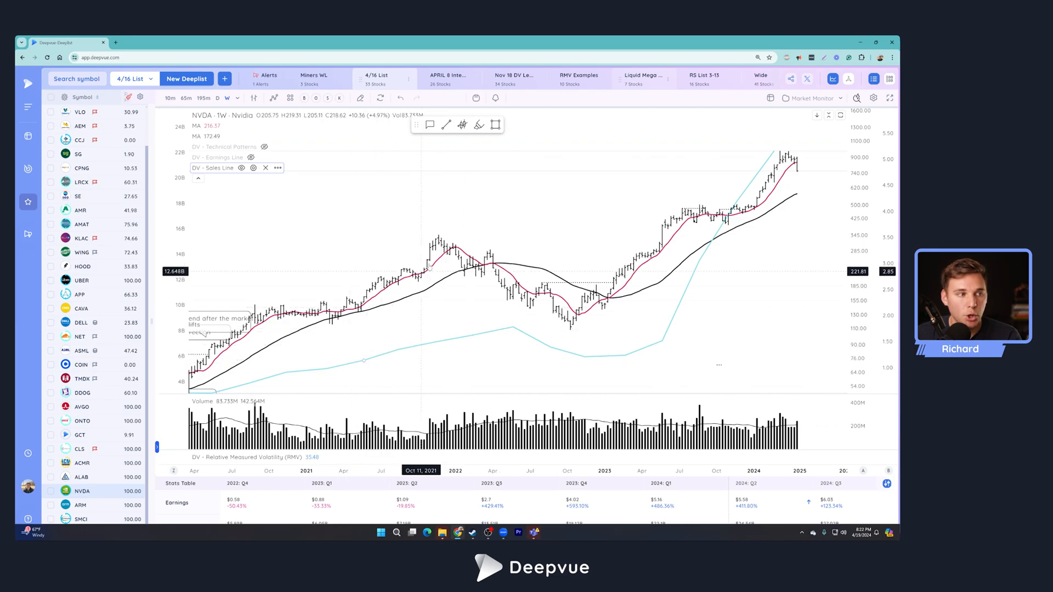
{"action": "mouse_move", "coordinate": [697, 237]}
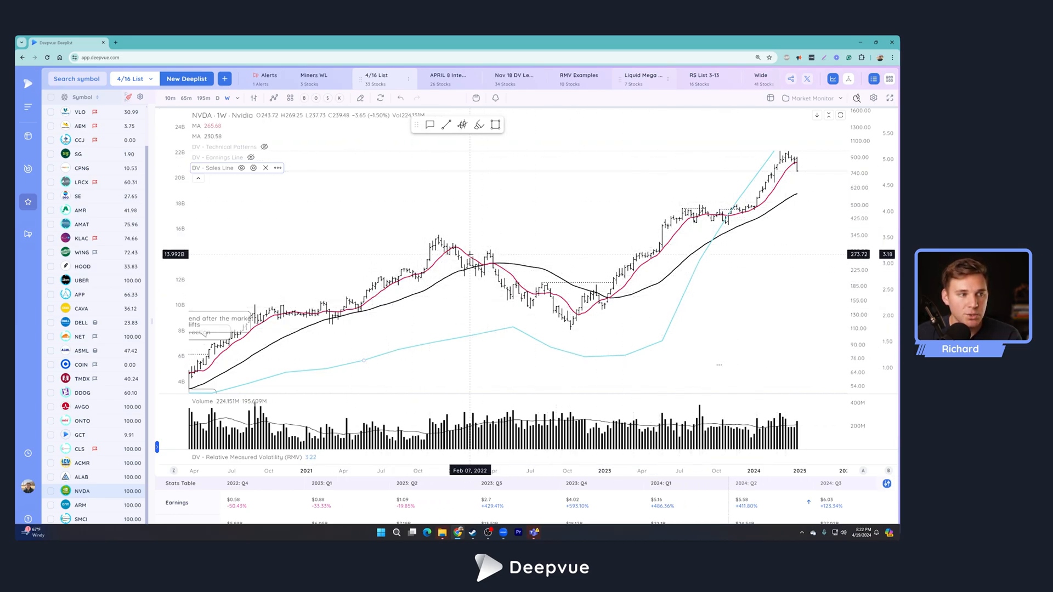
{"action": "mouse_move", "coordinate": [530, 322]}
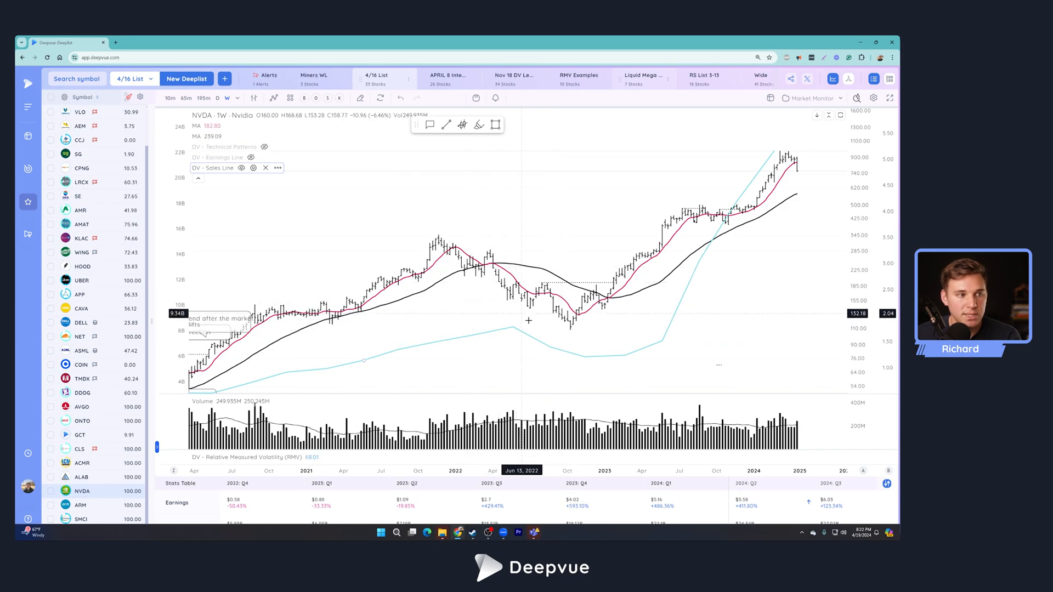
{"action": "mouse_move", "coordinate": [601, 357]}
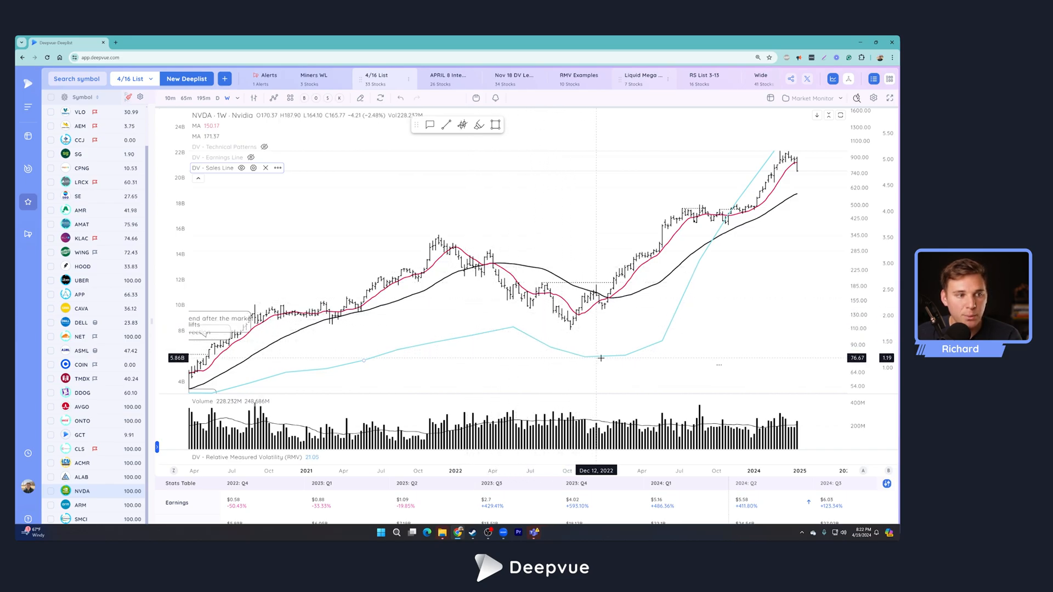
{"action": "mouse_move", "coordinate": [628, 350]}
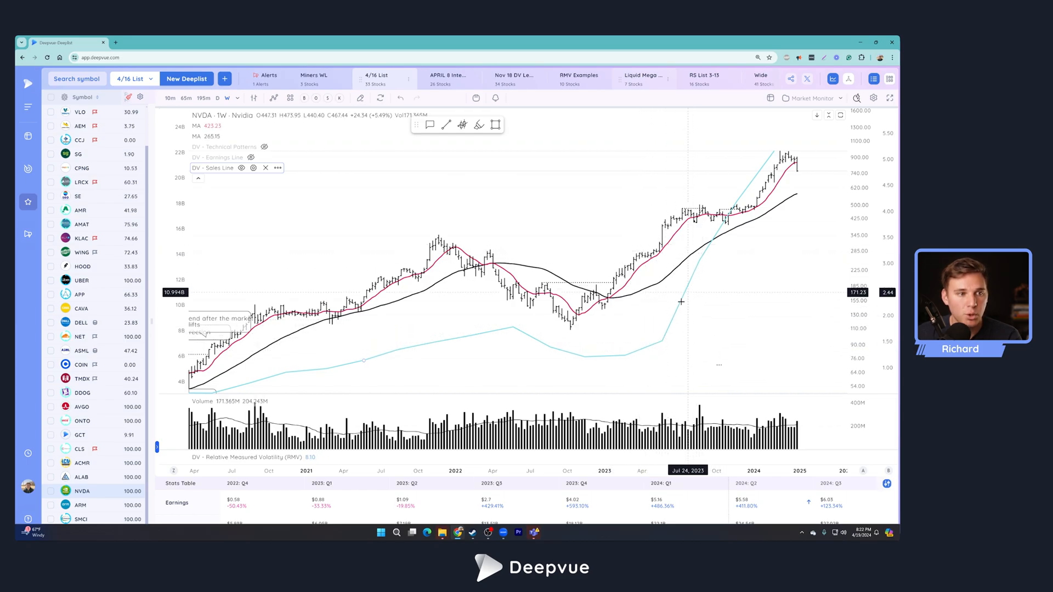
{"action": "mouse_move", "coordinate": [697, 267]}
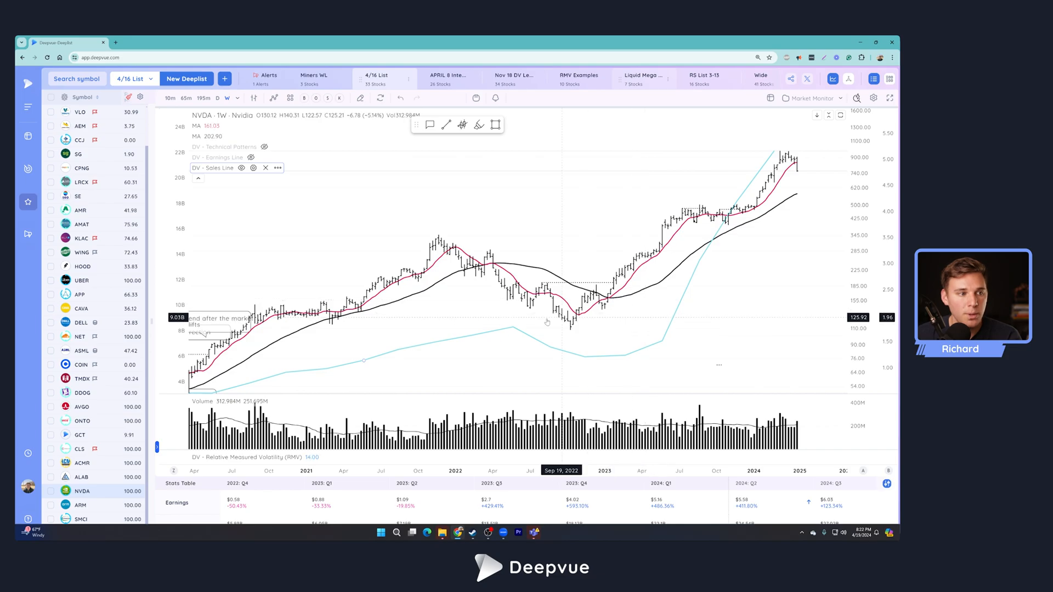
{"action": "mouse_move", "coordinate": [516, 332]}
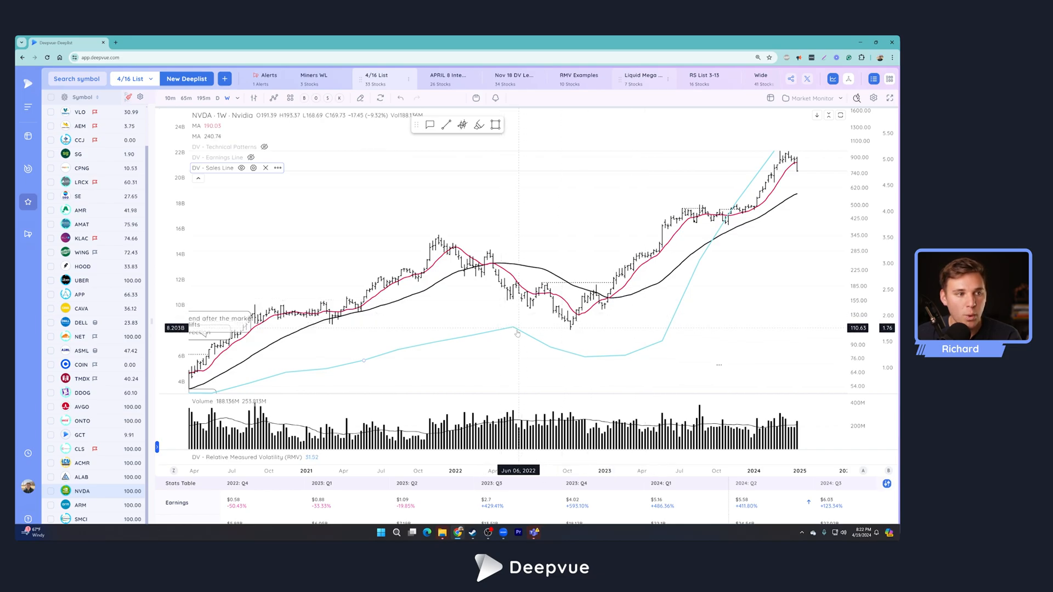
{"action": "mouse_move", "coordinate": [519, 324]}
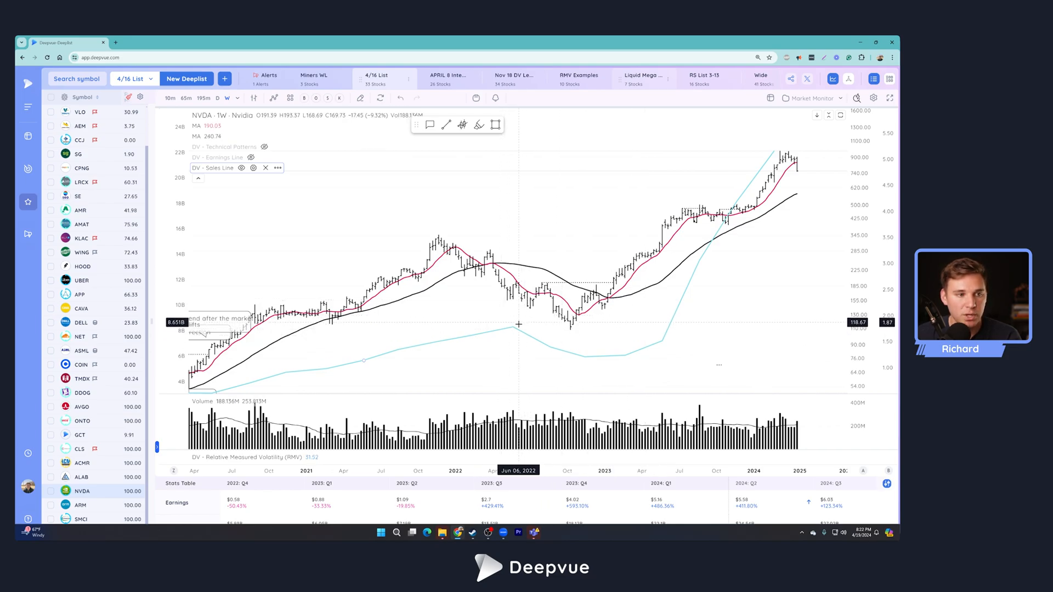
{"action": "mouse_move", "coordinate": [698, 285]}
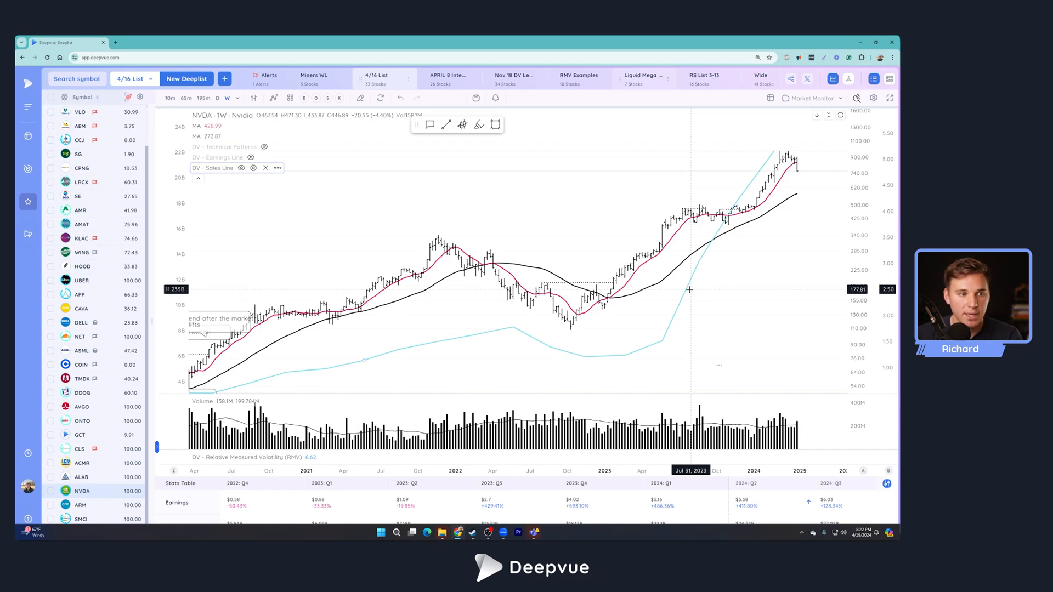
{"action": "mouse_move", "coordinate": [667, 334]}
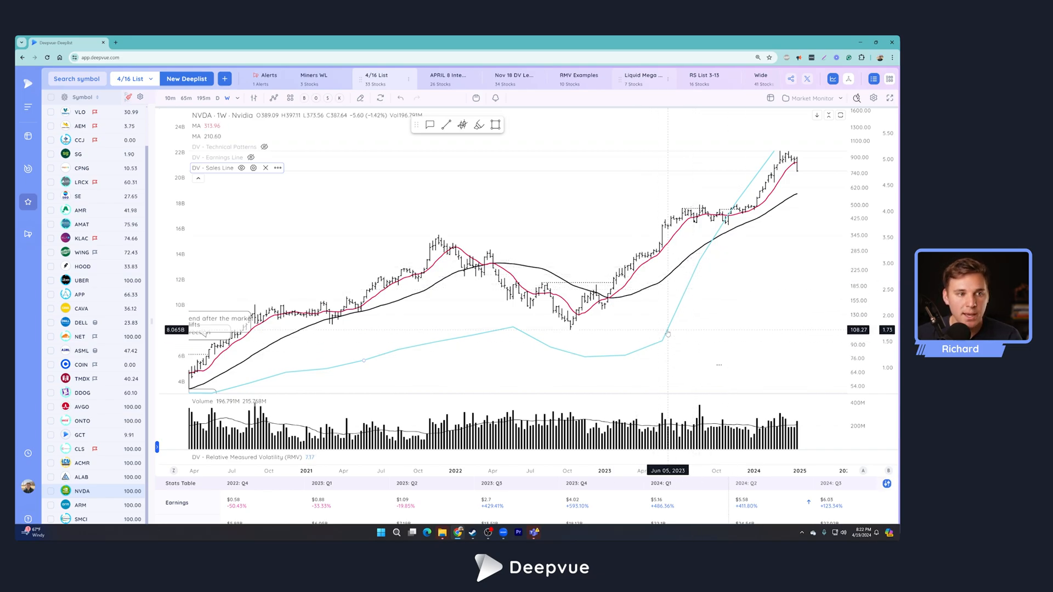
{"action": "mouse_move", "coordinate": [684, 285]}
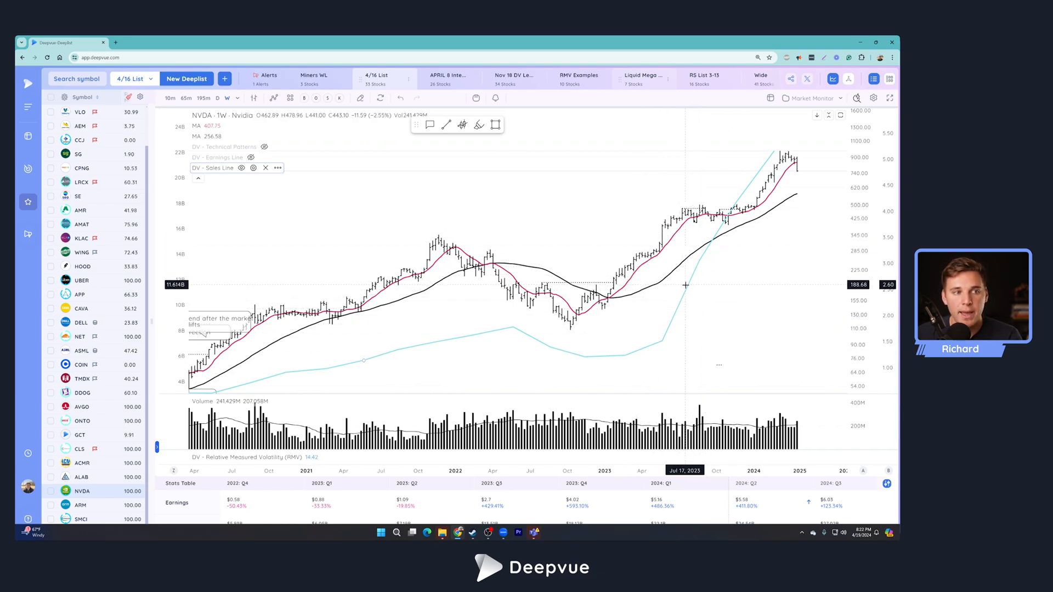
{"action": "mouse_move", "coordinate": [707, 265]}
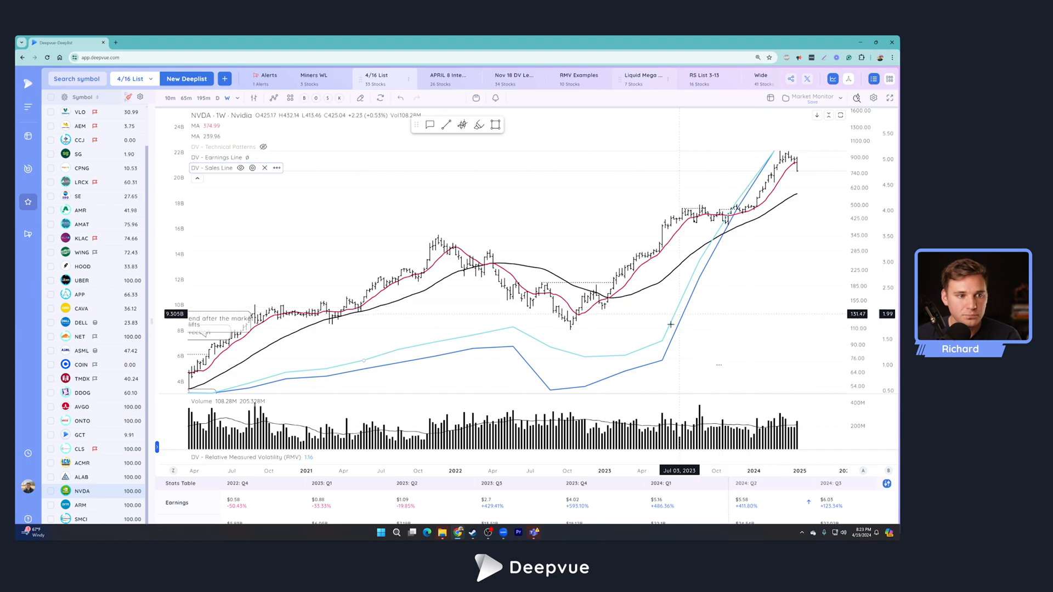
{"action": "mouse_move", "coordinate": [623, 345]}
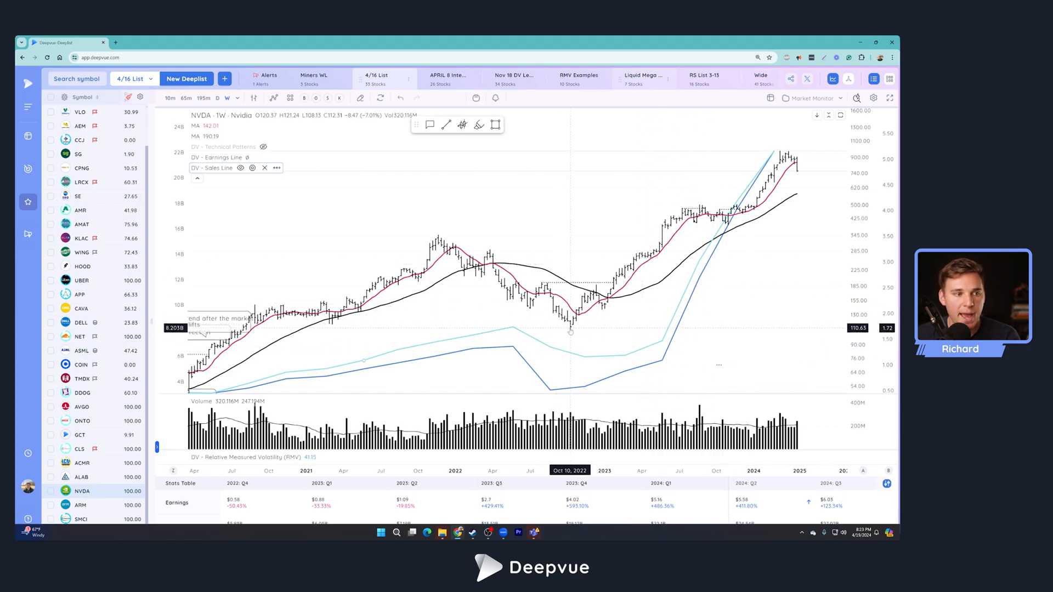
{"action": "mouse_move", "coordinate": [686, 311]}
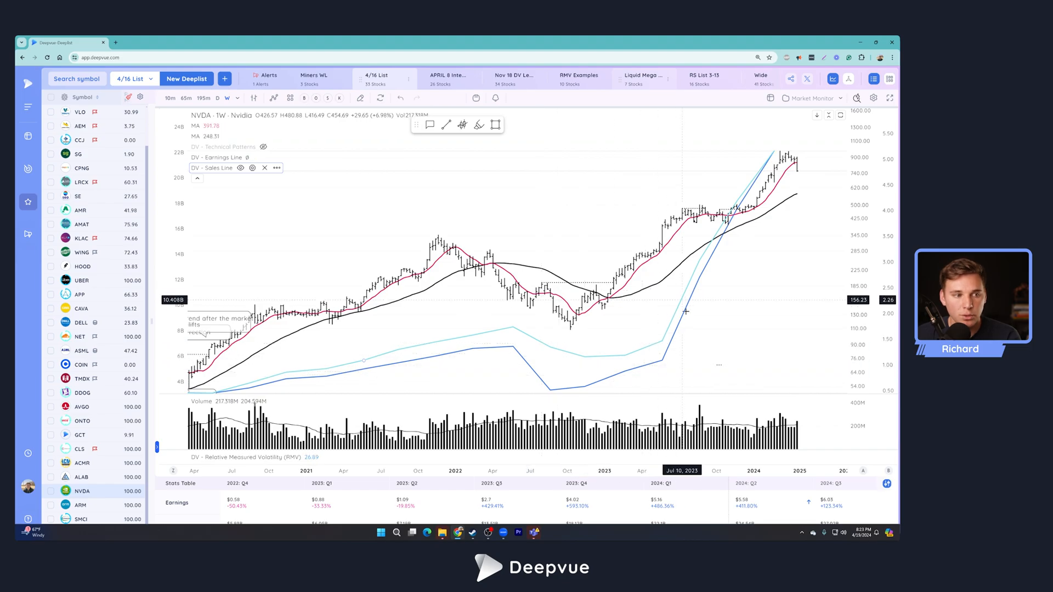
{"action": "mouse_move", "coordinate": [601, 355]}
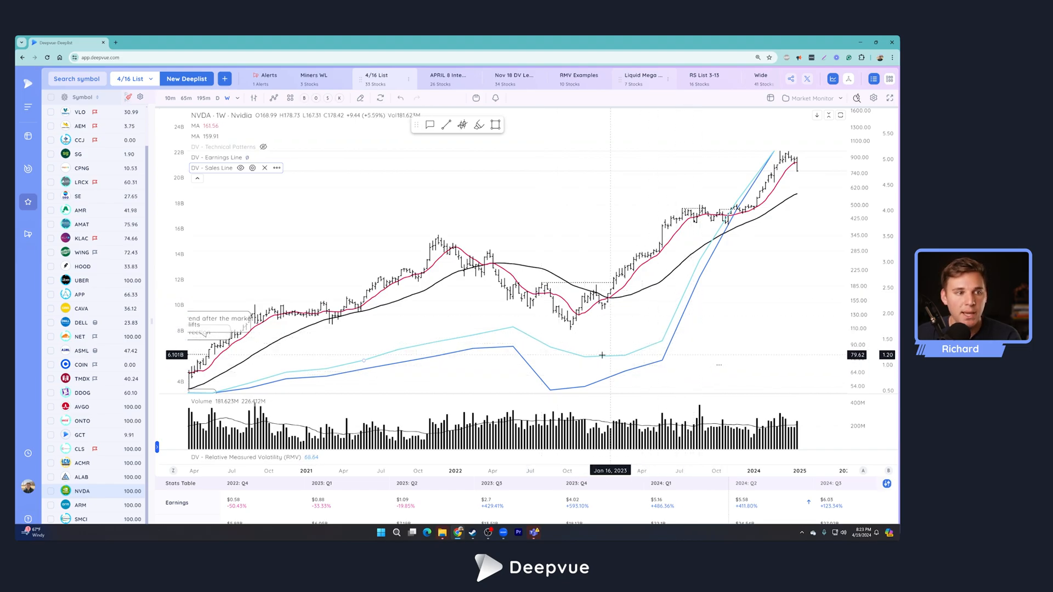
{"action": "mouse_move", "coordinate": [656, 351]}
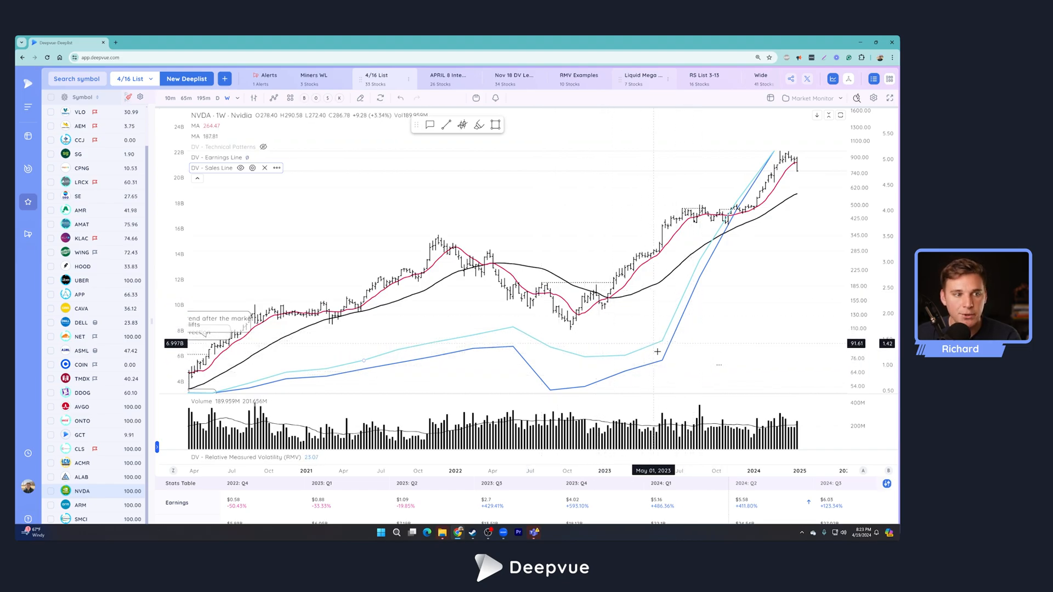
{"action": "mouse_move", "coordinate": [690, 327]}
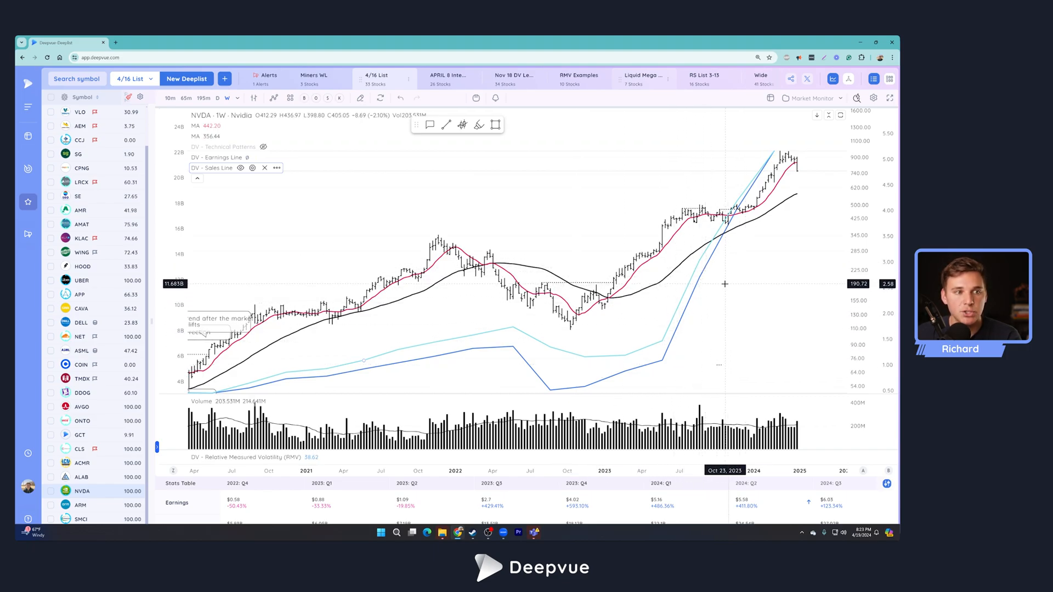
{"action": "mouse_move", "coordinate": [710, 286]}
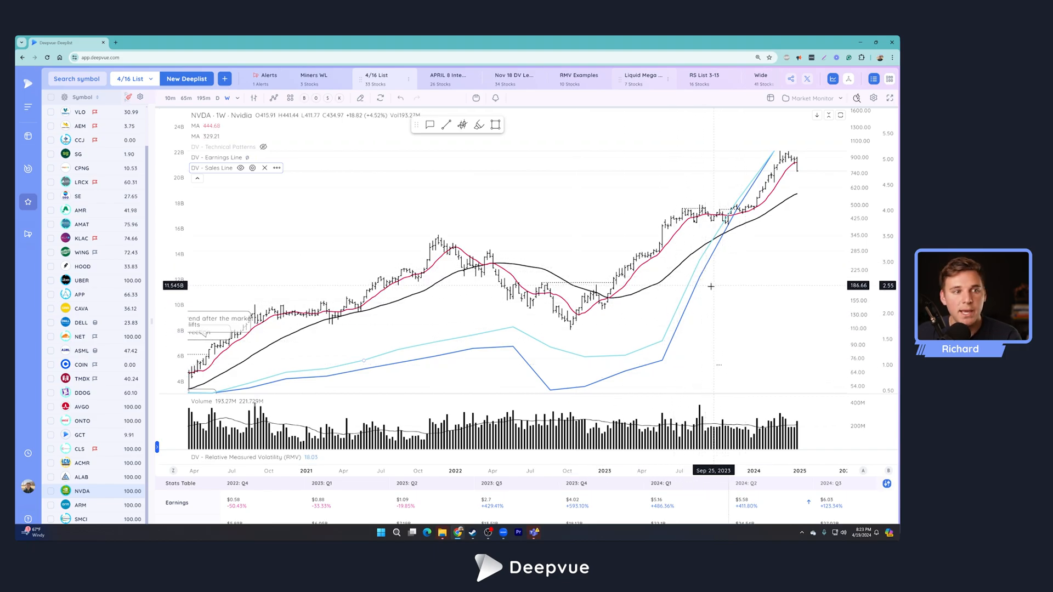
{"action": "mouse_move", "coordinate": [667, 331]}
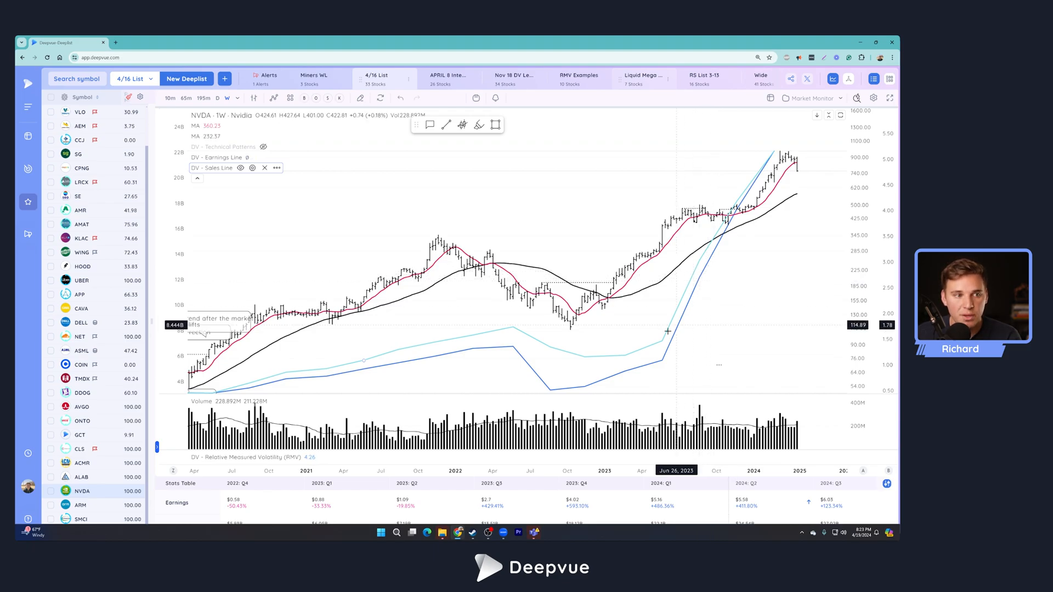
{"action": "mouse_move", "coordinate": [668, 332]}
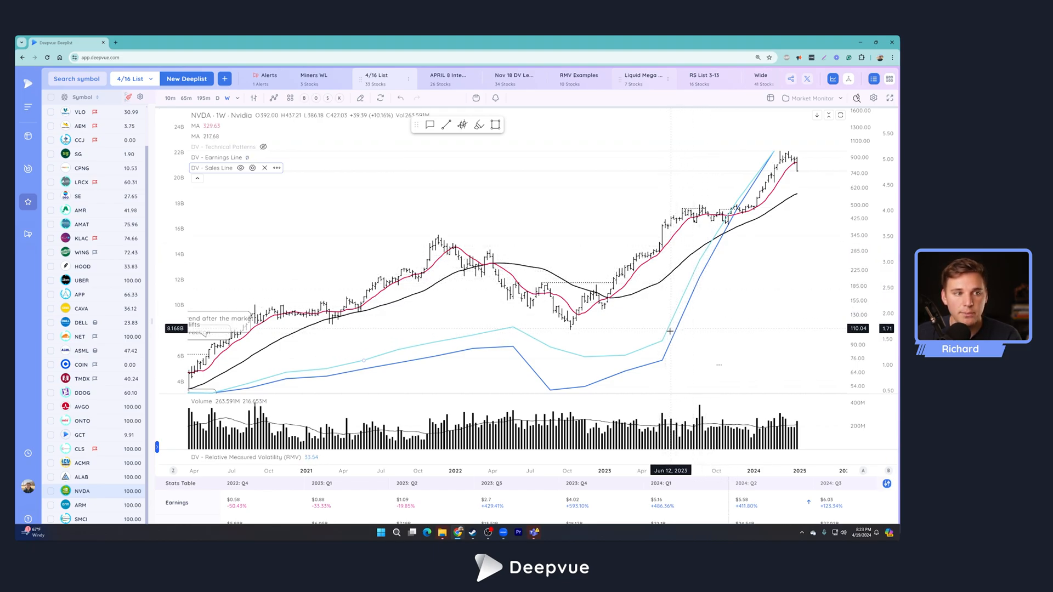
{"action": "mouse_move", "coordinate": [701, 250]}
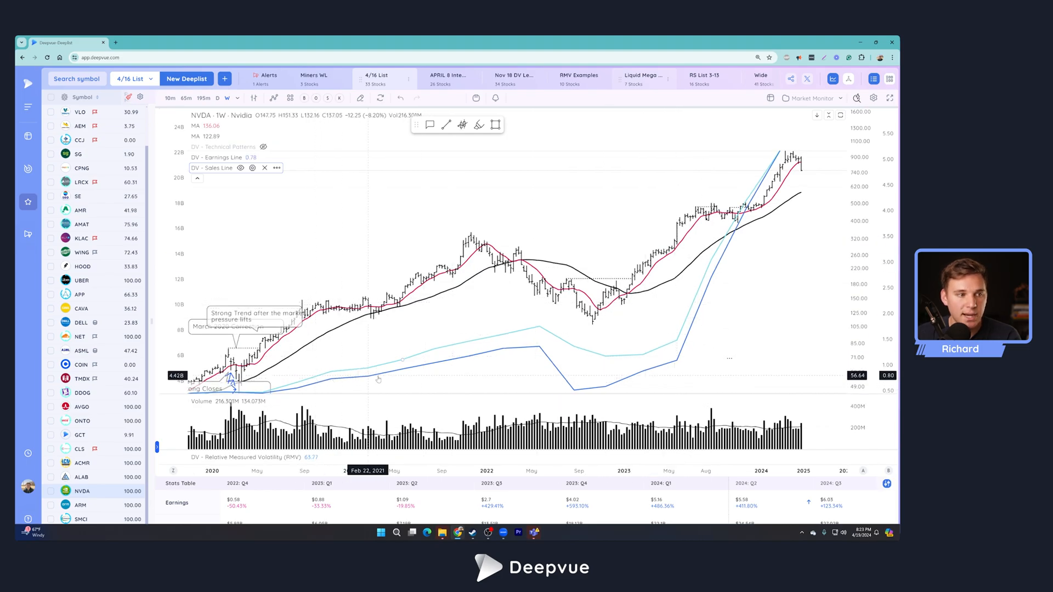
{"action": "mouse_move", "coordinate": [360, 371]}
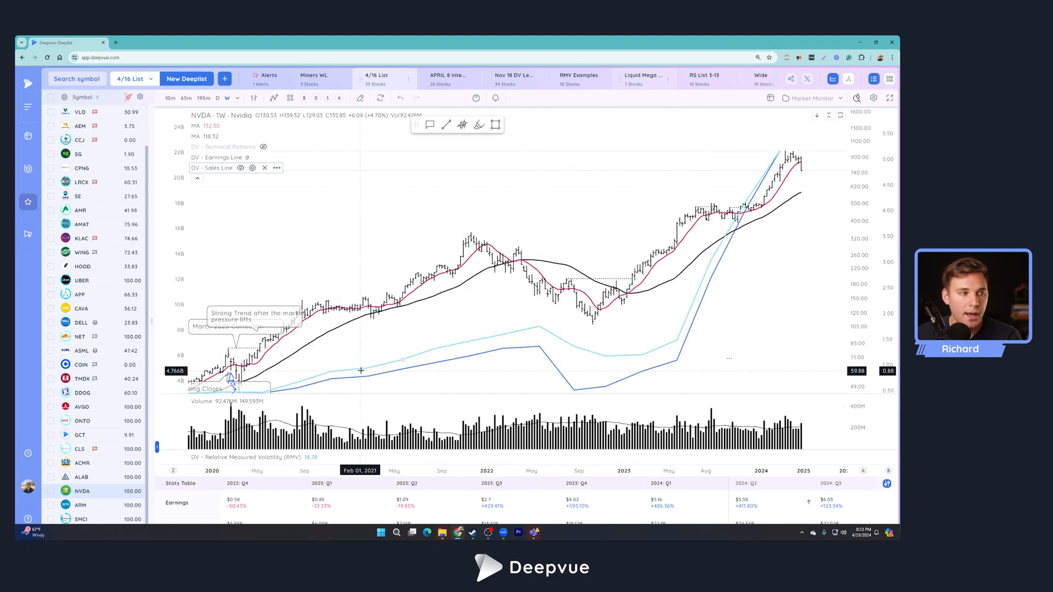
{"action": "mouse_move", "coordinate": [505, 290]}
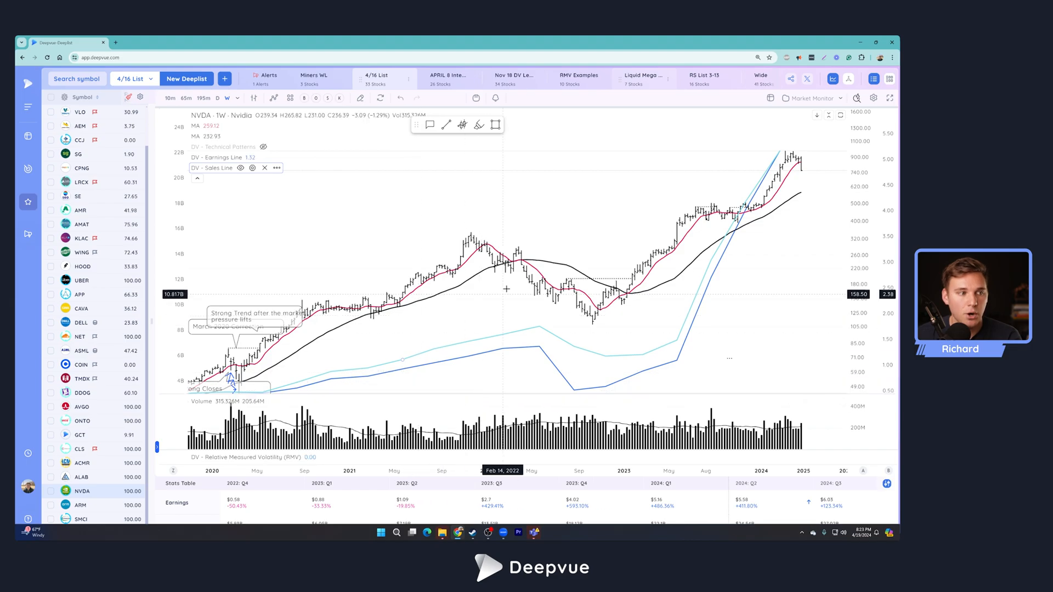
{"action": "mouse_move", "coordinate": [630, 317]}
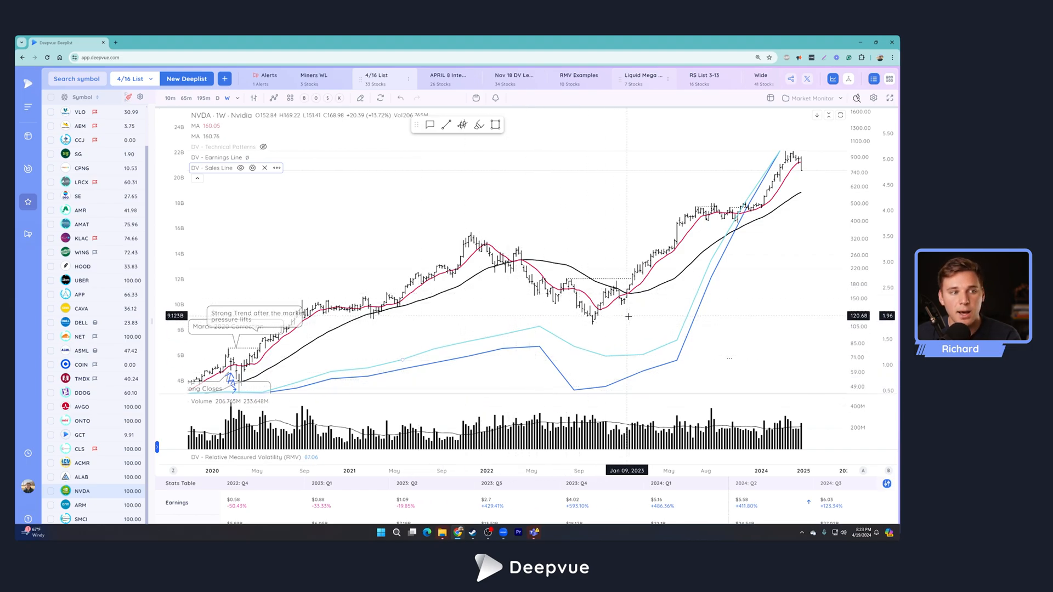
{"action": "mouse_move", "coordinate": [657, 312]}
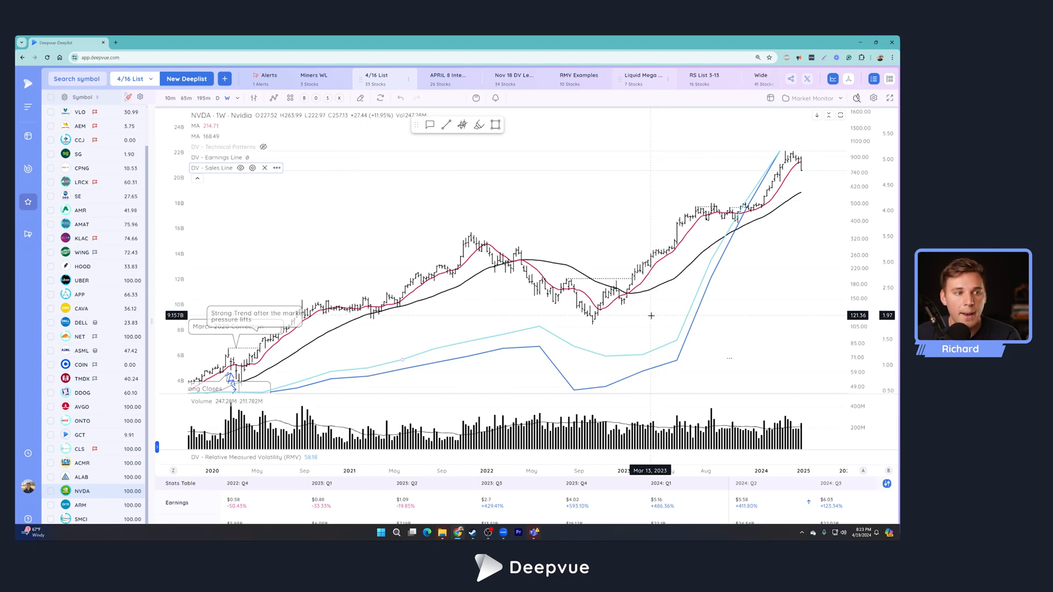
{"action": "mouse_move", "coordinate": [719, 283]}
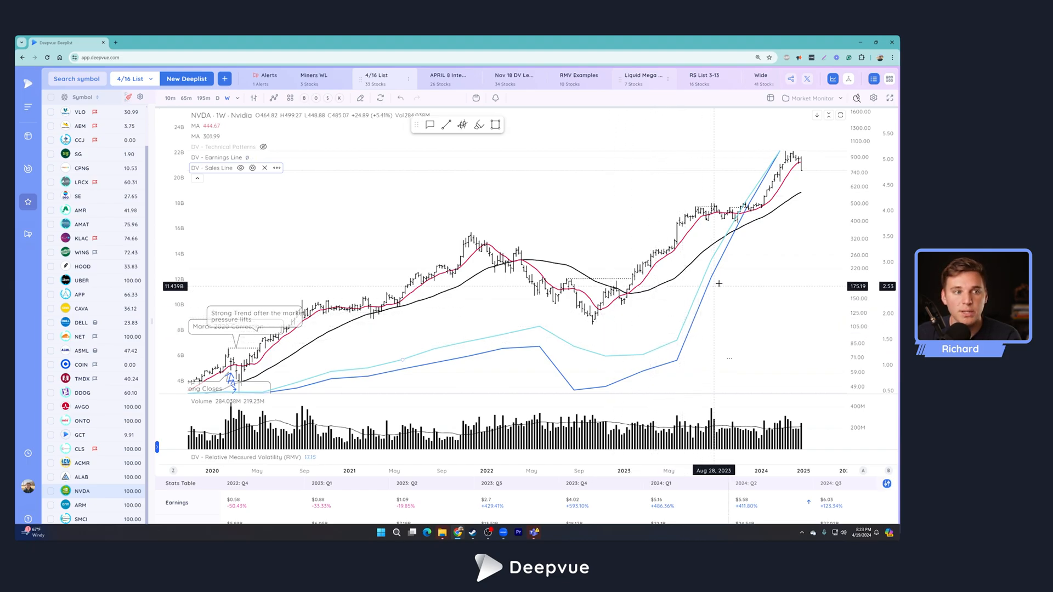
{"action": "mouse_move", "coordinate": [729, 263]}
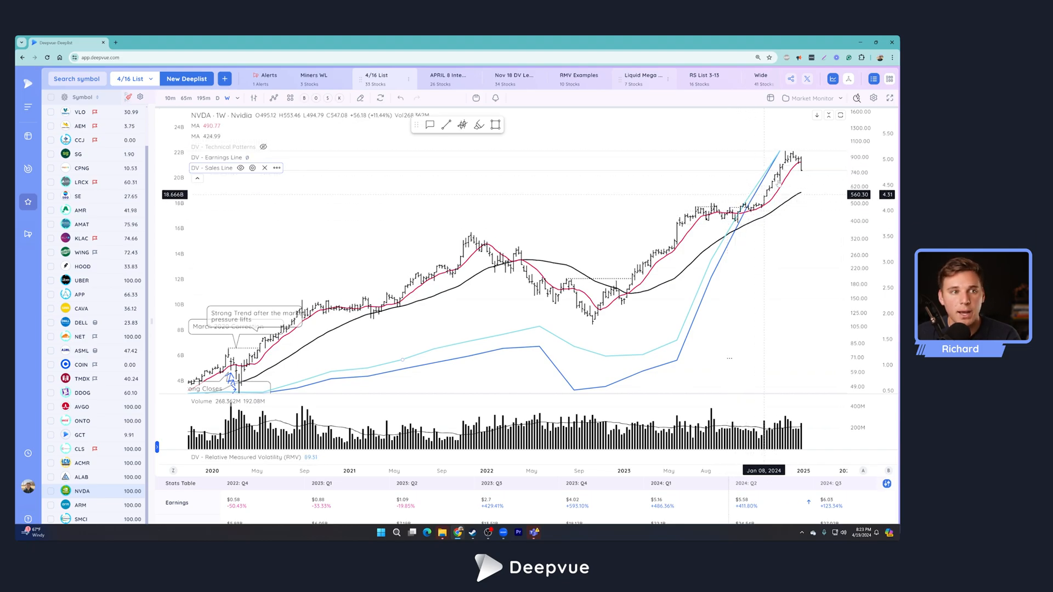
{"action": "mouse_move", "coordinate": [750, 219]}
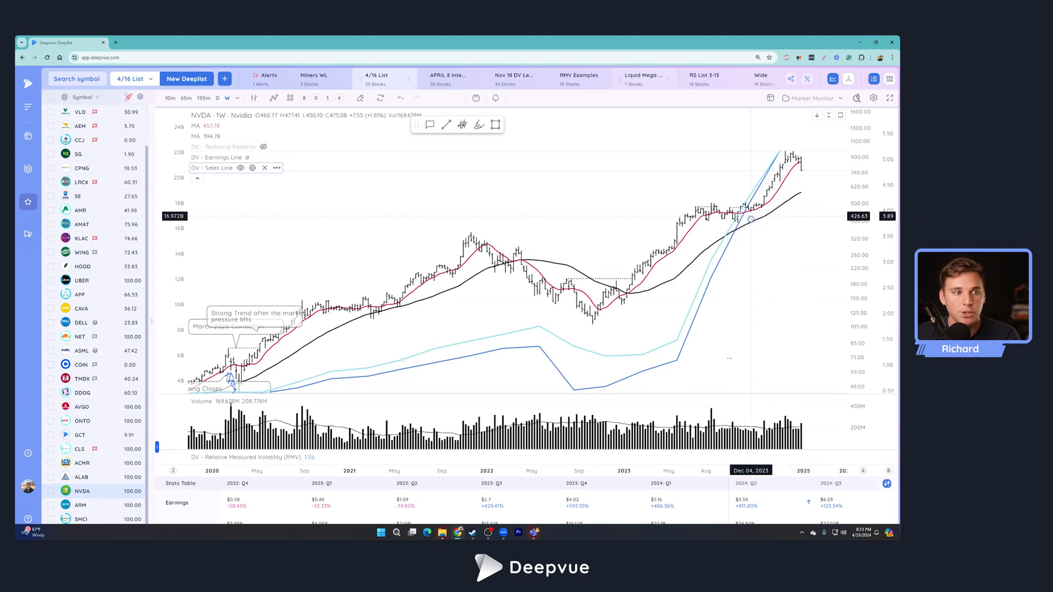
{"action": "mouse_move", "coordinate": [747, 215]}
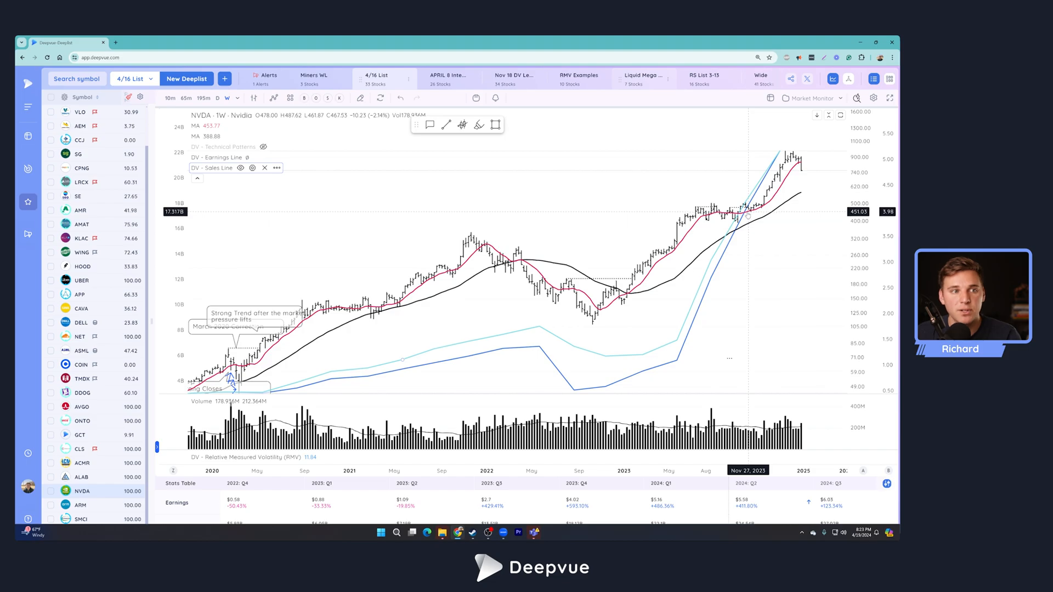
{"action": "mouse_move", "coordinate": [436, 358]}
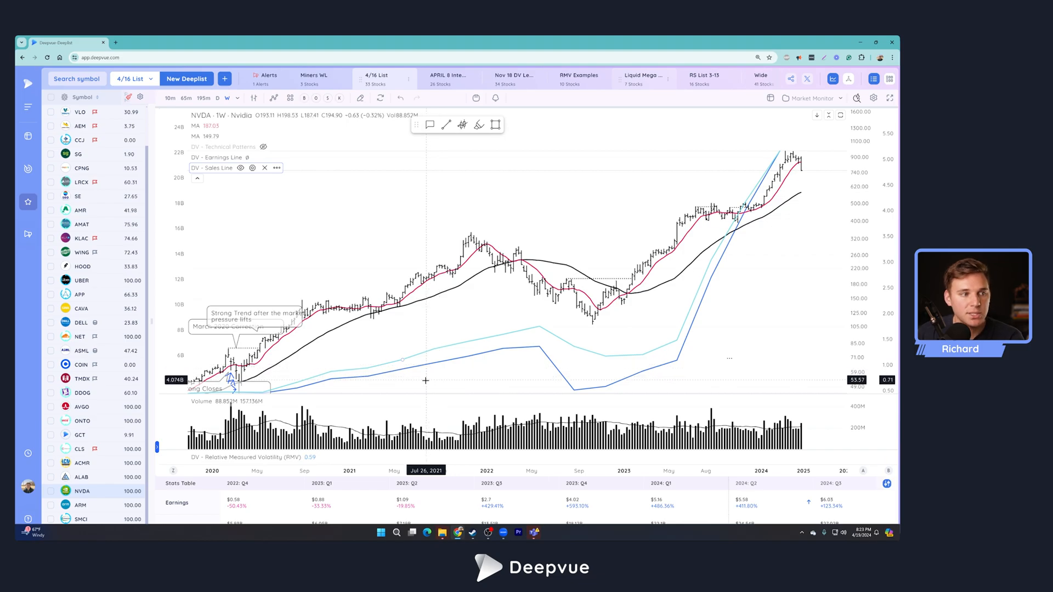
{"action": "mouse_move", "coordinate": [511, 359]}
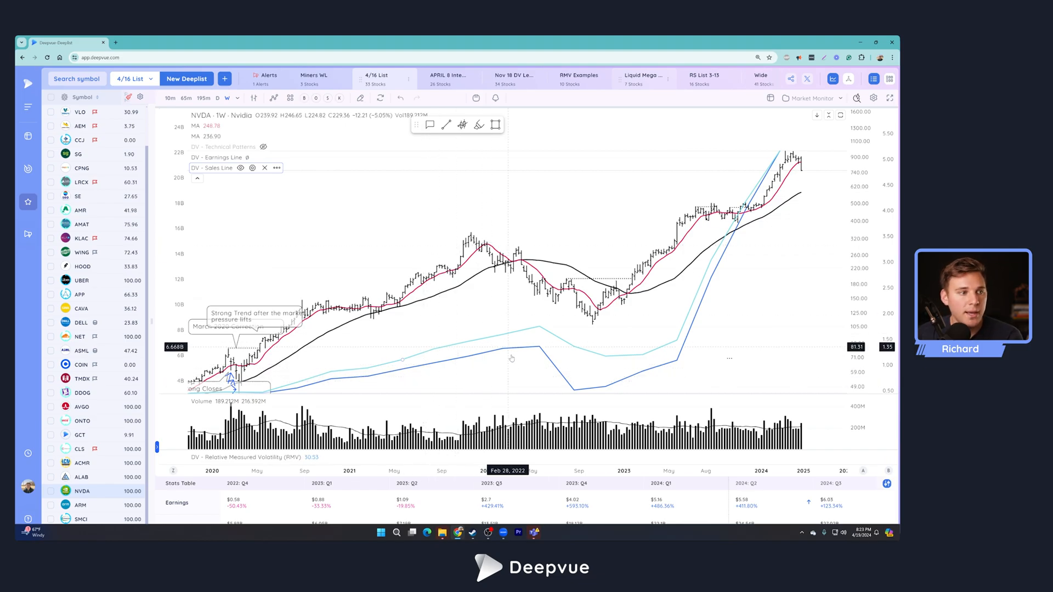
{"action": "mouse_move", "coordinate": [507, 358]}
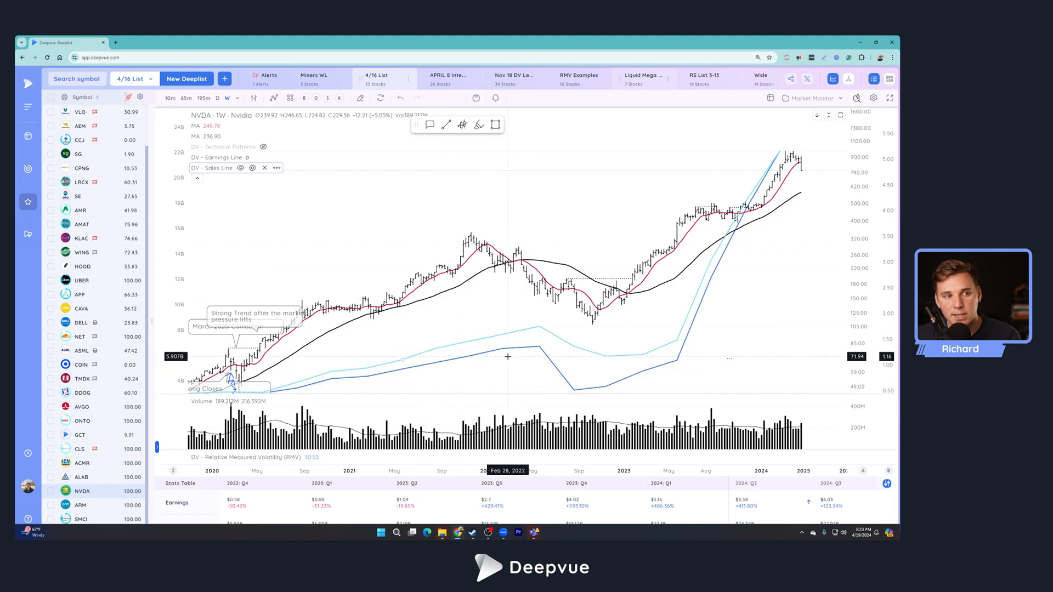
{"action": "mouse_move", "coordinate": [511, 362]}
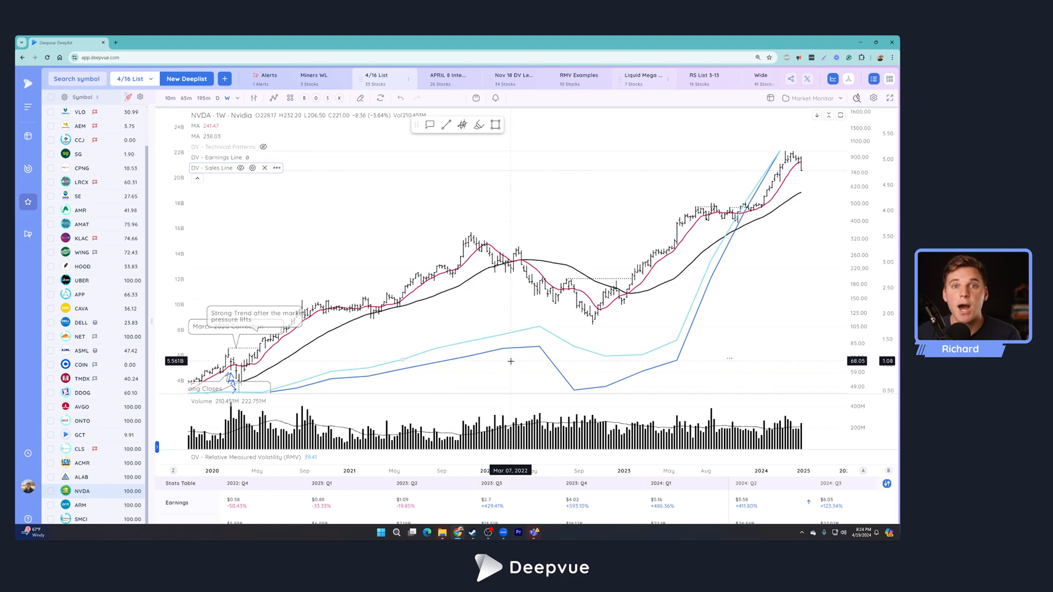
{"action": "mouse_move", "coordinate": [366, 377]}
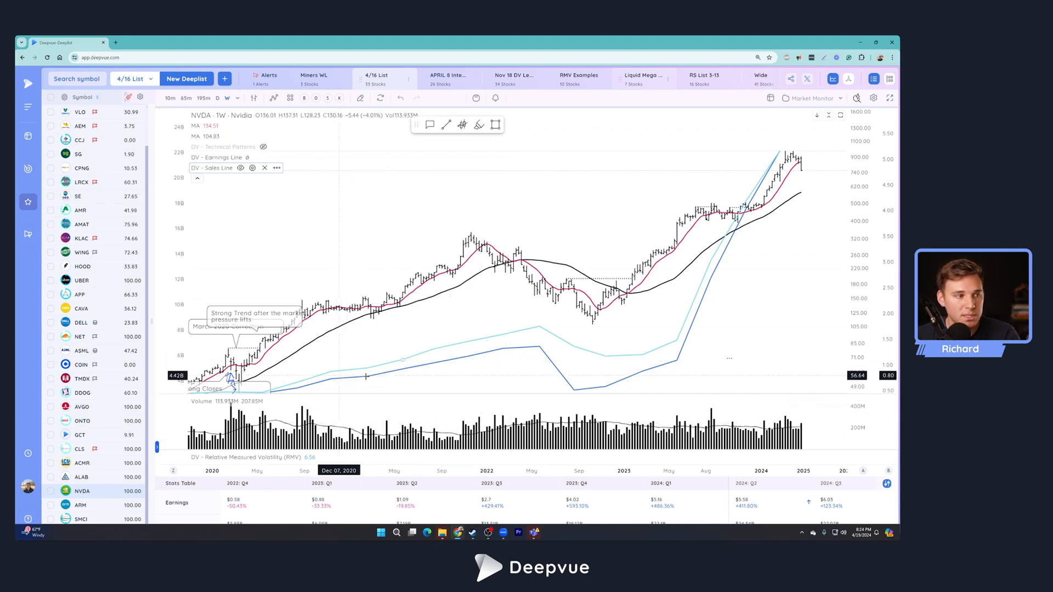
{"action": "mouse_move", "coordinate": [603, 374]}
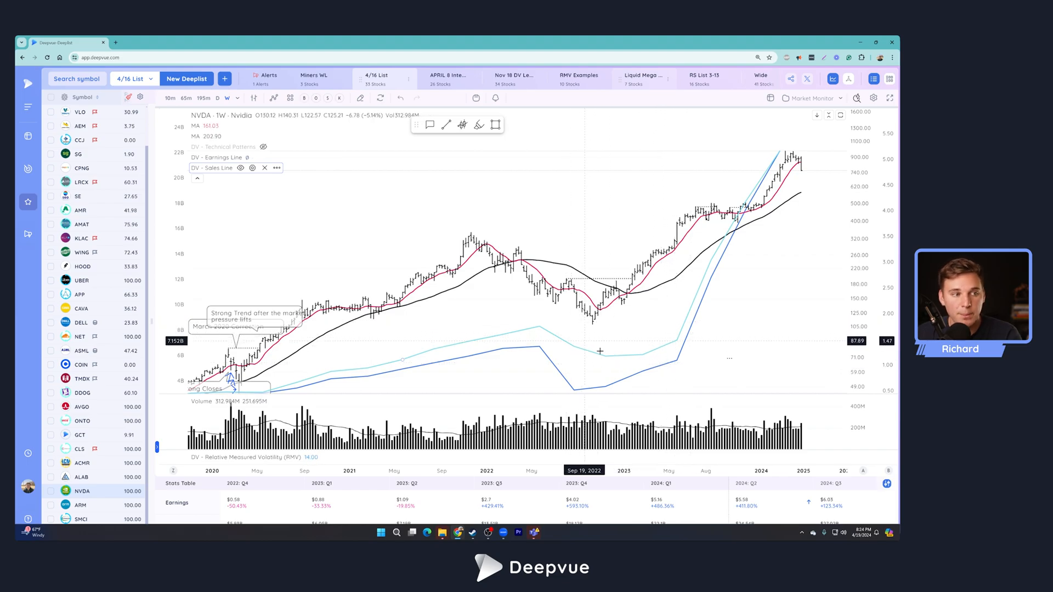
{"action": "mouse_move", "coordinate": [547, 328]}
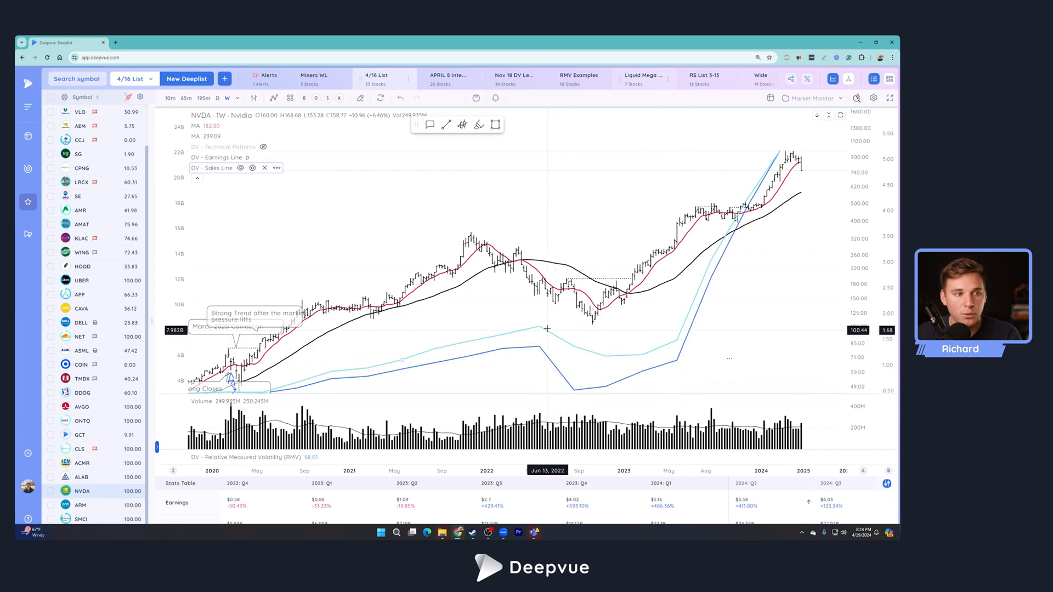
{"action": "mouse_move", "coordinate": [632, 358]}
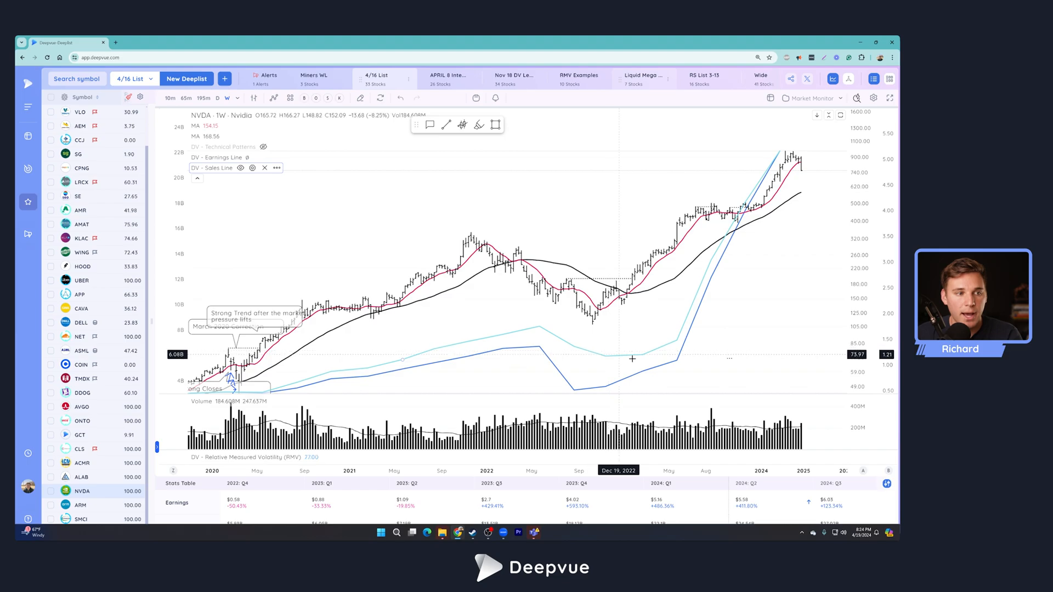
{"action": "mouse_move", "coordinate": [624, 368]}
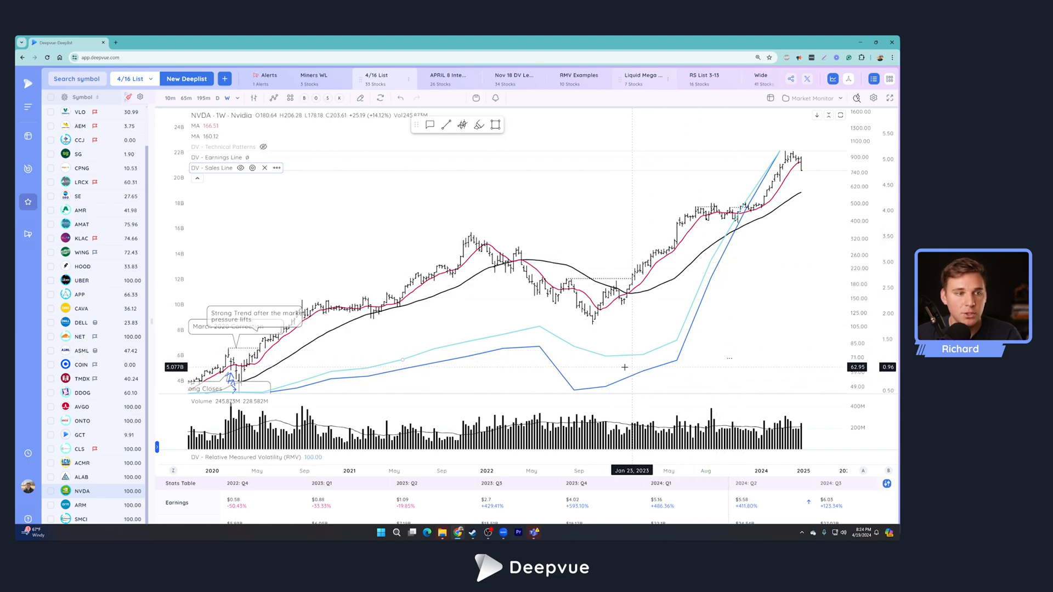
{"action": "mouse_move", "coordinate": [674, 298]}
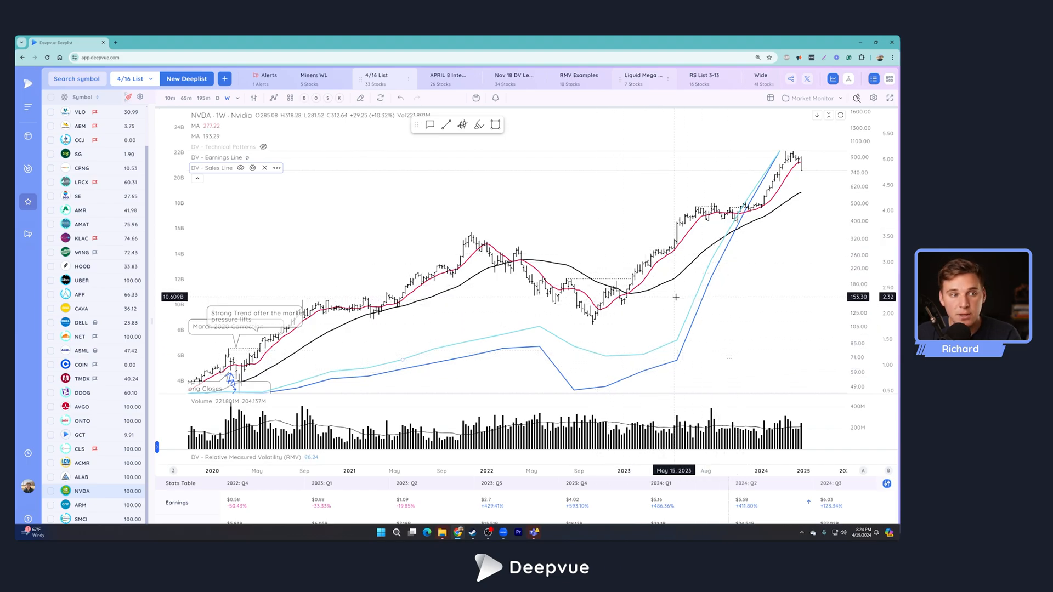
{"action": "mouse_move", "coordinate": [689, 296]}
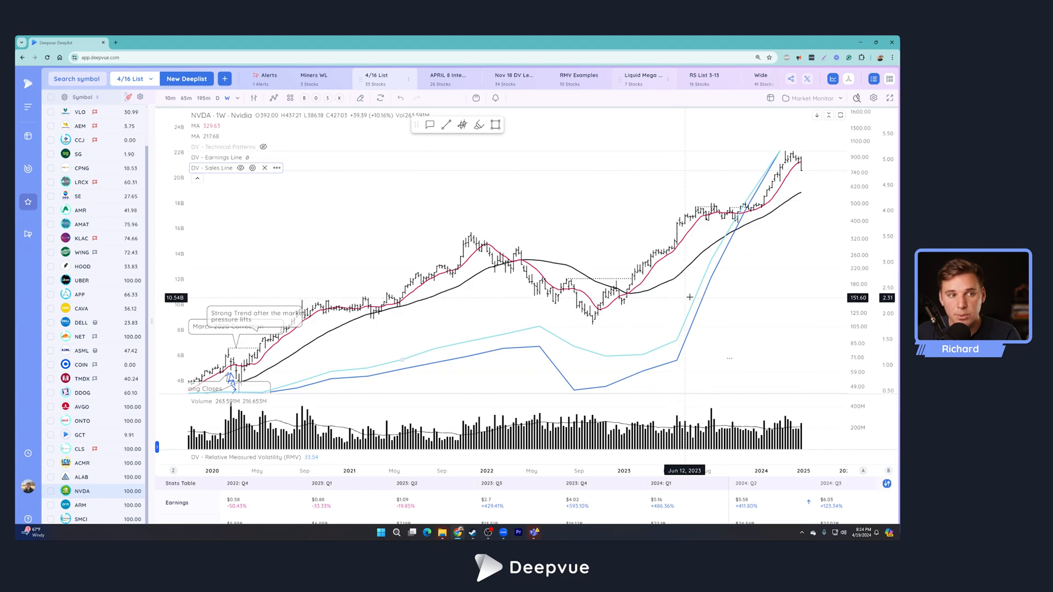
{"action": "mouse_move", "coordinate": [685, 358]}
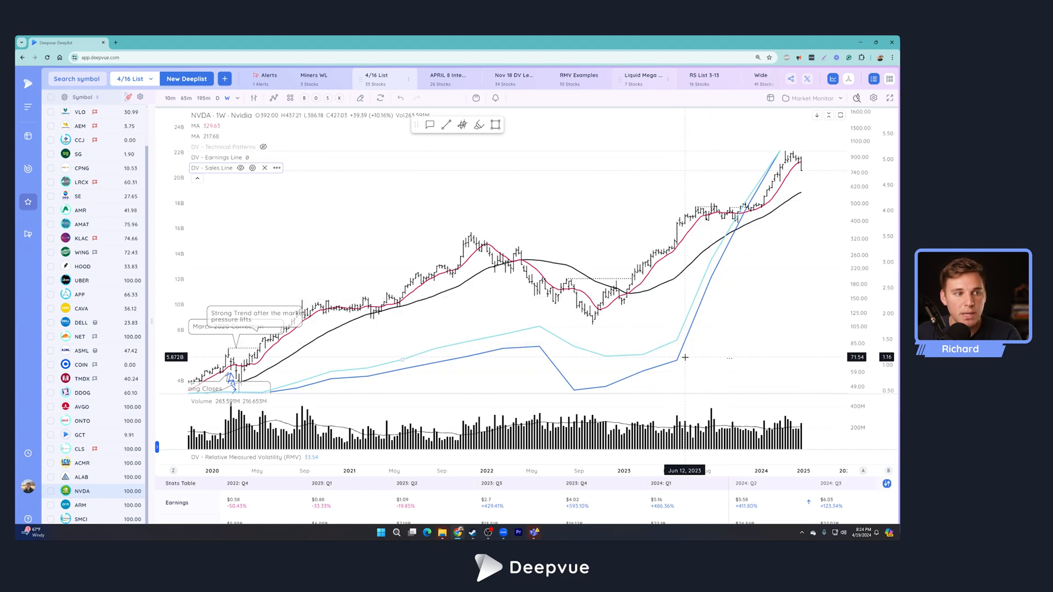
{"action": "mouse_move", "coordinate": [608, 338]}
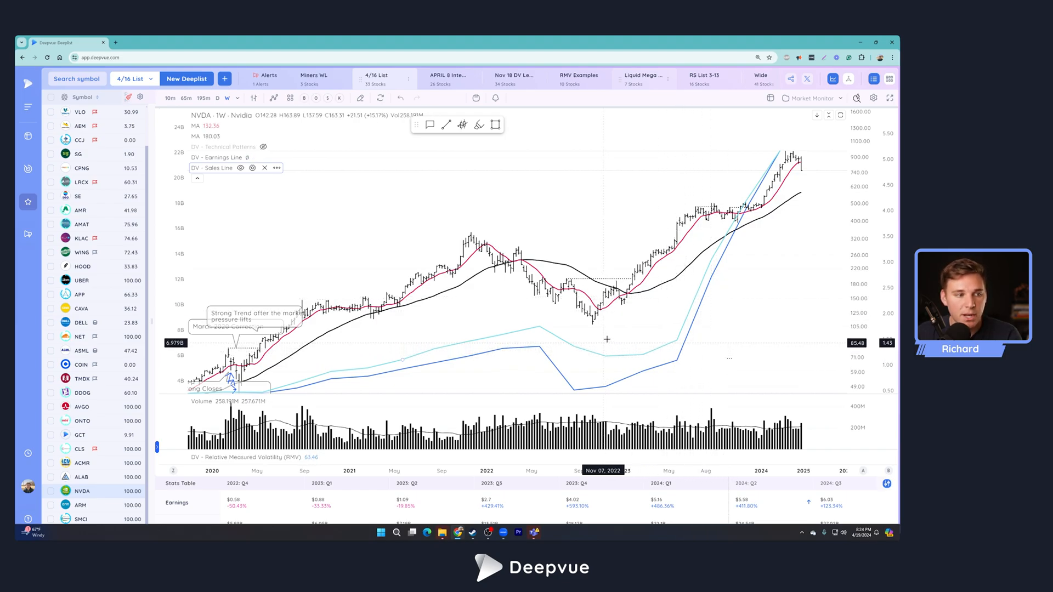
{"action": "left_click", "coordinate": [380, 533]}
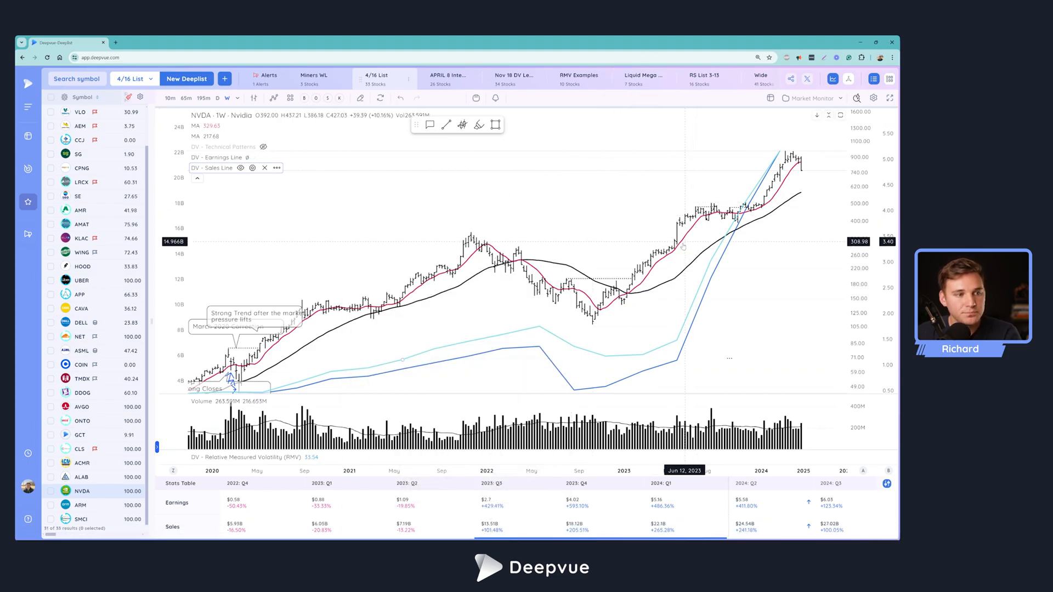
{"action": "mouse_move", "coordinate": [689, 347]}
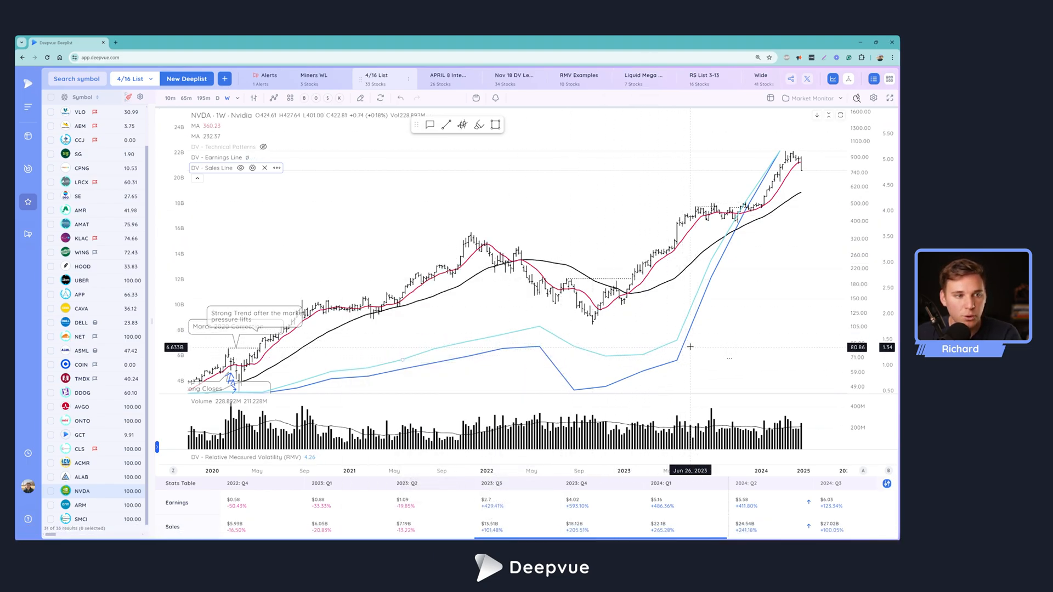
{"action": "mouse_move", "coordinate": [599, 314]}
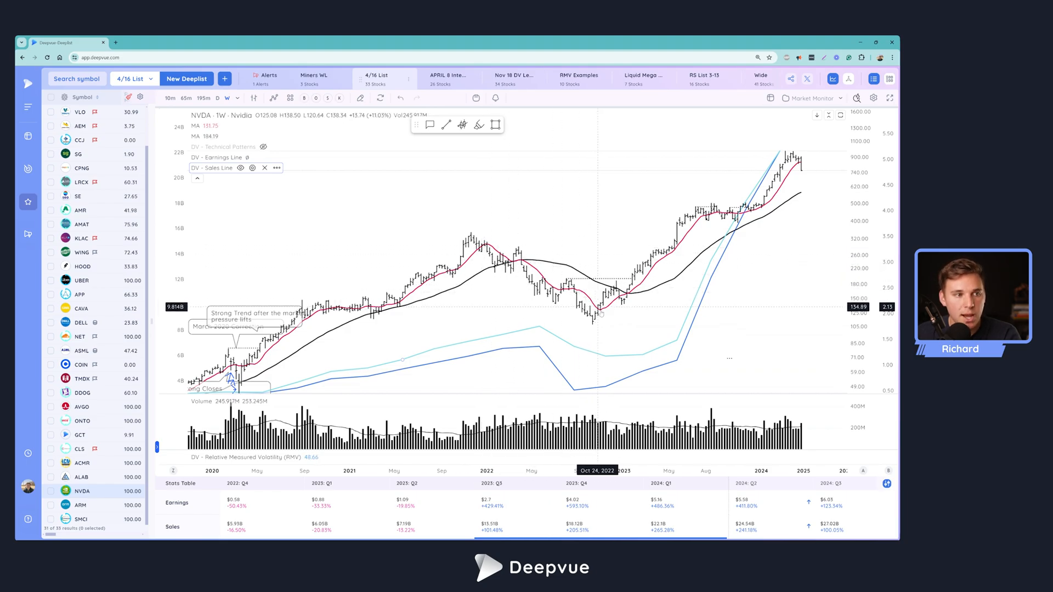
{"action": "mouse_move", "coordinate": [659, 289]}
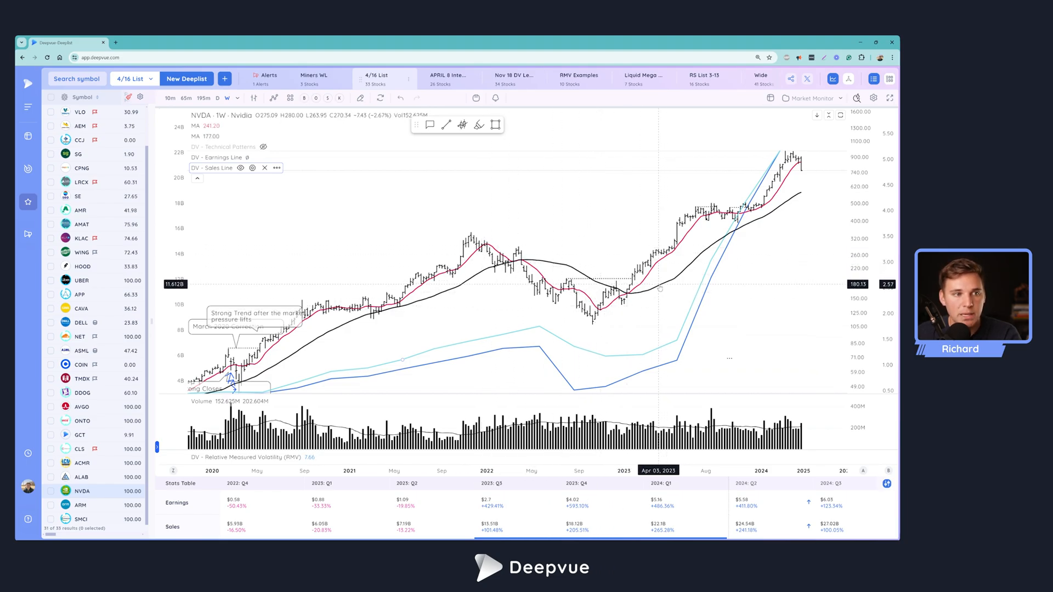
{"action": "mouse_move", "coordinate": [678, 304]}
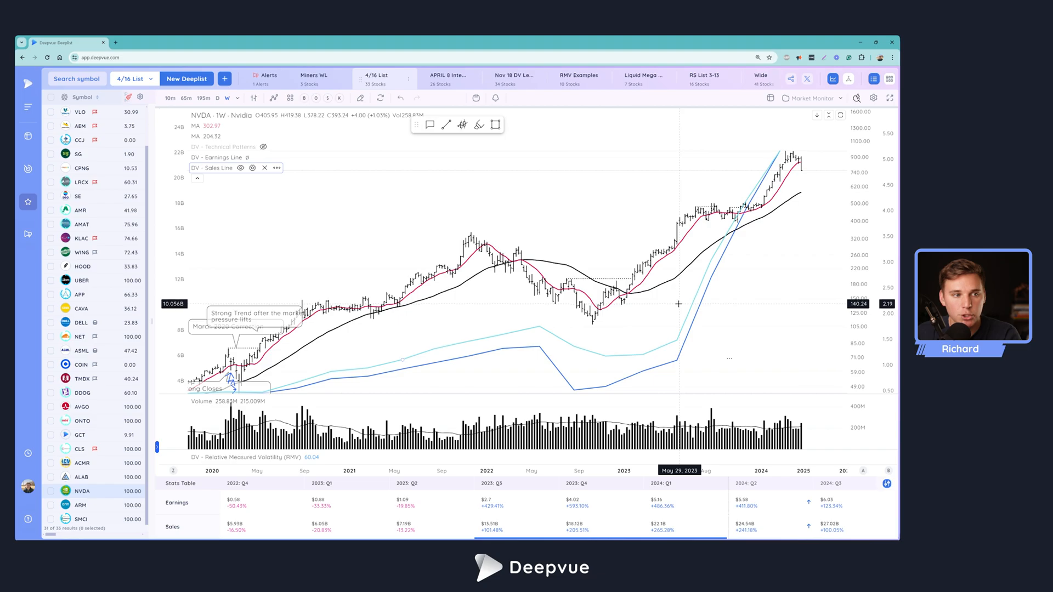
{"action": "mouse_move", "coordinate": [674, 299]}
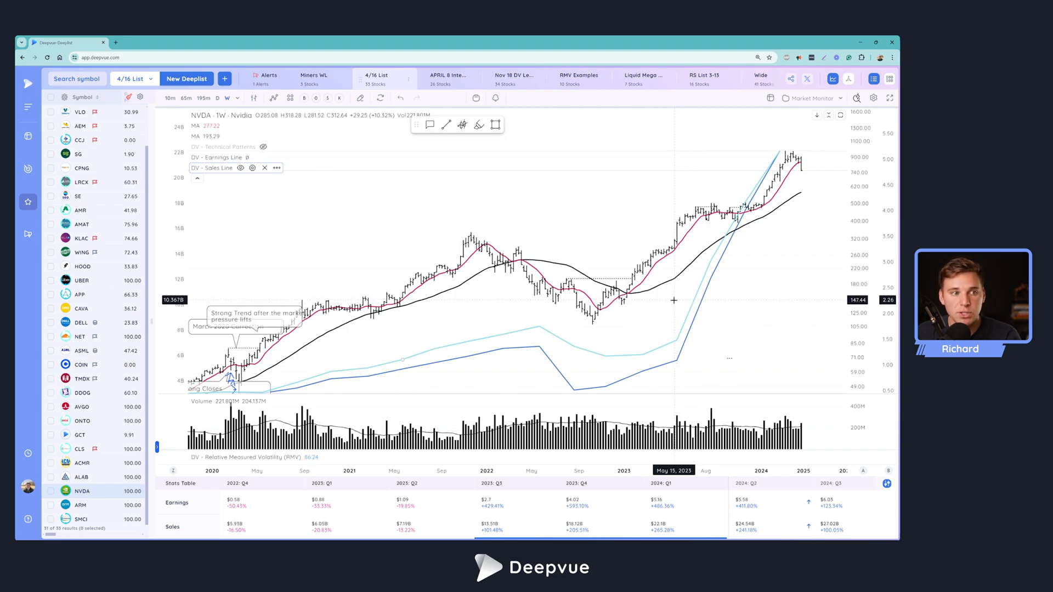
{"action": "mouse_move", "coordinate": [666, 294]}
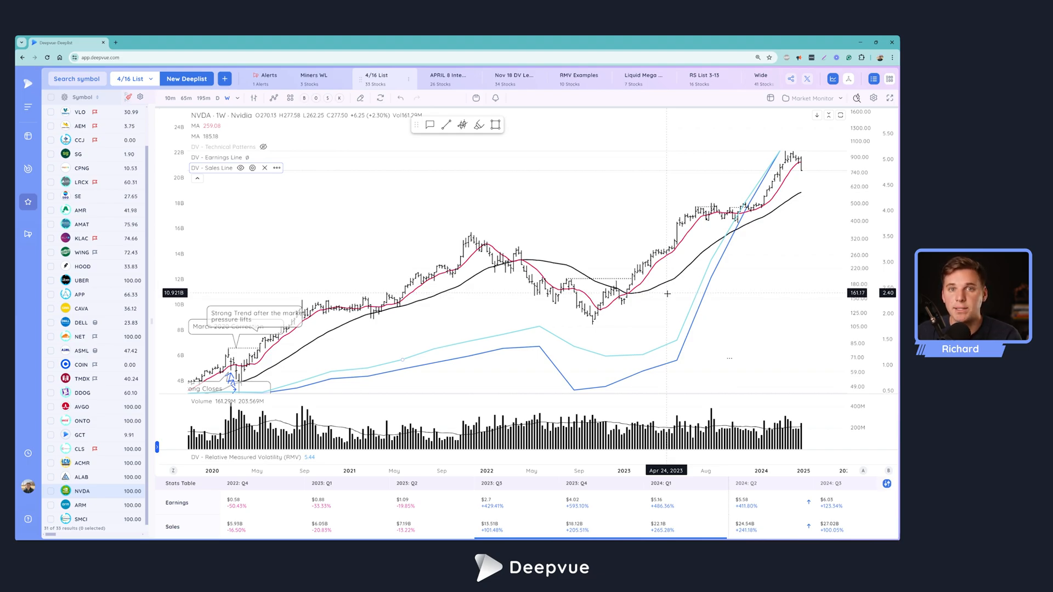
{"action": "mouse_move", "coordinate": [670, 294]}
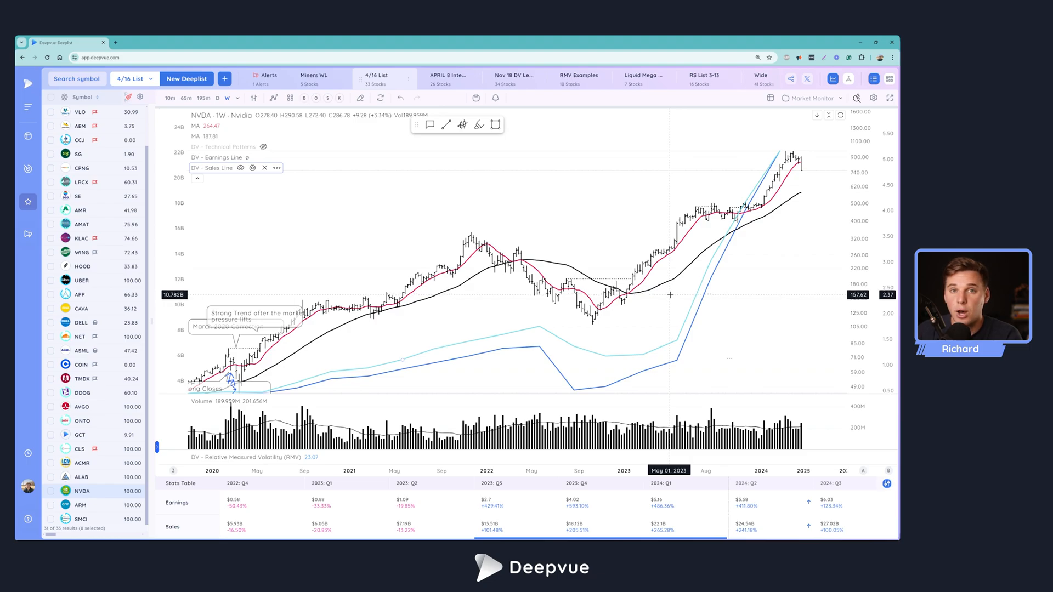
{"action": "mouse_move", "coordinate": [667, 291]}
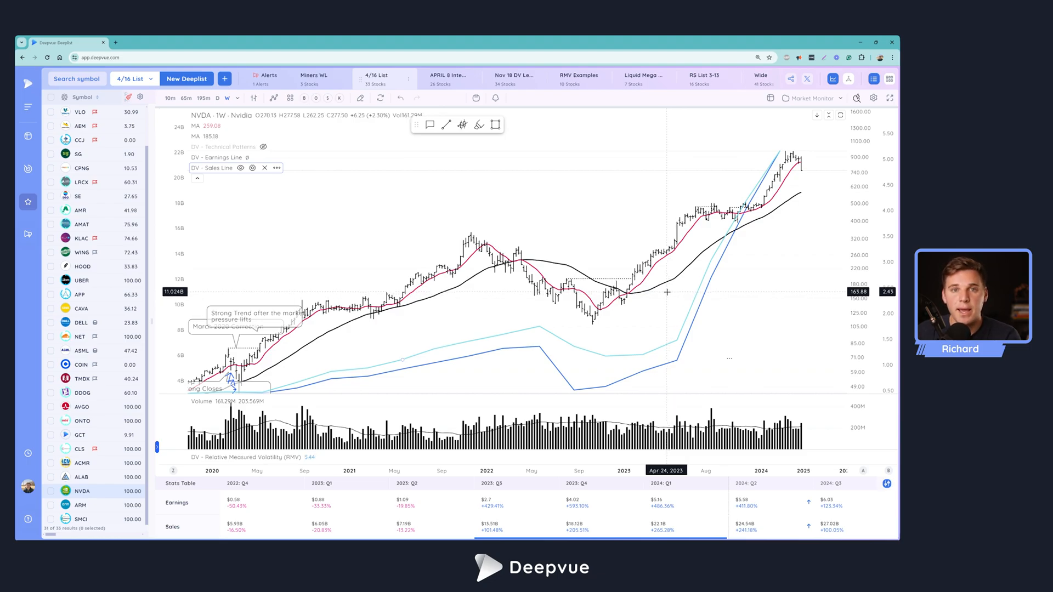